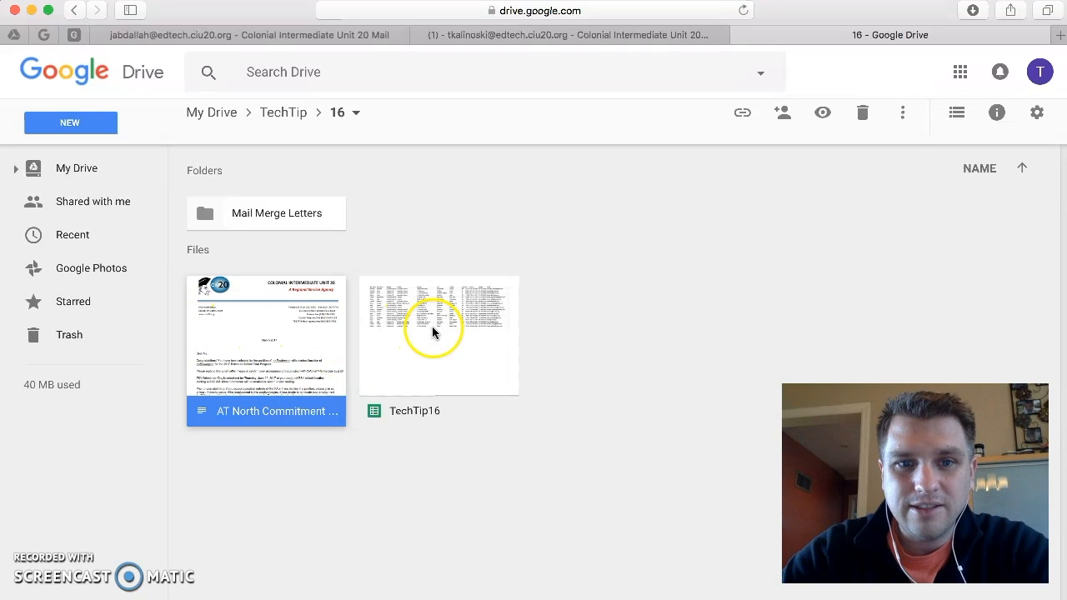
mouse_move(269, 318)
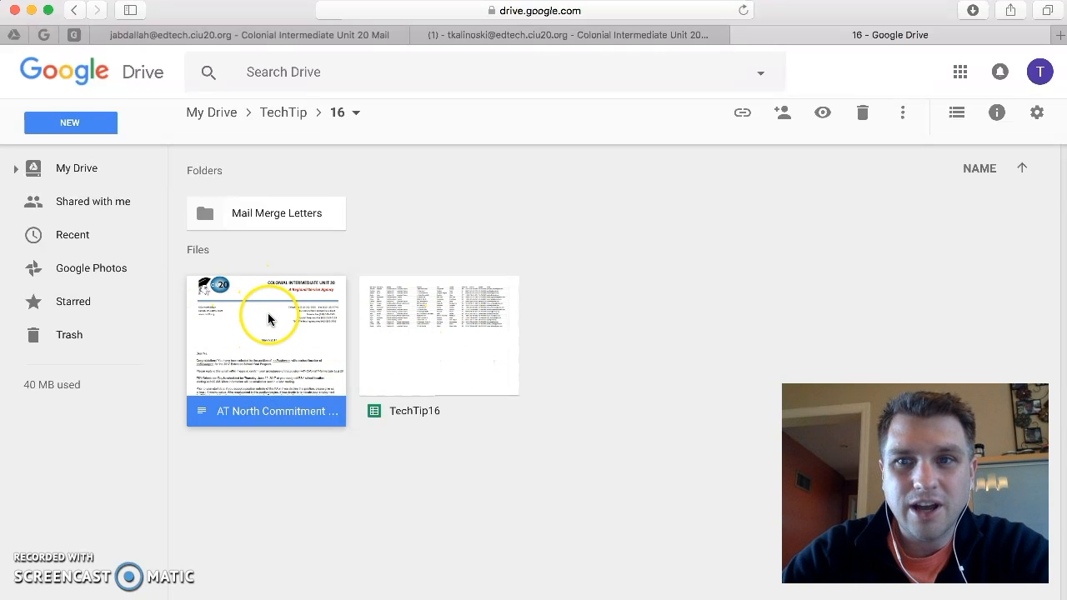
Review the letter's job and school placeholders and the sheet's last_name and Building headers
double_click(266, 319)
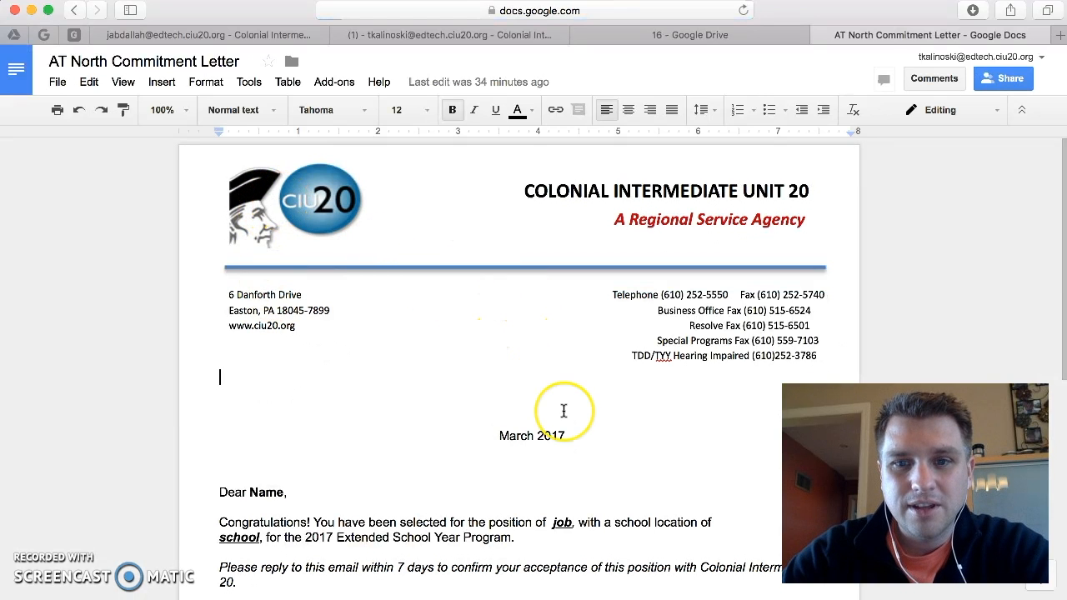
scroll("down", 3)
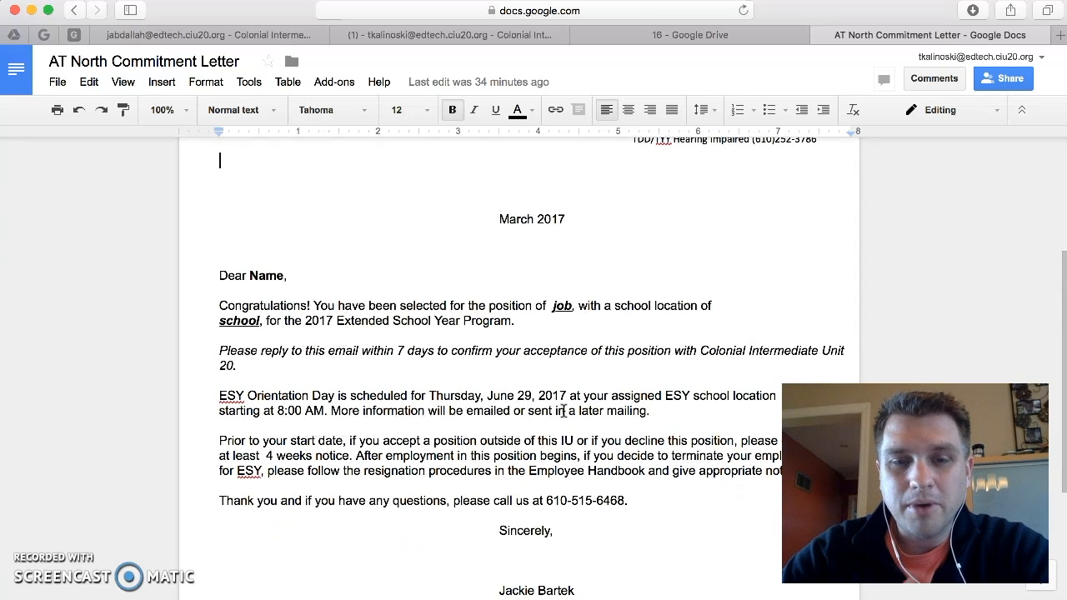
double_click(263, 275)
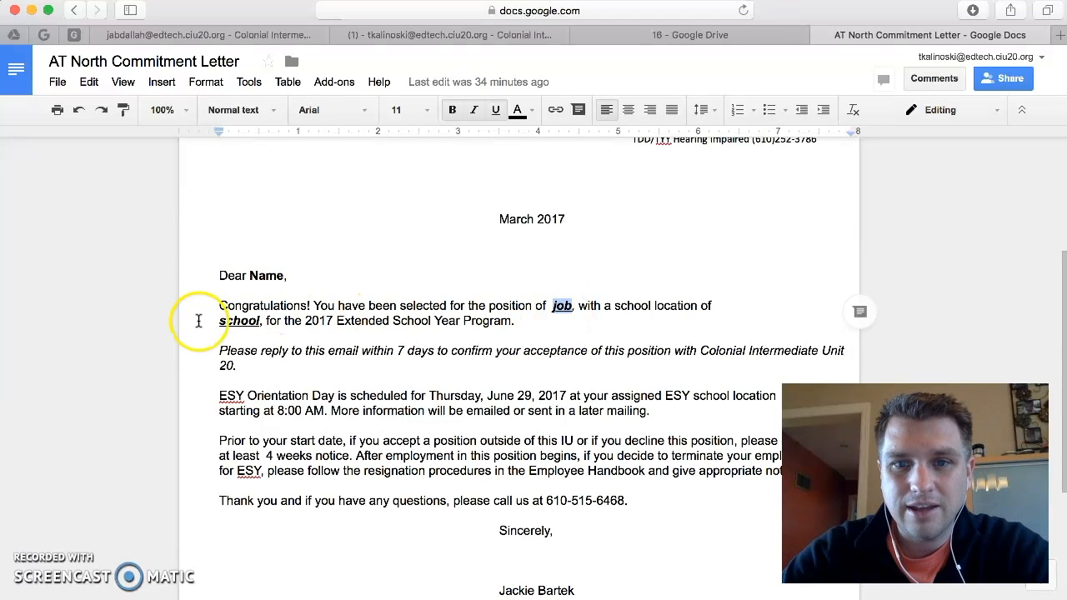
double_click(239, 322)
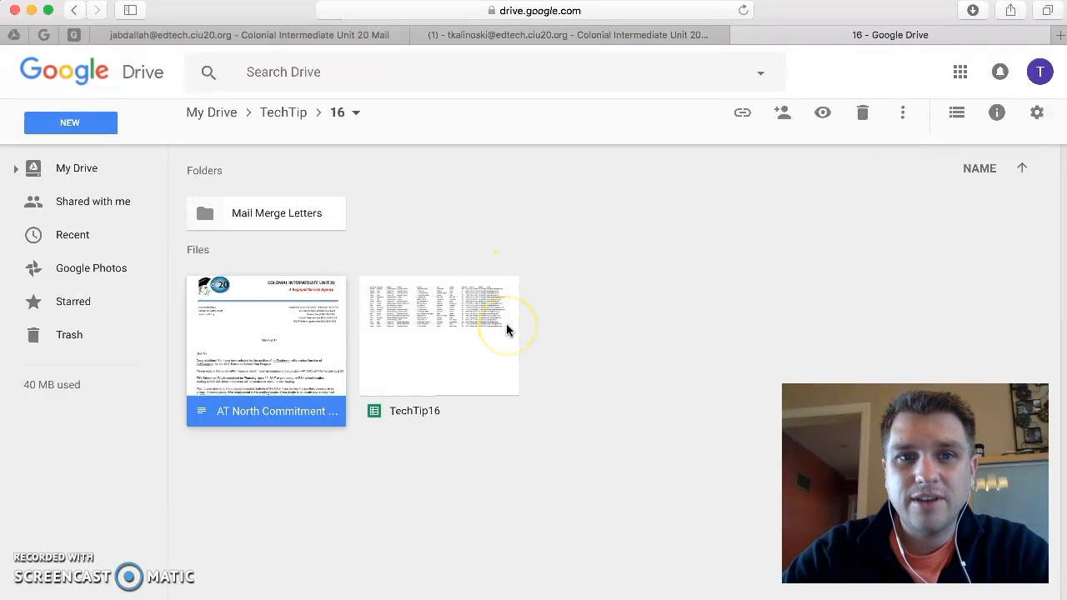
mouse_move(496, 333)
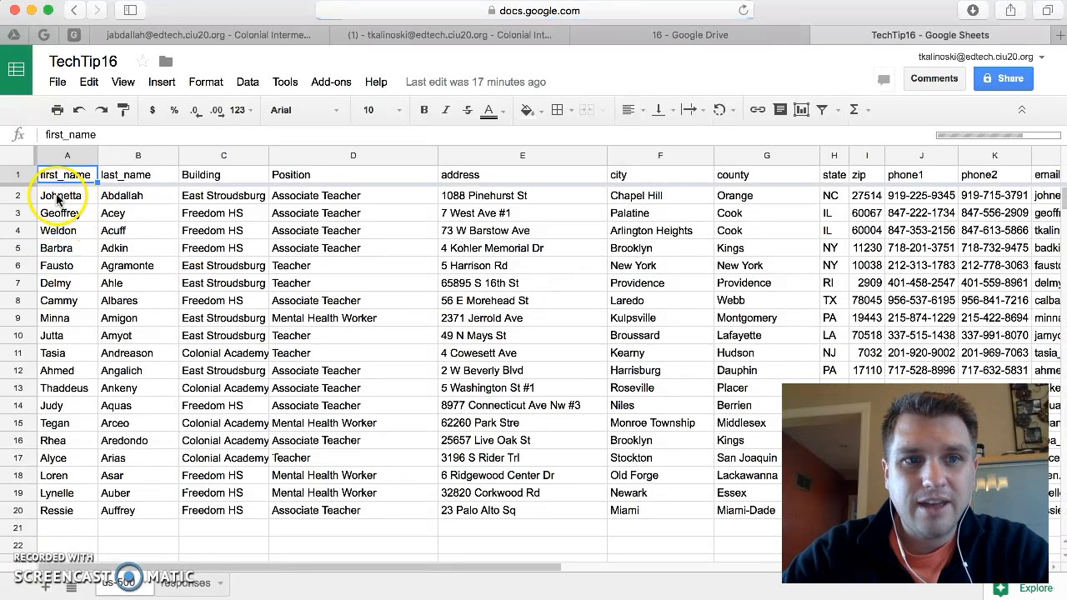
left_click(65, 174)
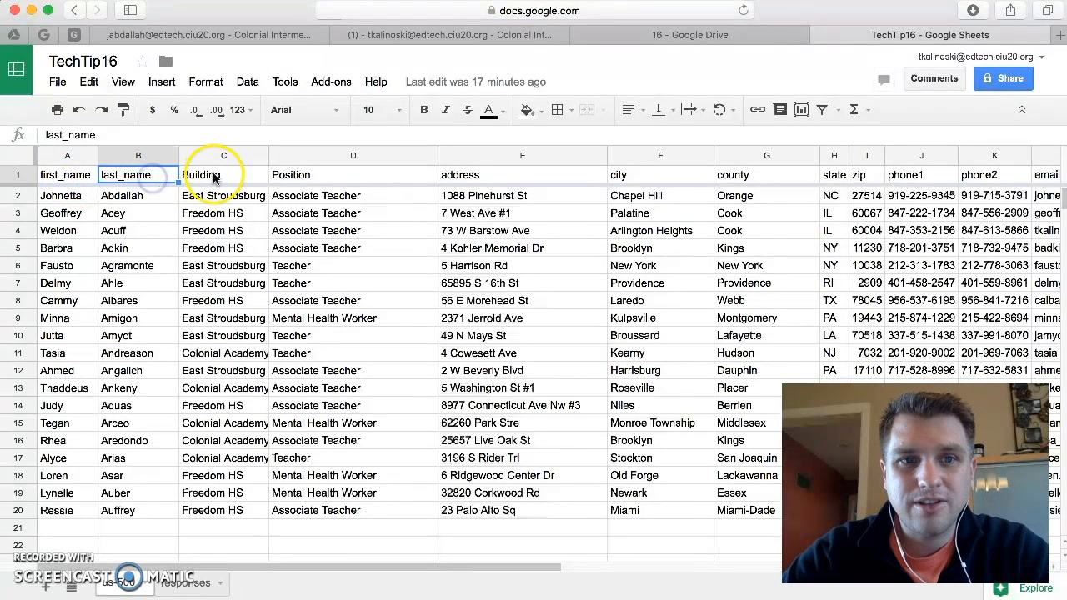
left_click(352, 174)
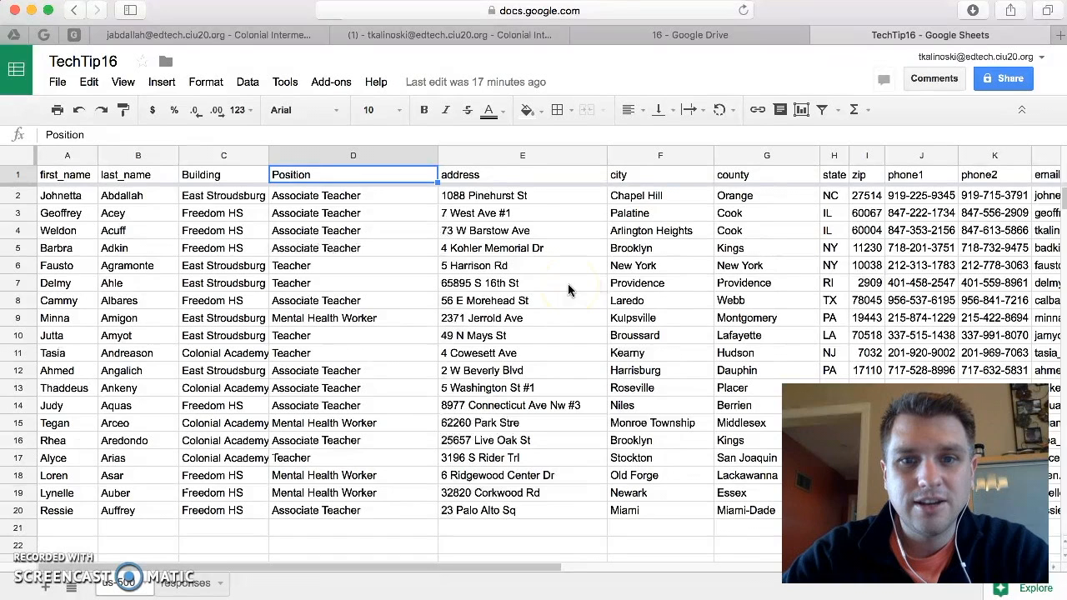
mouse_move(701, 40)
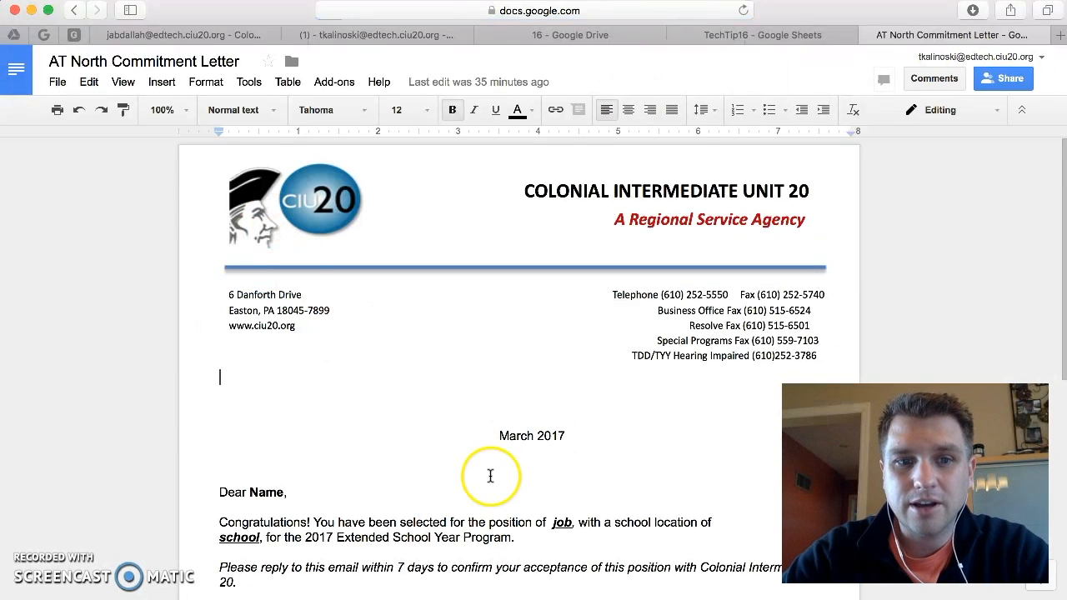
Select the greeting's Name placeholder and confirm the first_name header in TechTip16
scroll("down", 3)
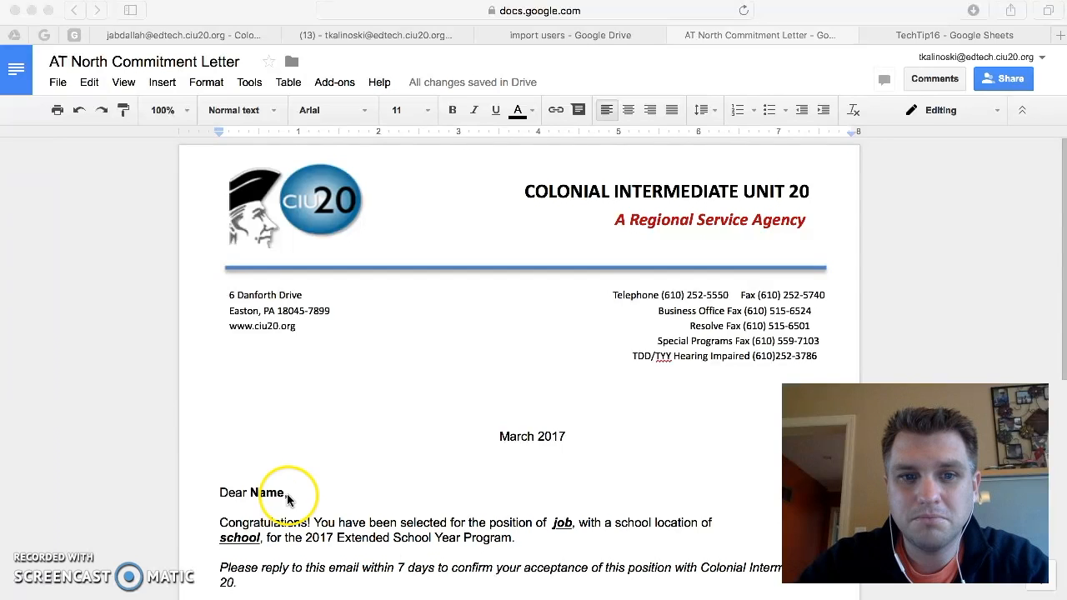
double_click(267, 492)
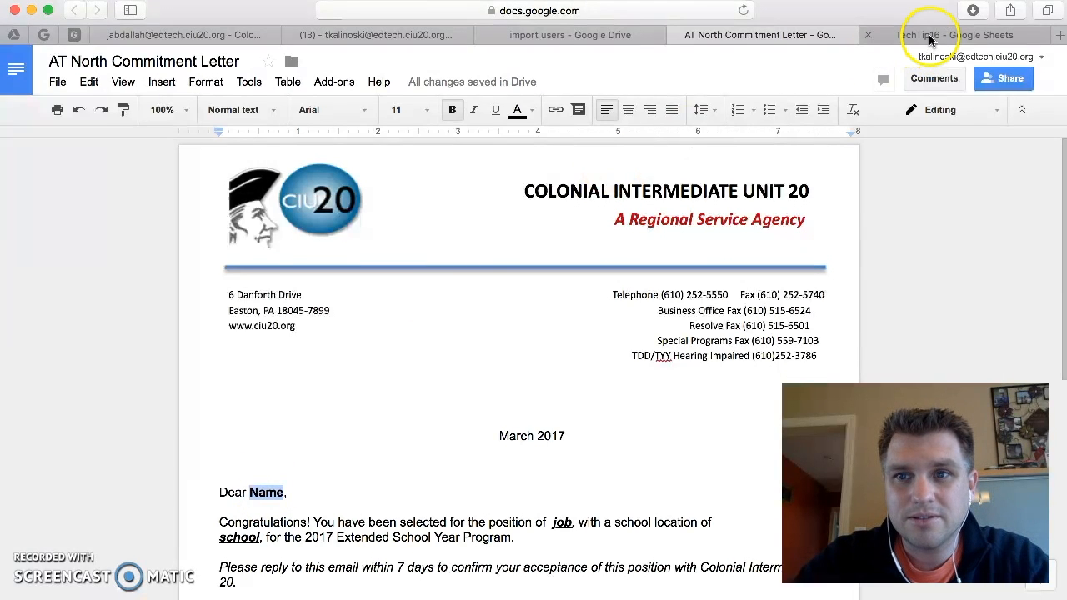
left_click(933, 35)
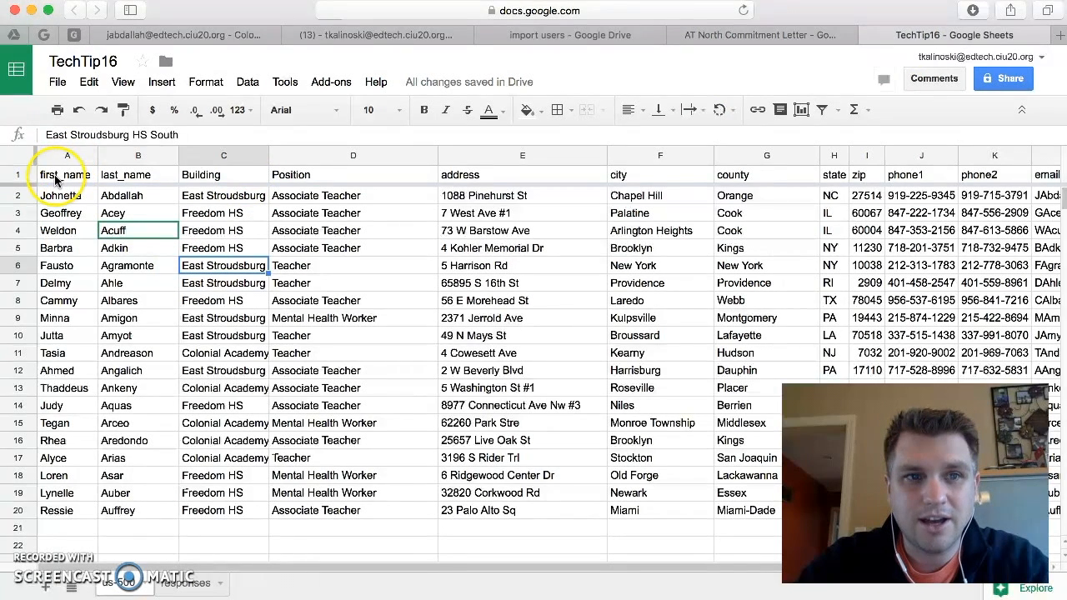
left_click(138, 175)
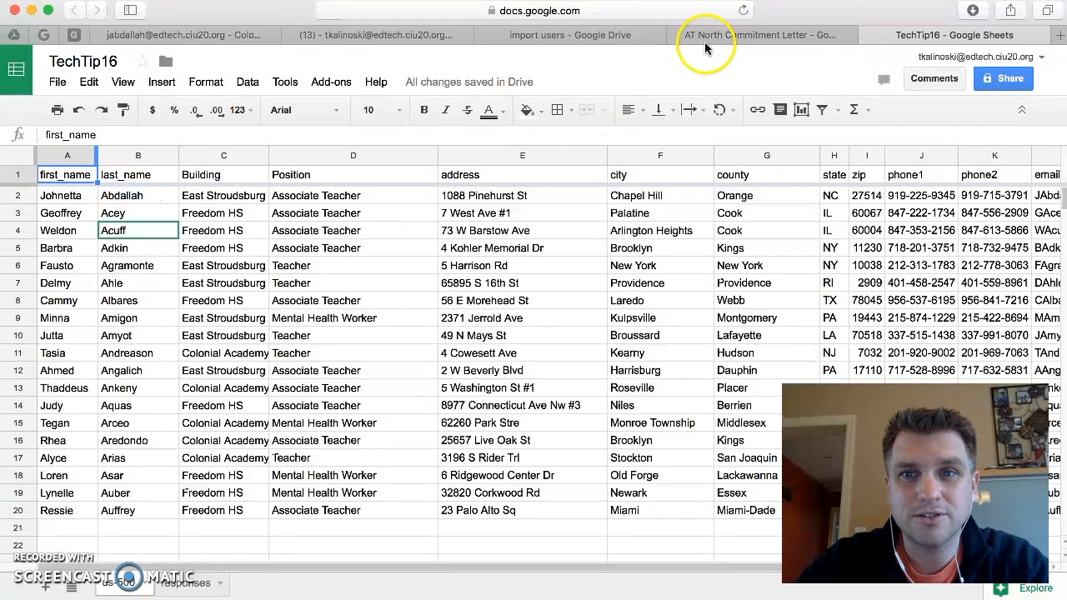
left_click(758, 35)
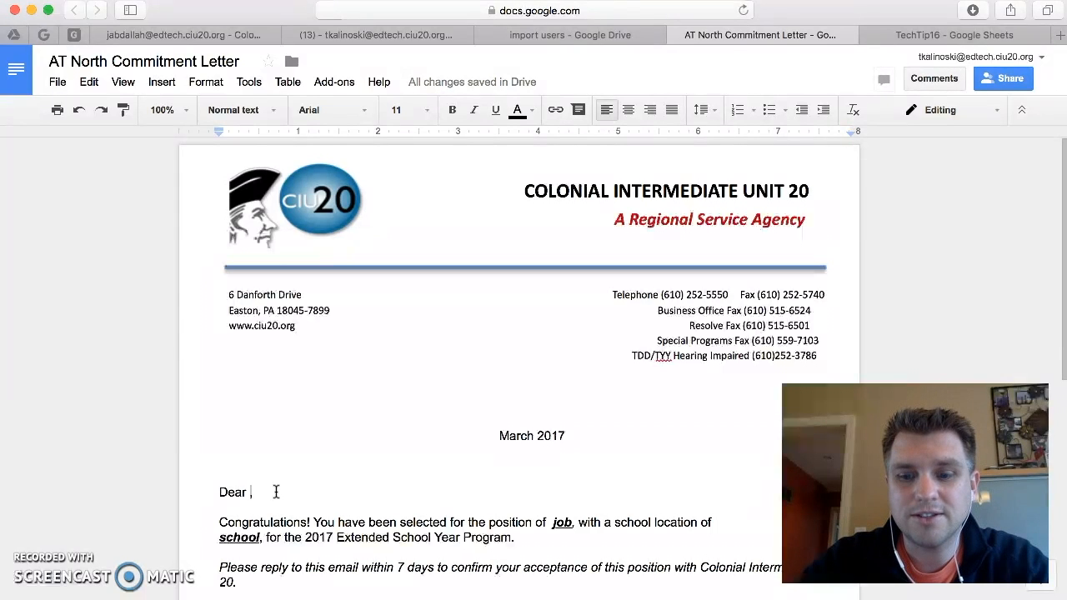
Replace Name with the <<first_name>> <<last_name>> merge tags in the greeting
type("<<")
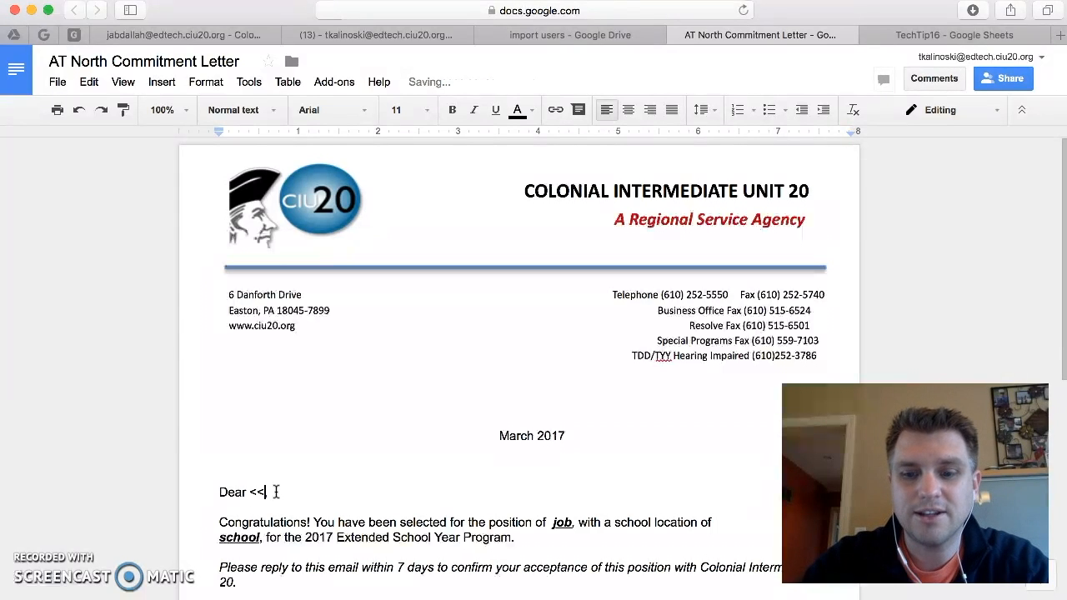
type("first")
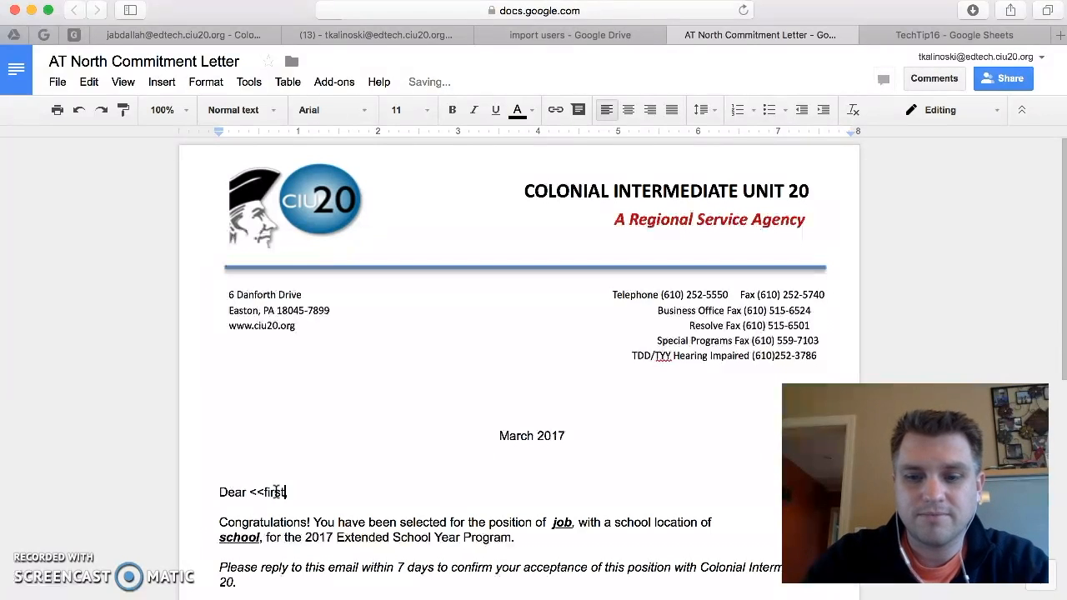
type("_name")
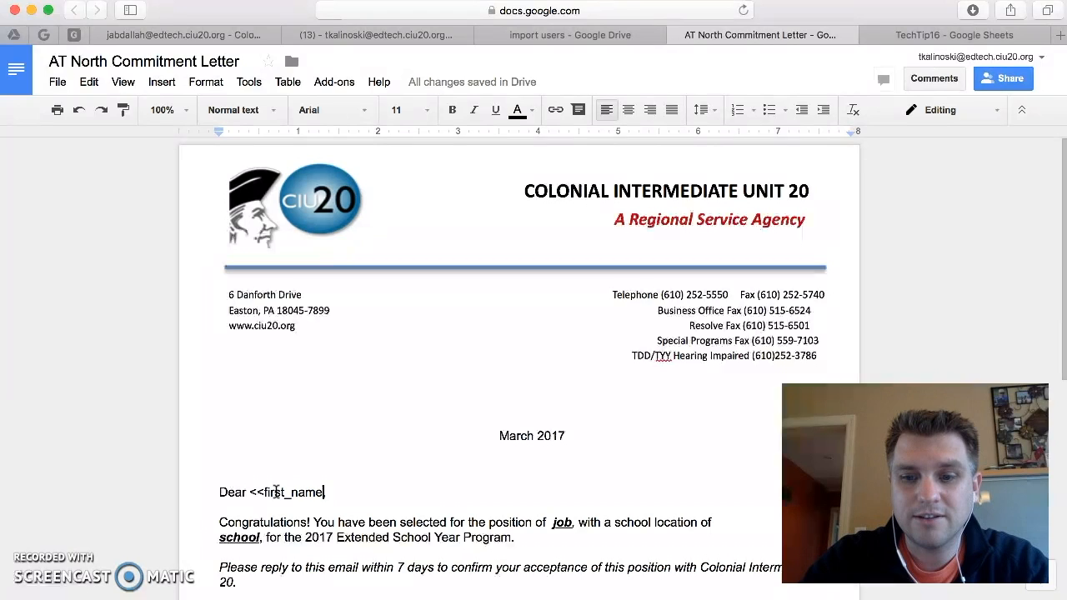
type(">>")
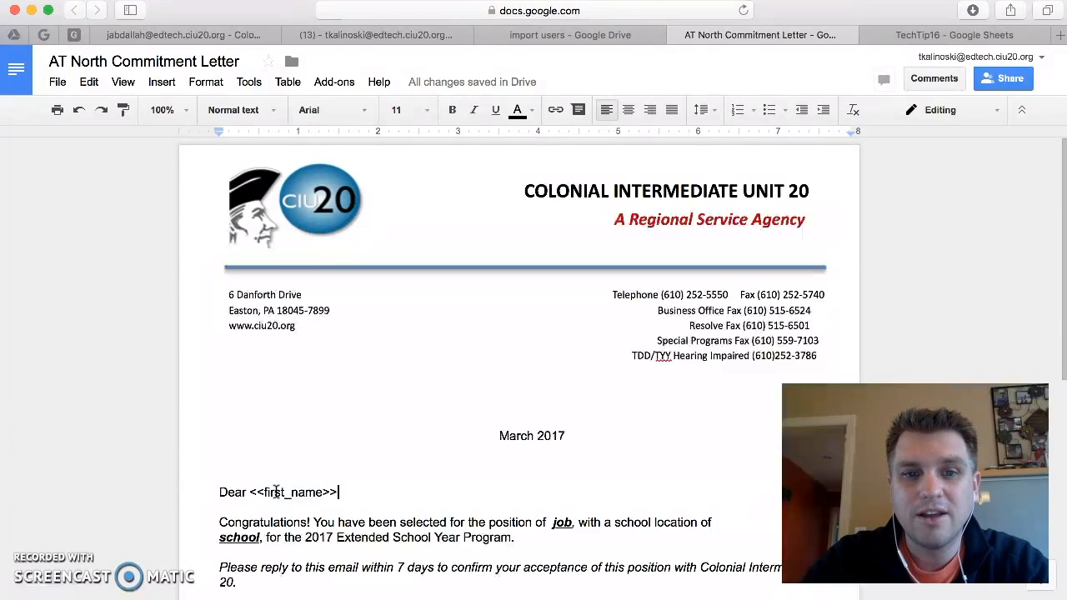
type(",")
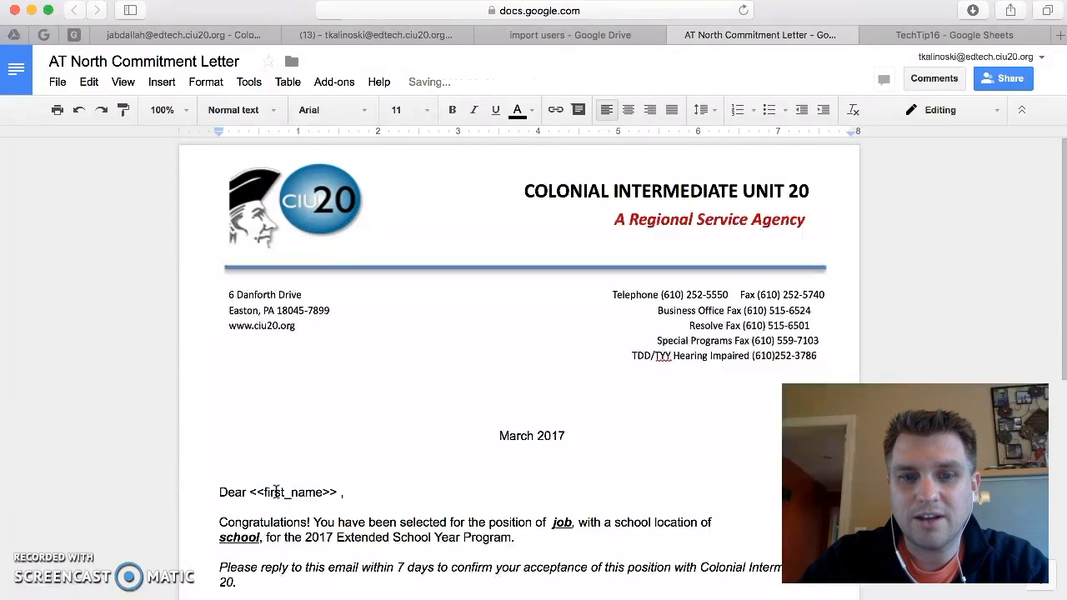
type("<<last_nam")
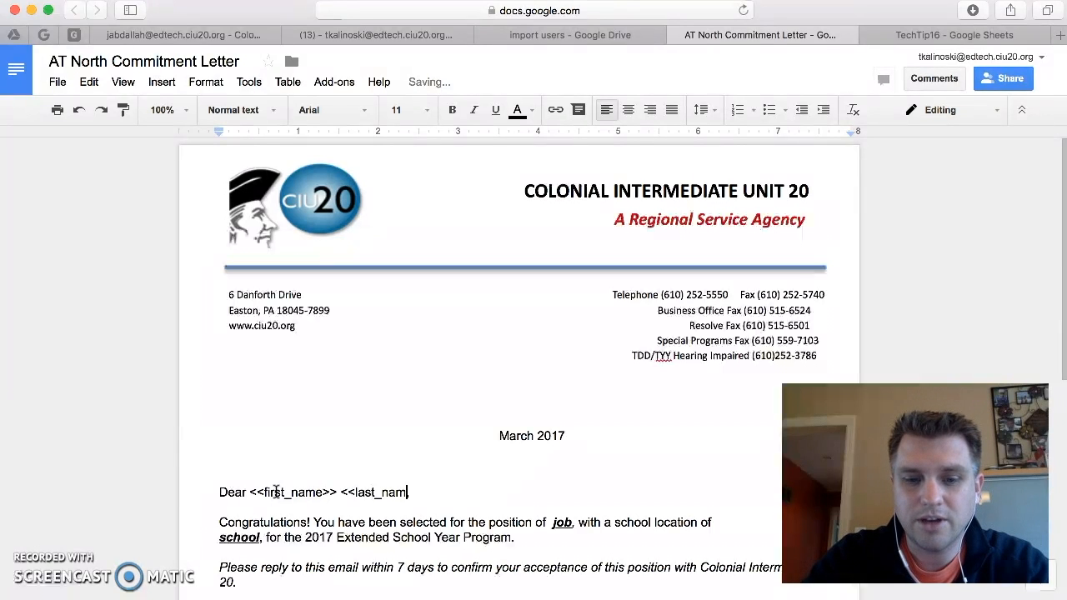
type("e>>,")
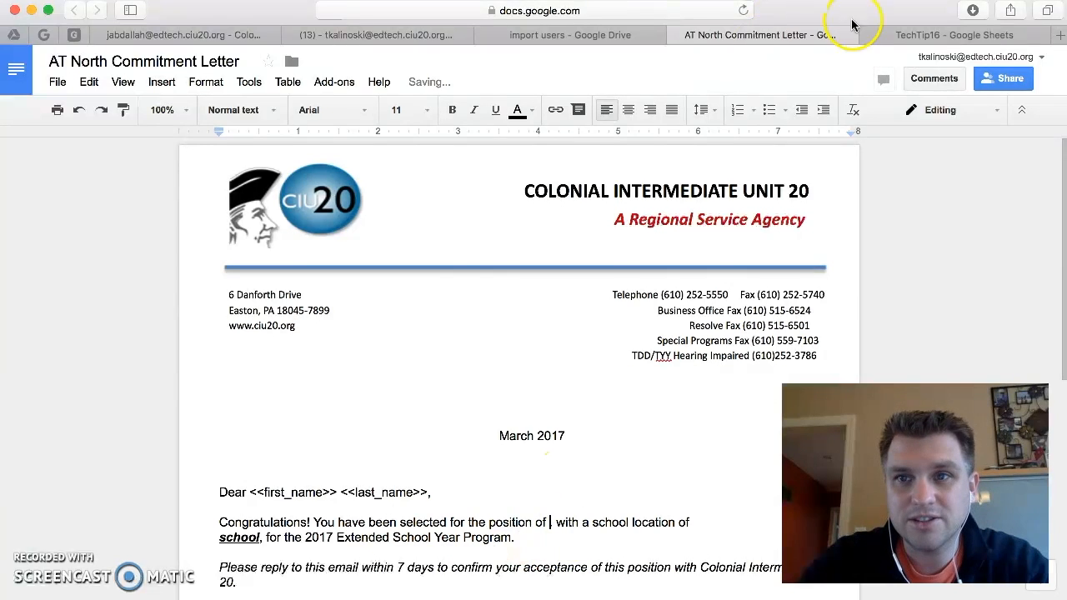
Check the Position header, then type a bold <<Position>> tag into the position sentence
left_click(967, 34)
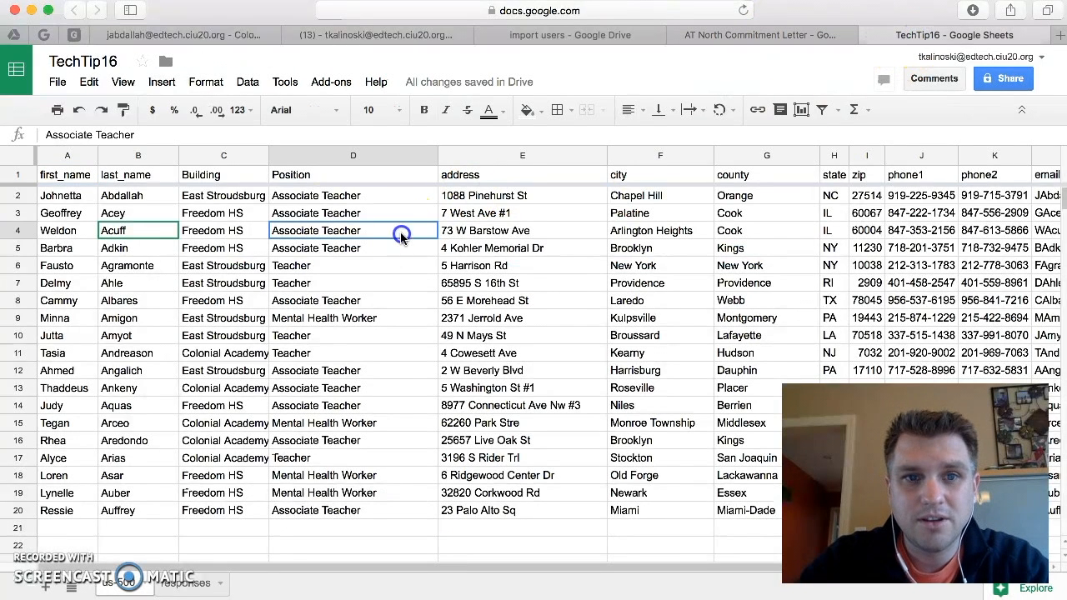
left_click(352, 175)
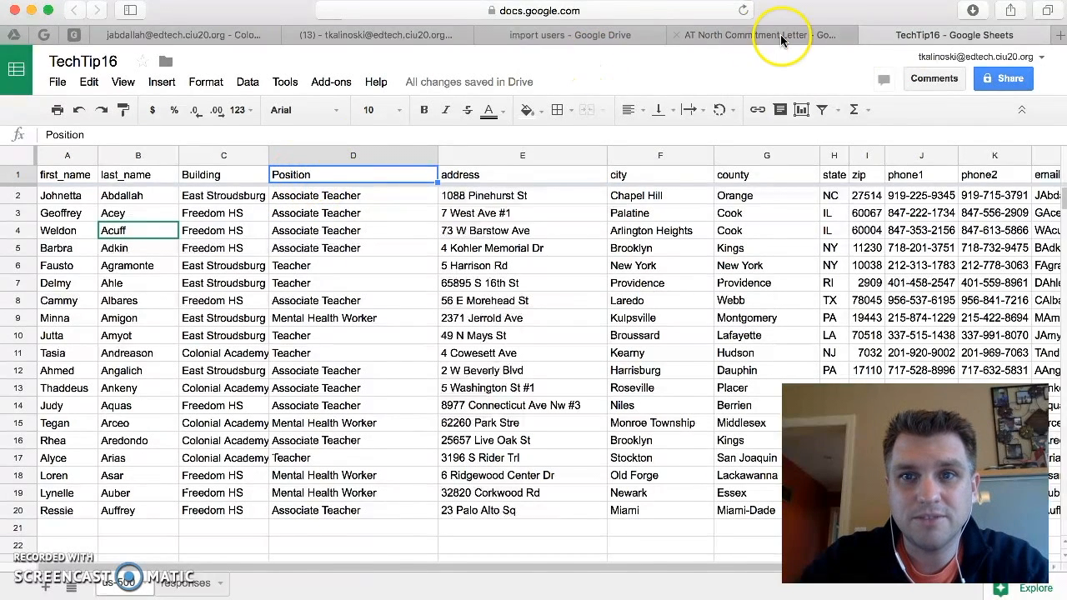
left_click(750, 35)
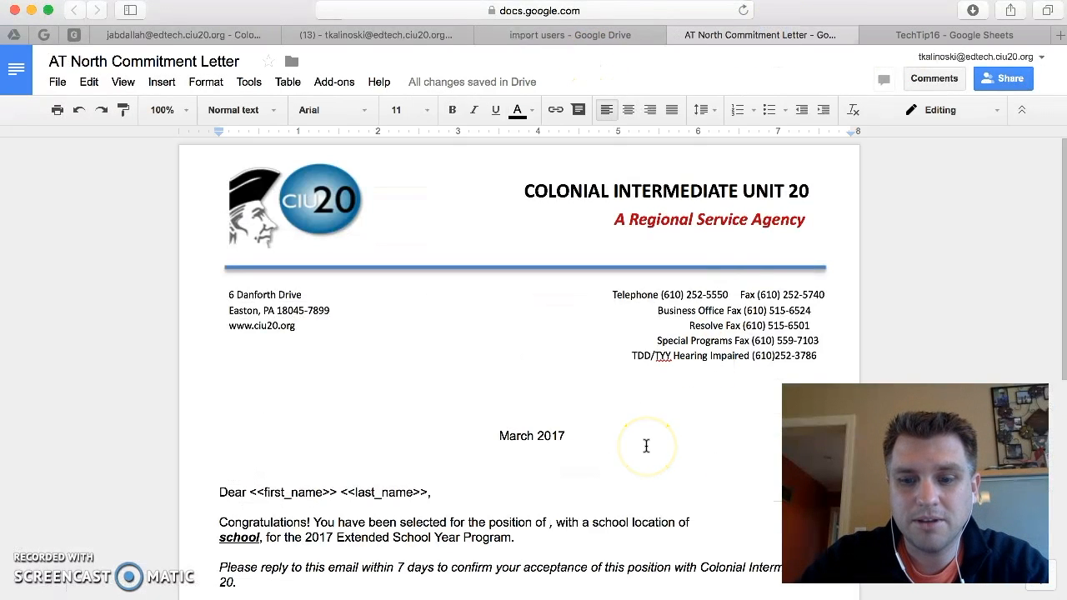
type("<<Position>>")
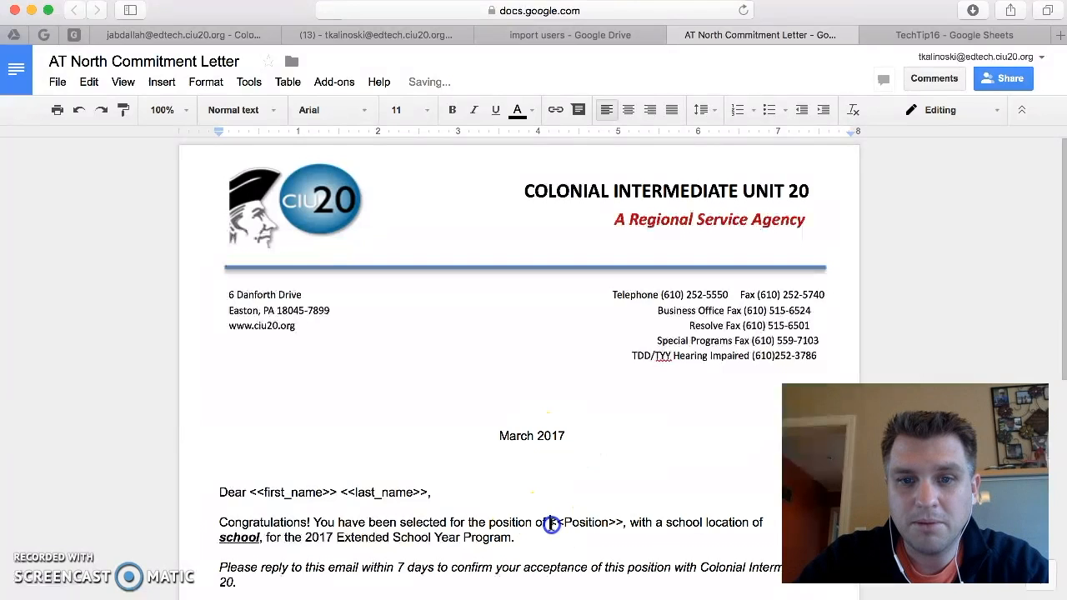
double_click(589, 523)
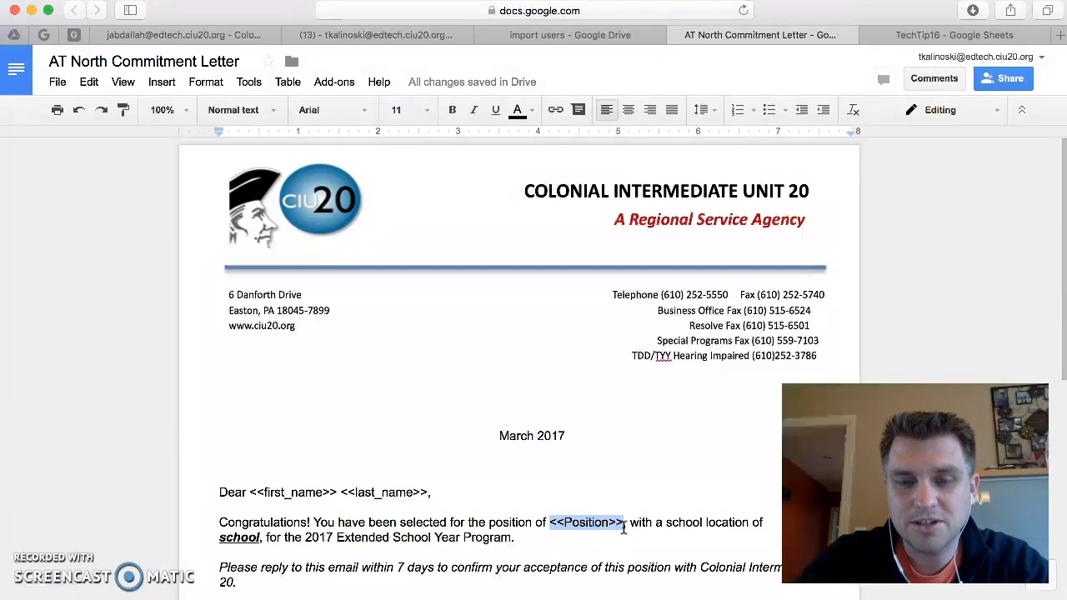
left_click(451, 109)
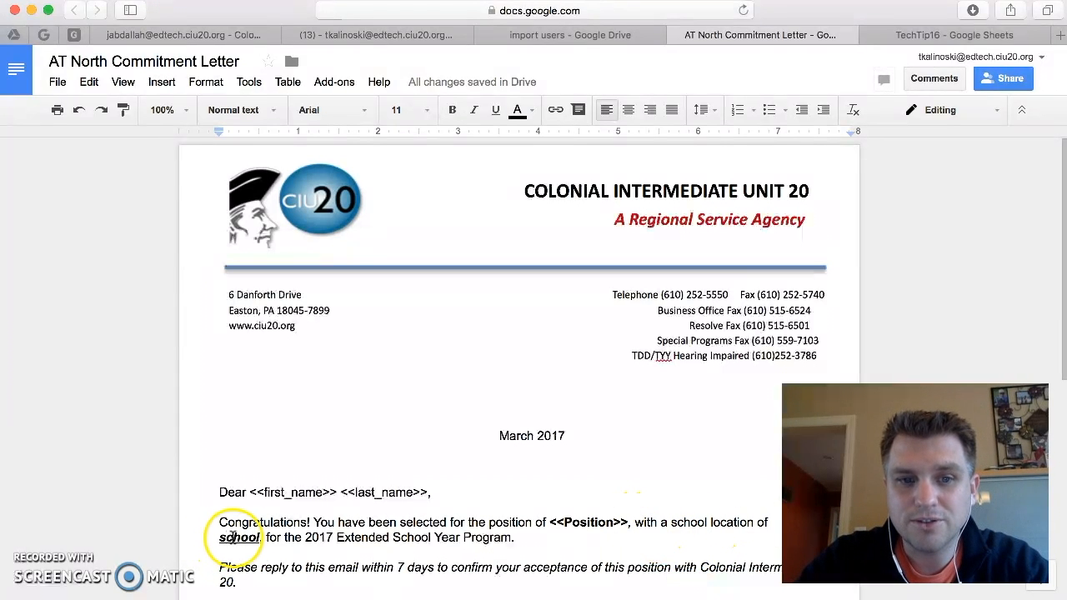
left_click(942, 35)
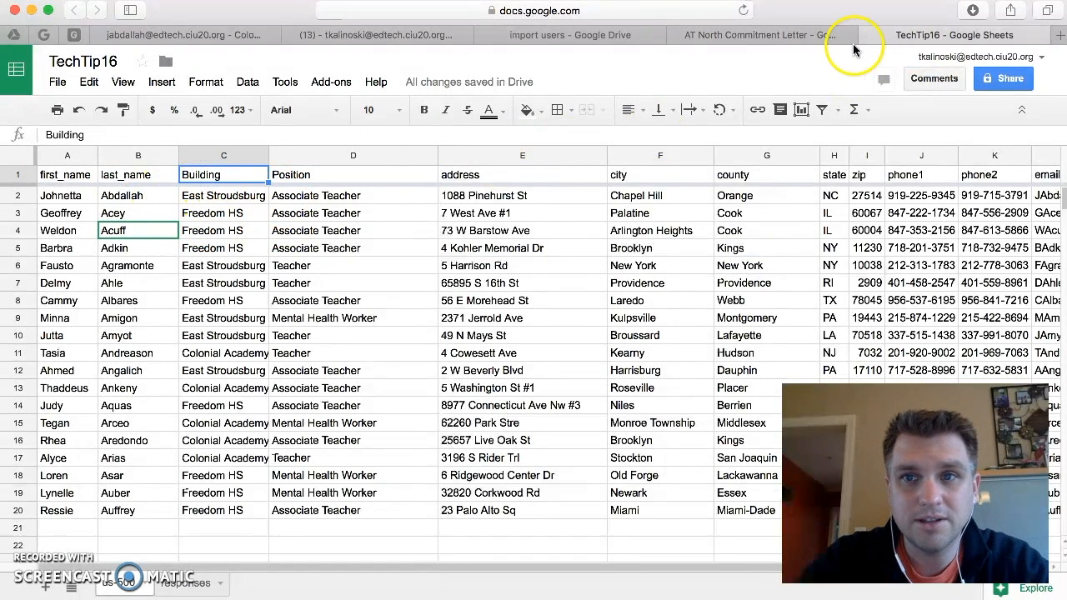
Replace the school placeholder with a <<Building>> merge tag and scroll through the letter
left_click(761, 35)
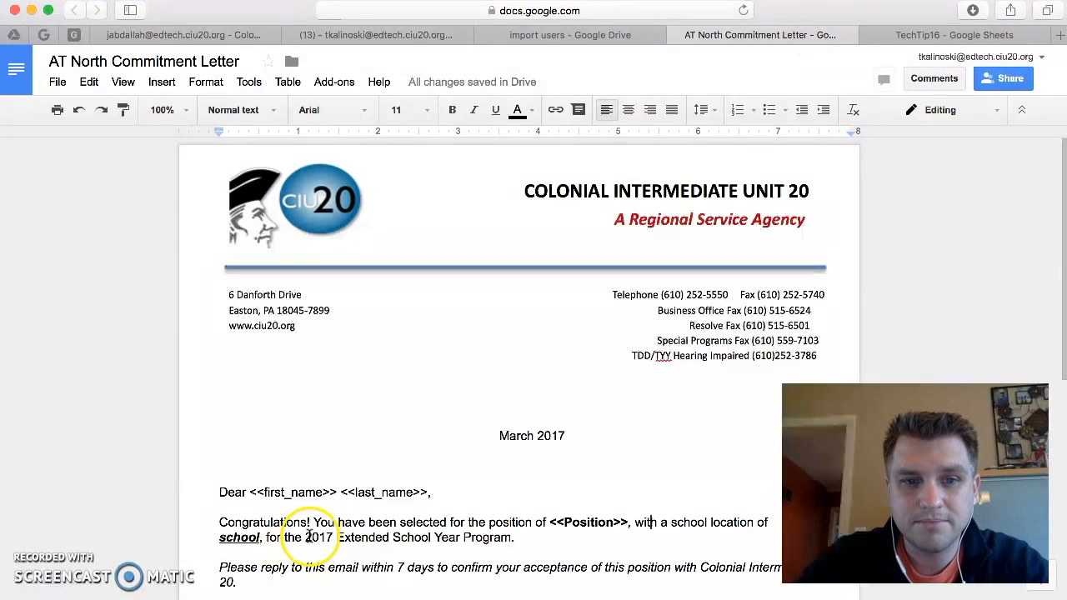
double_click(239, 536)
type("<<Building")
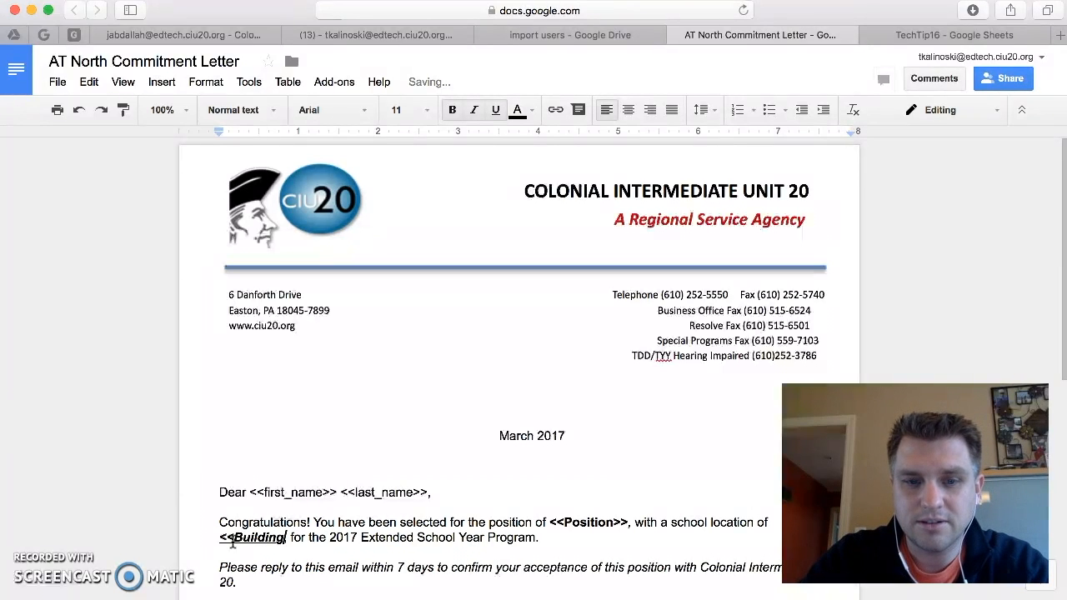
type(">>")
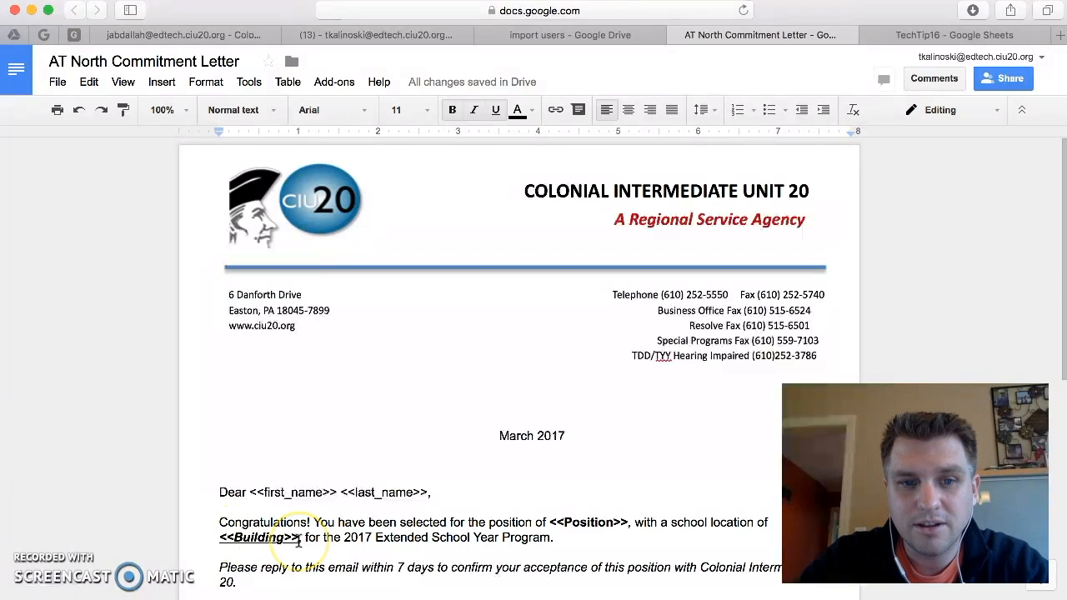
double_click(257, 538)
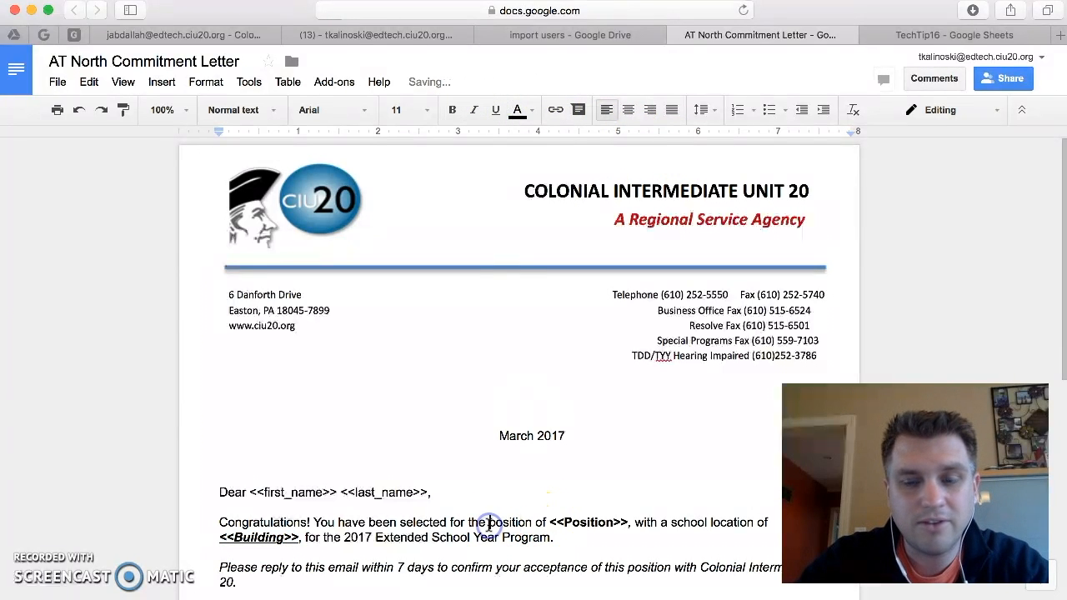
scroll("down", 3)
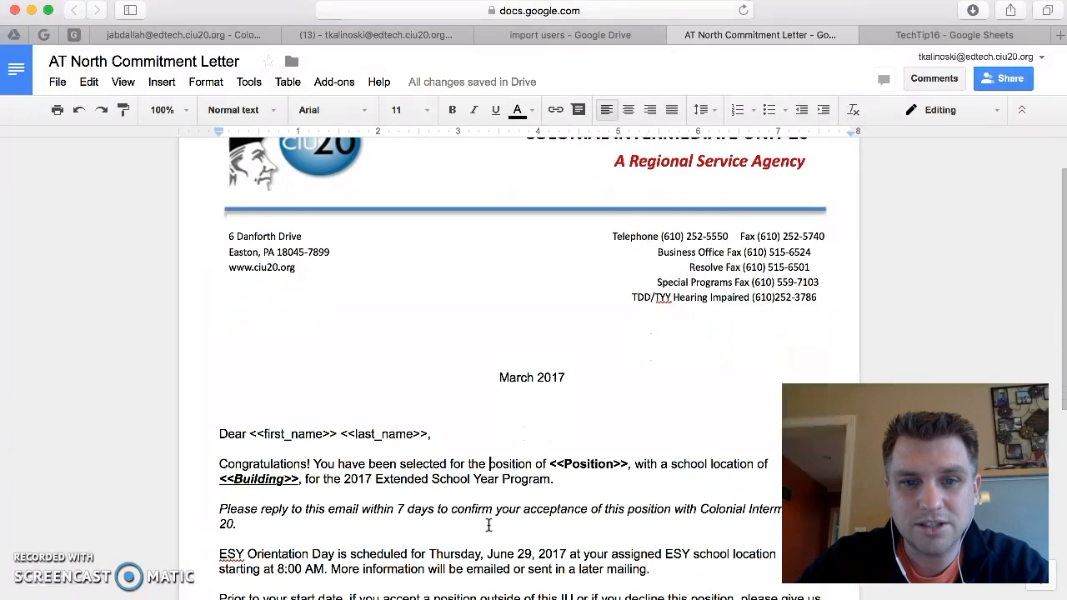
scroll("down", 3)
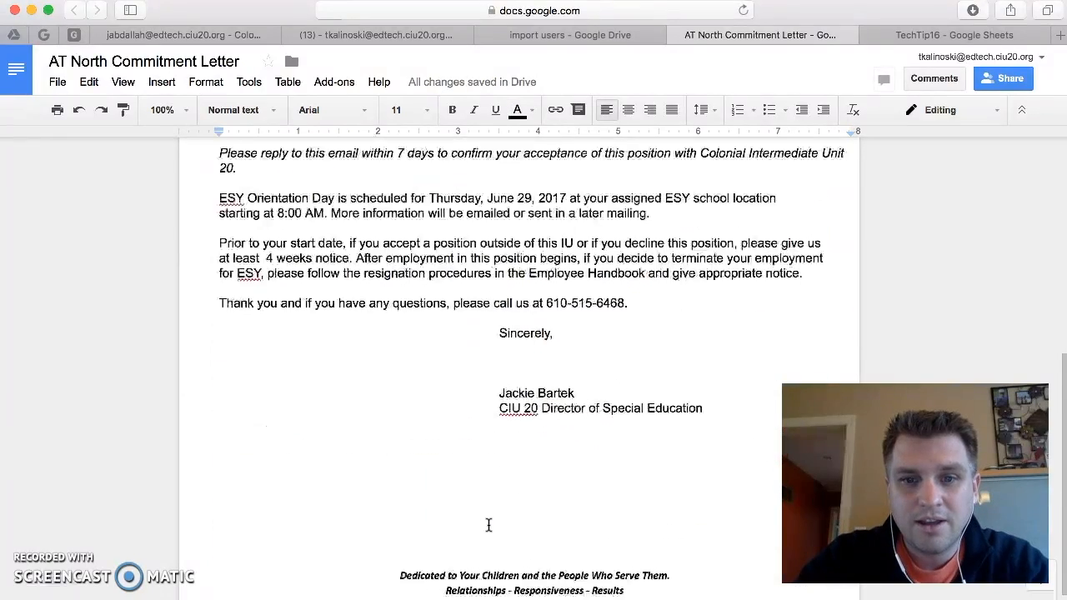
scroll("up", 3)
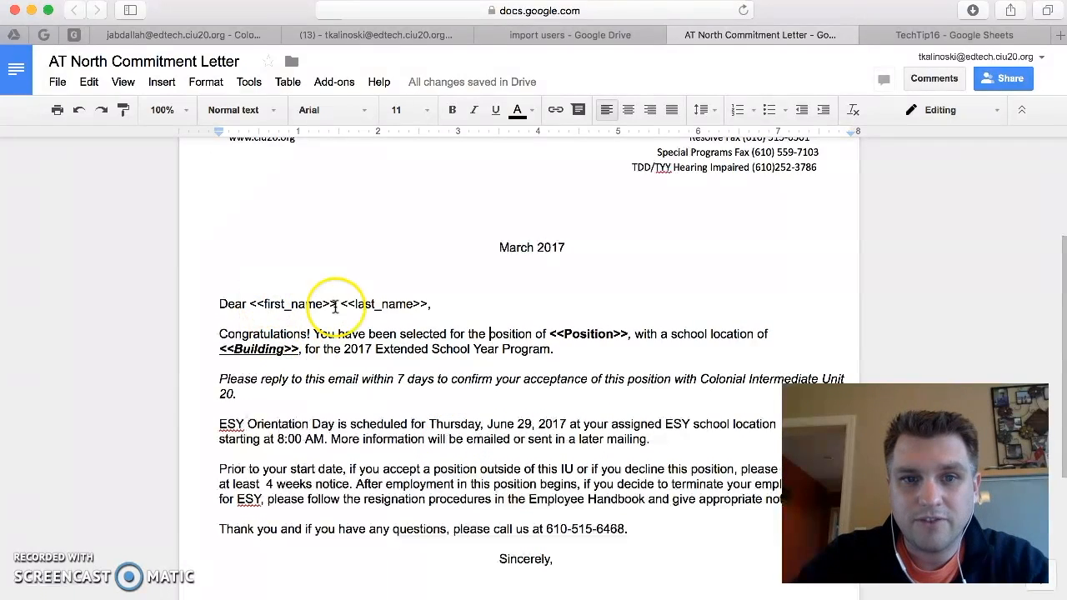
mouse_move(602, 341)
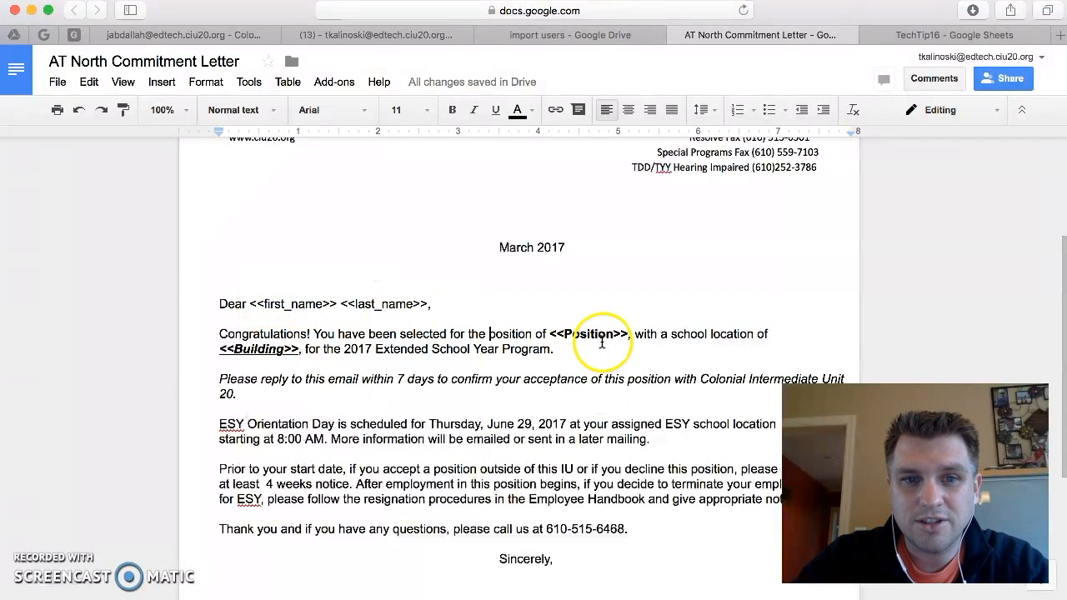
mouse_move(295, 360)
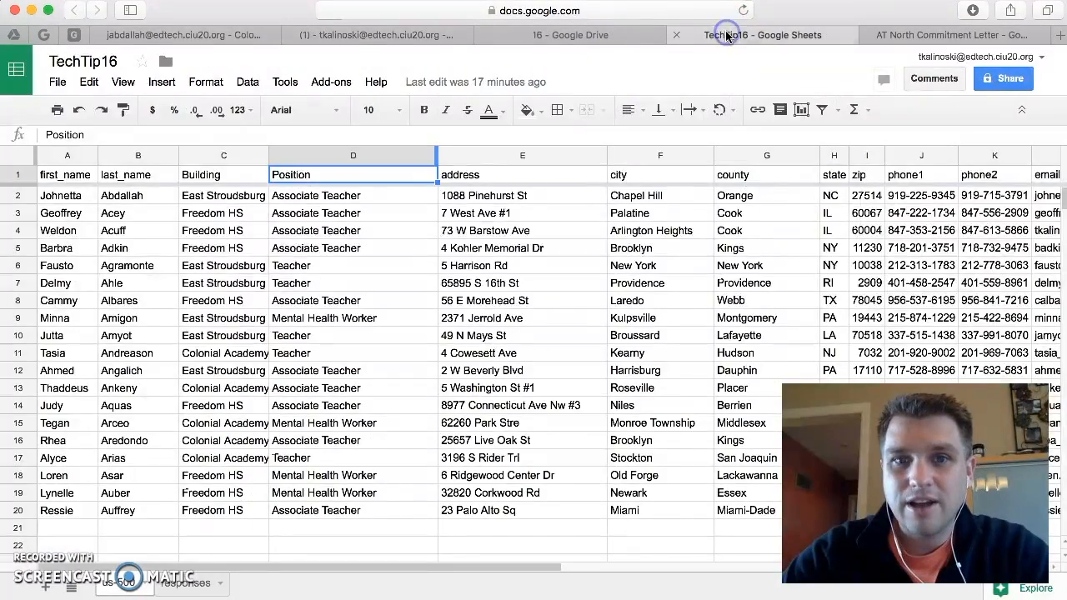
mouse_move(668, 70)
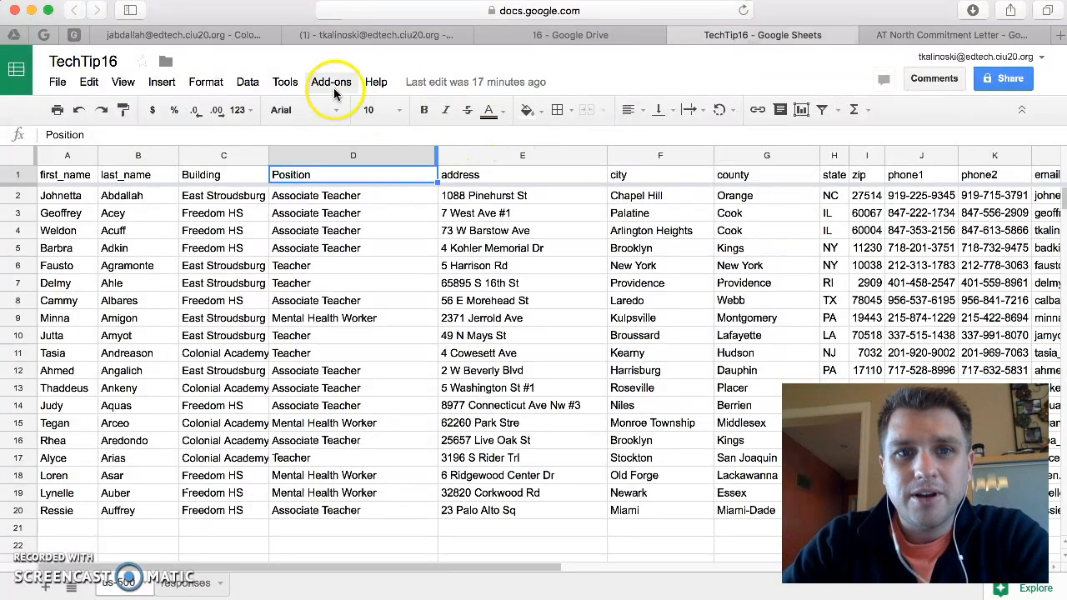
Launch autoCrat from Add-ons and create a new job named 'ESY letters'
left_click(330, 82)
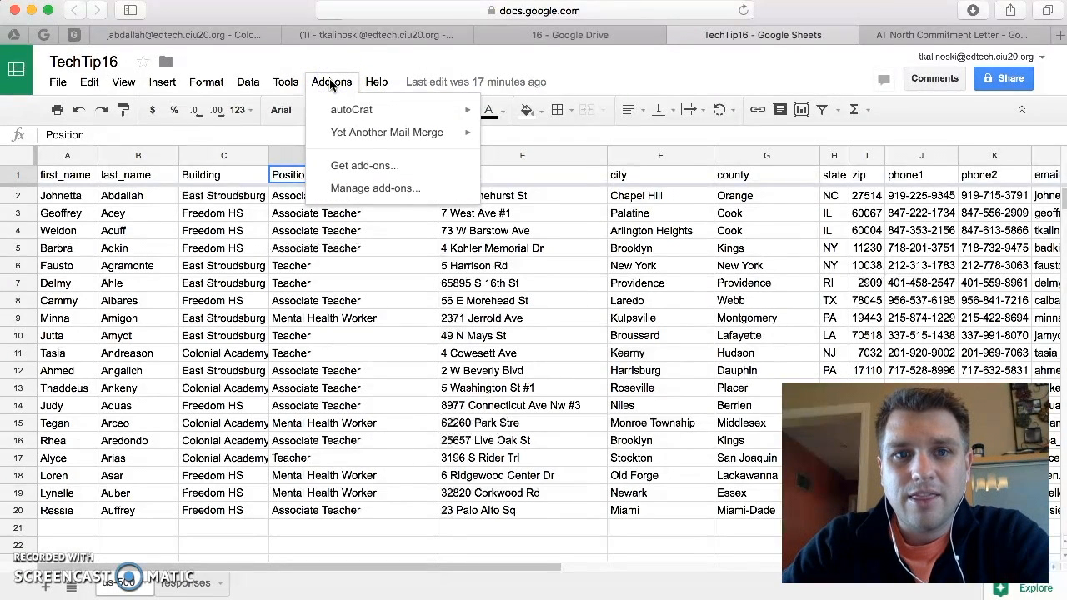
mouse_move(382, 115)
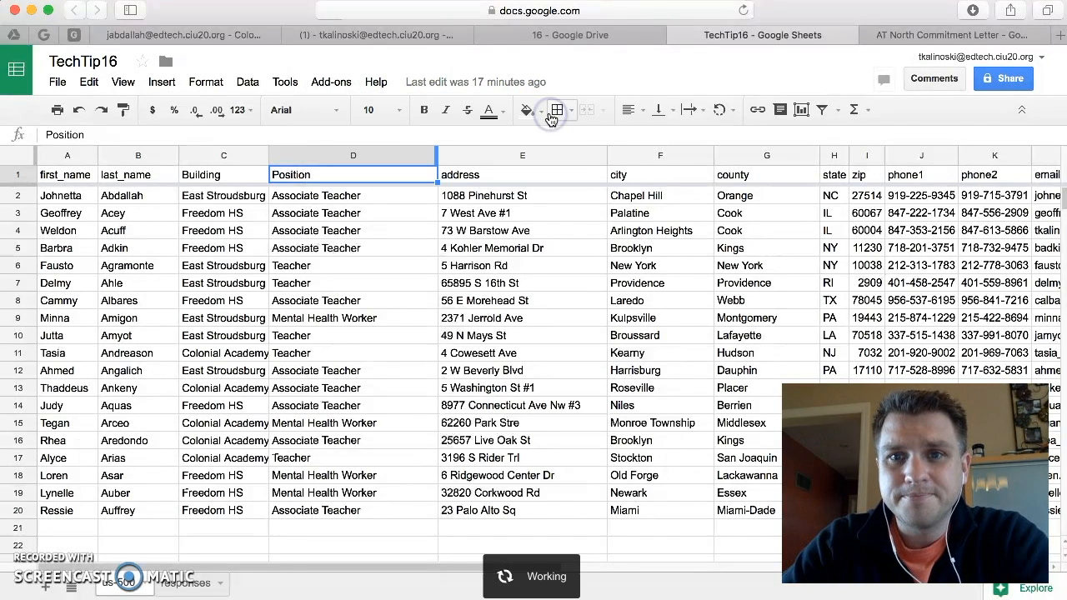
mouse_move(560, 109)
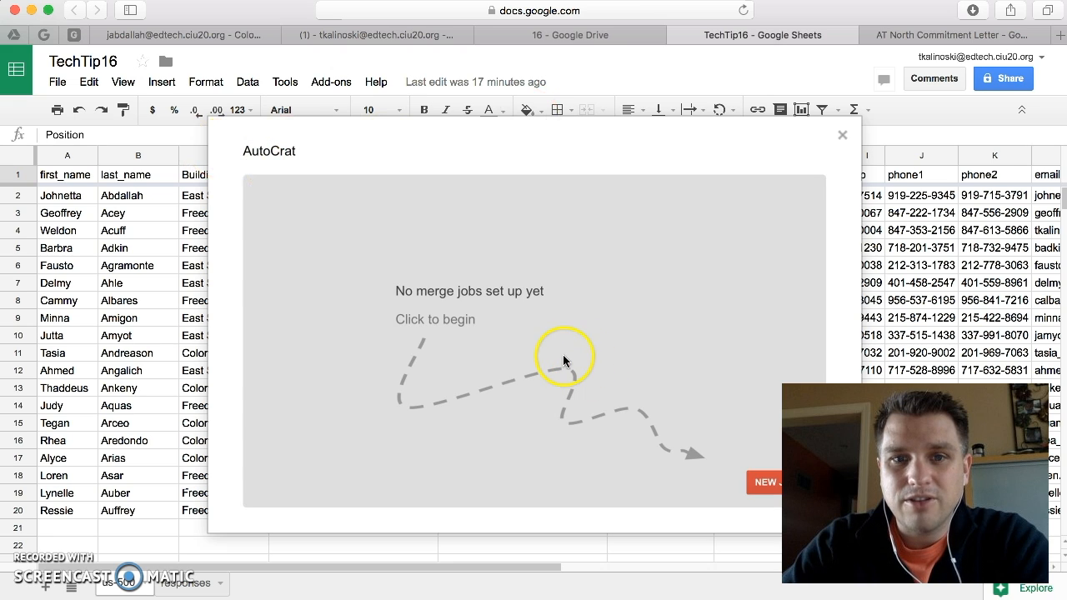
mouse_move(616, 426)
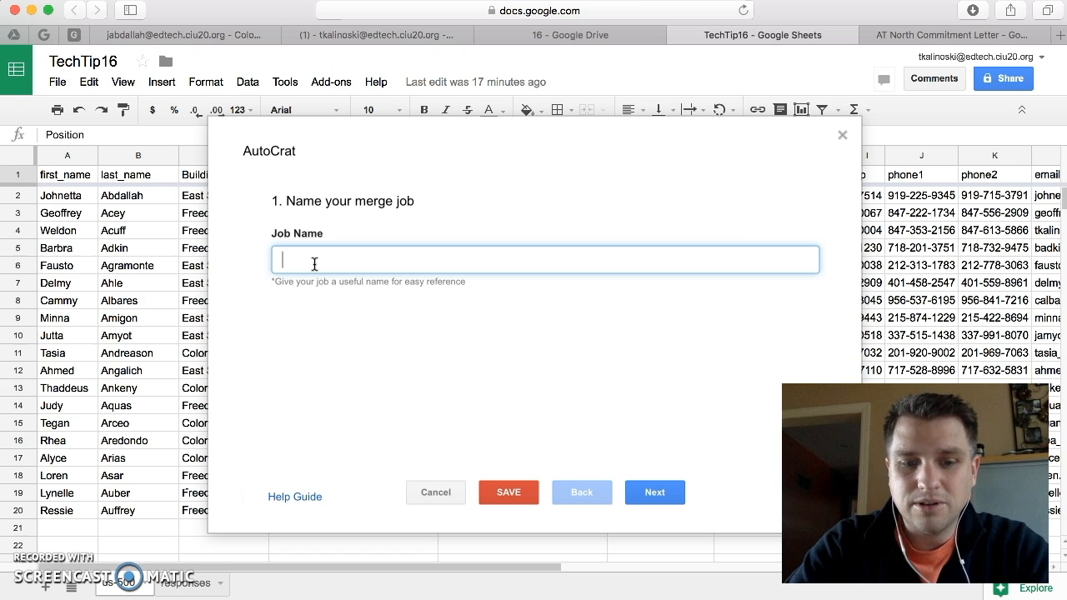
type("ESY")
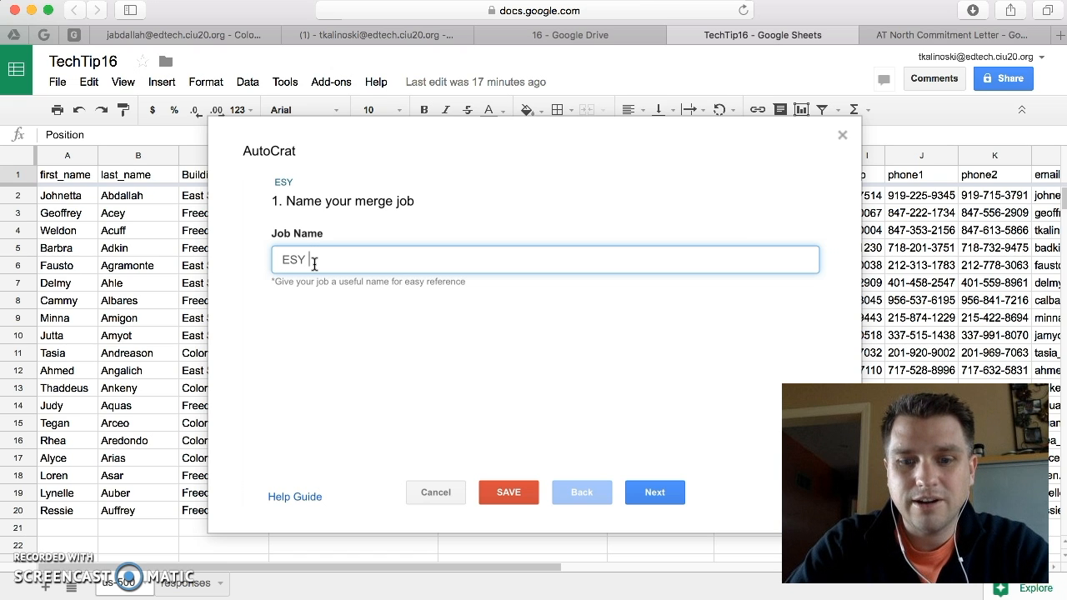
type("letters")
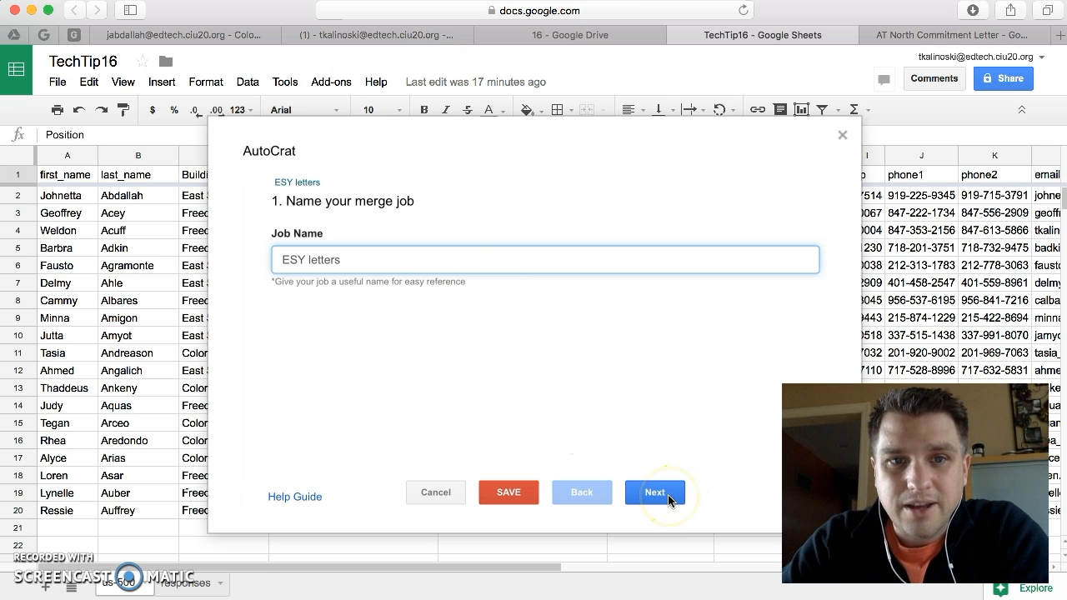
left_click(654, 492)
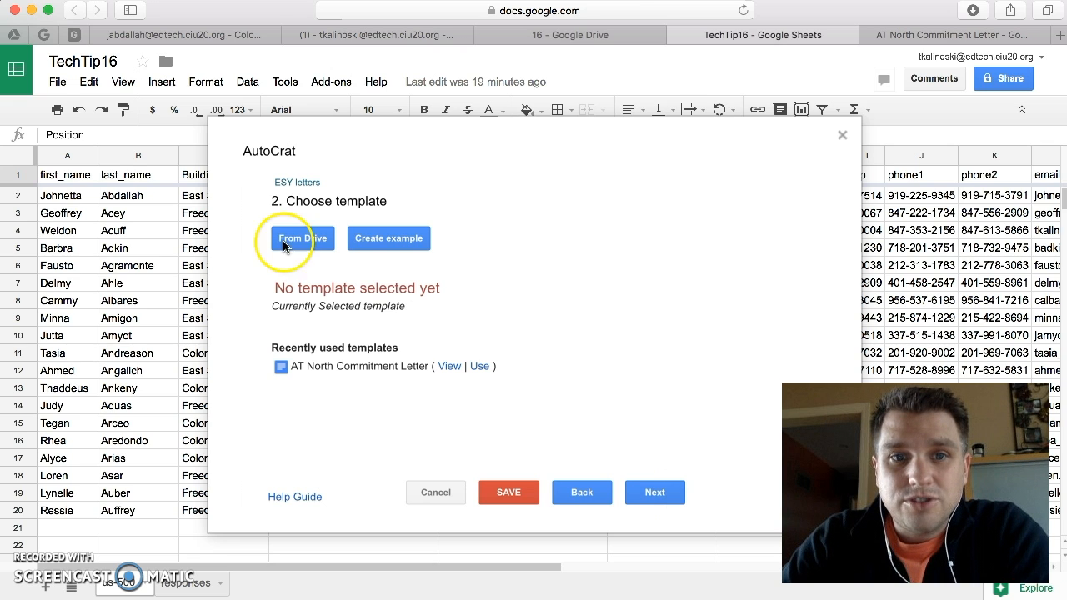
mouse_move(312, 261)
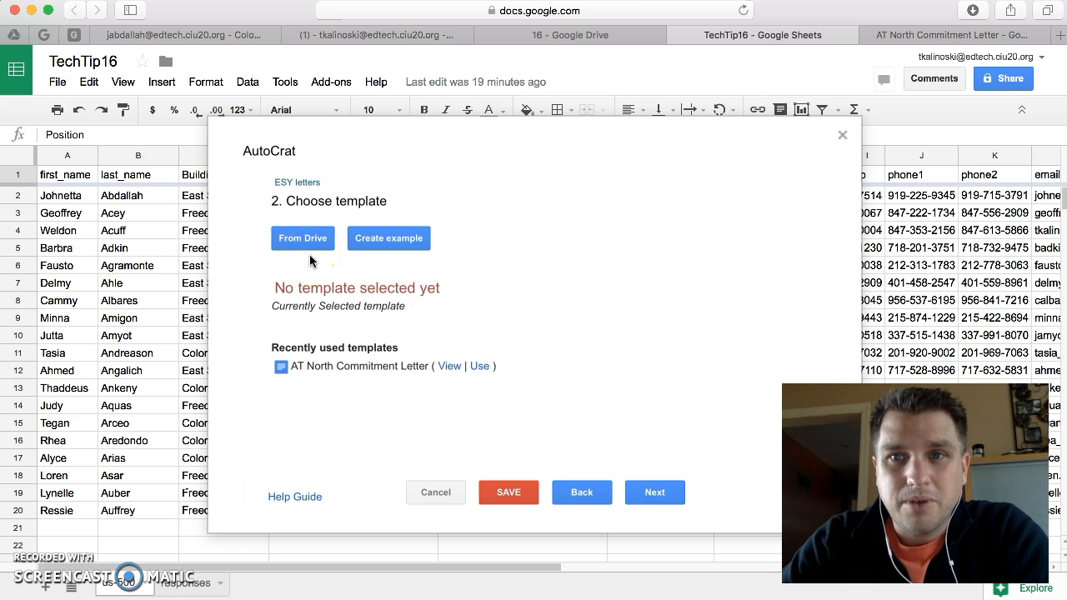
Select AT North Commitment Letter from Drive as the job's template
left_click(303, 237)
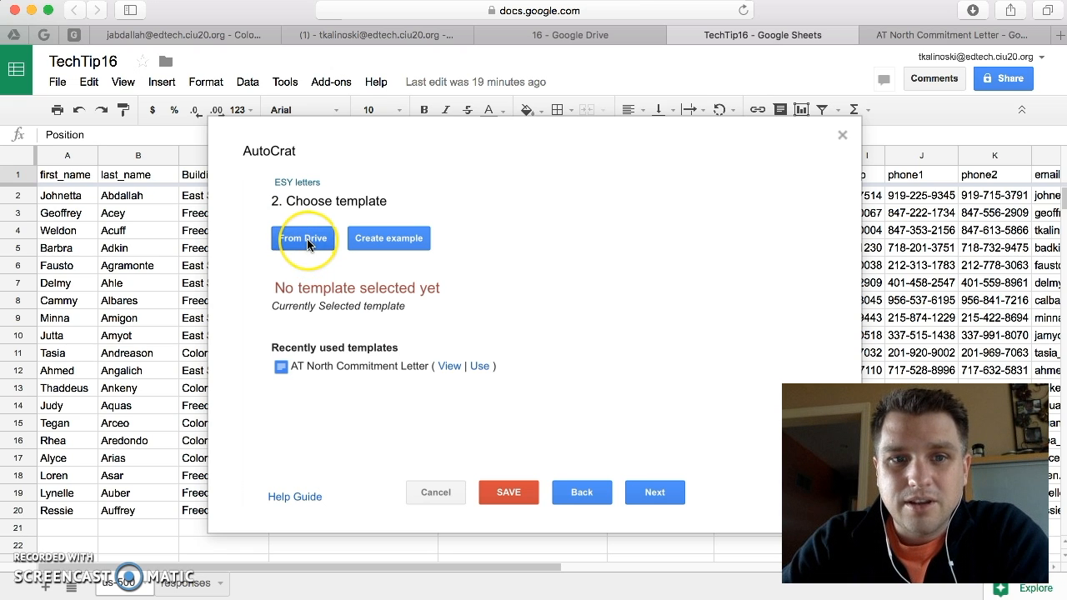
left_click(304, 239)
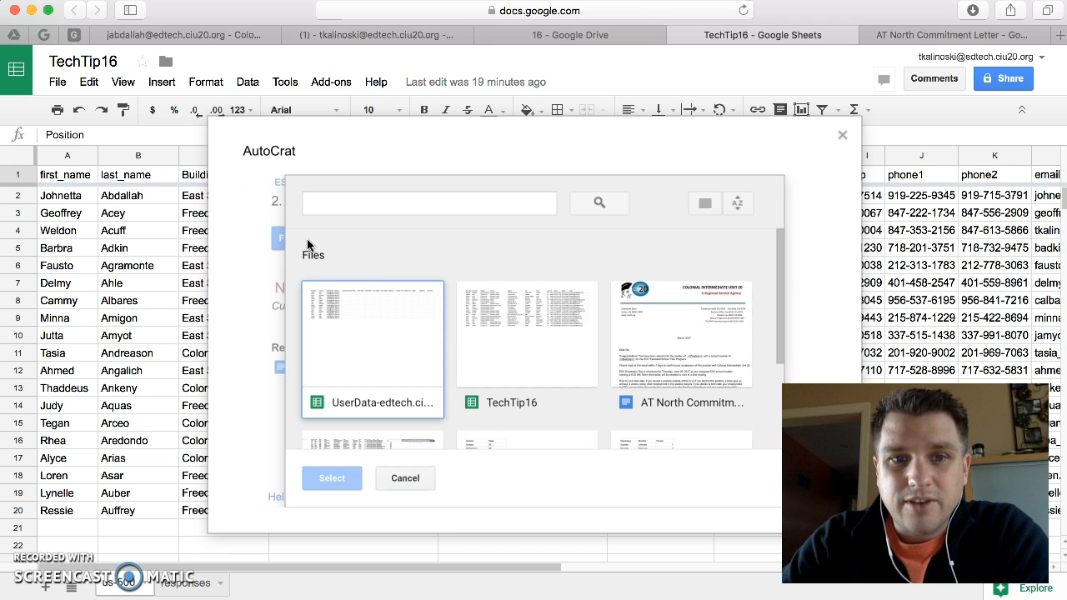
mouse_move(405, 301)
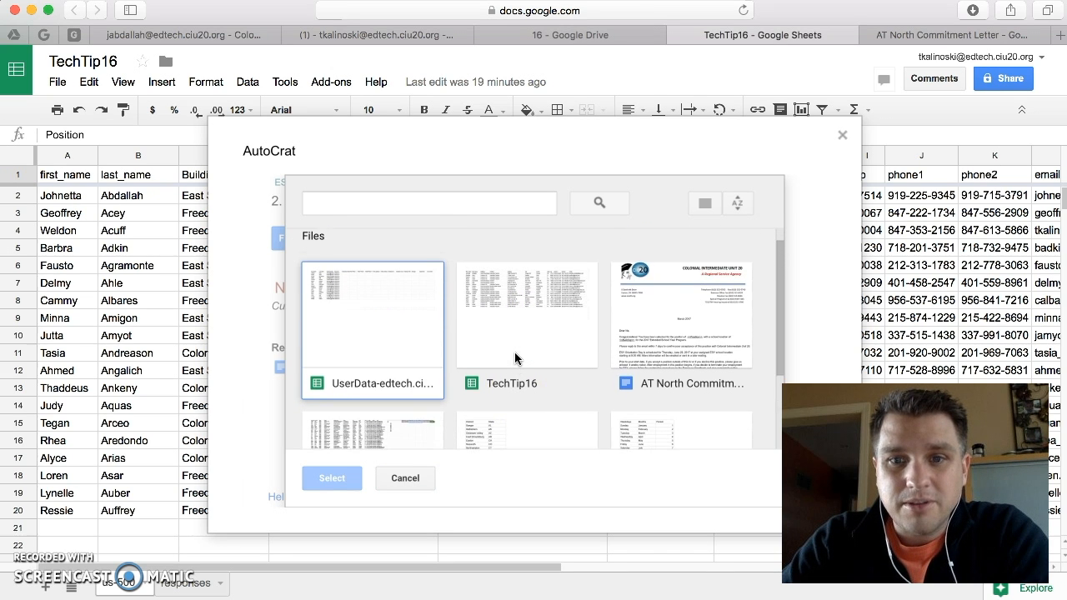
left_click(683, 314)
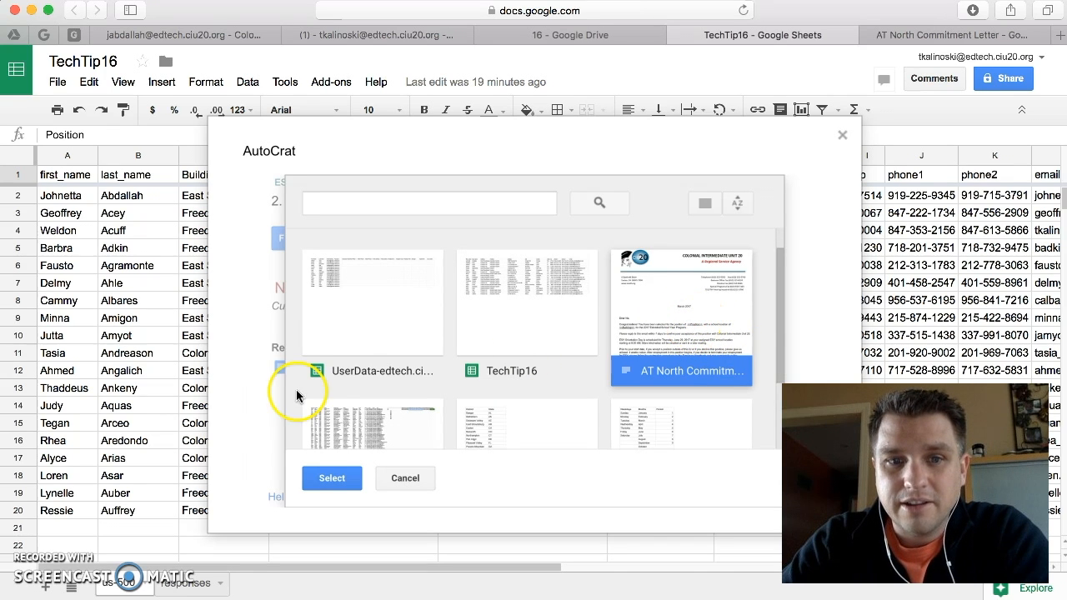
left_click(404, 479)
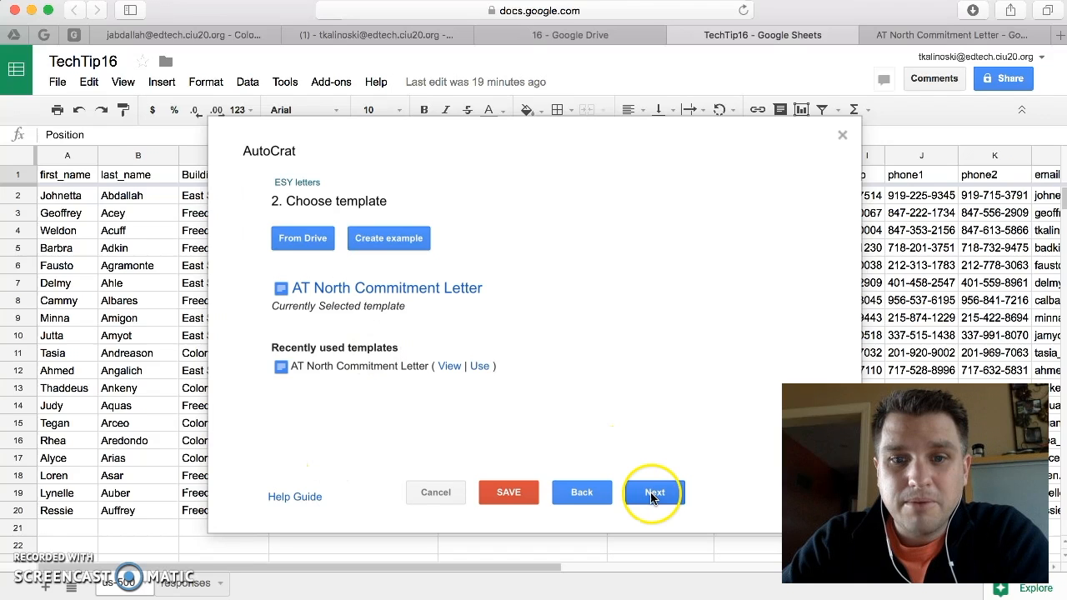
left_click(654, 491)
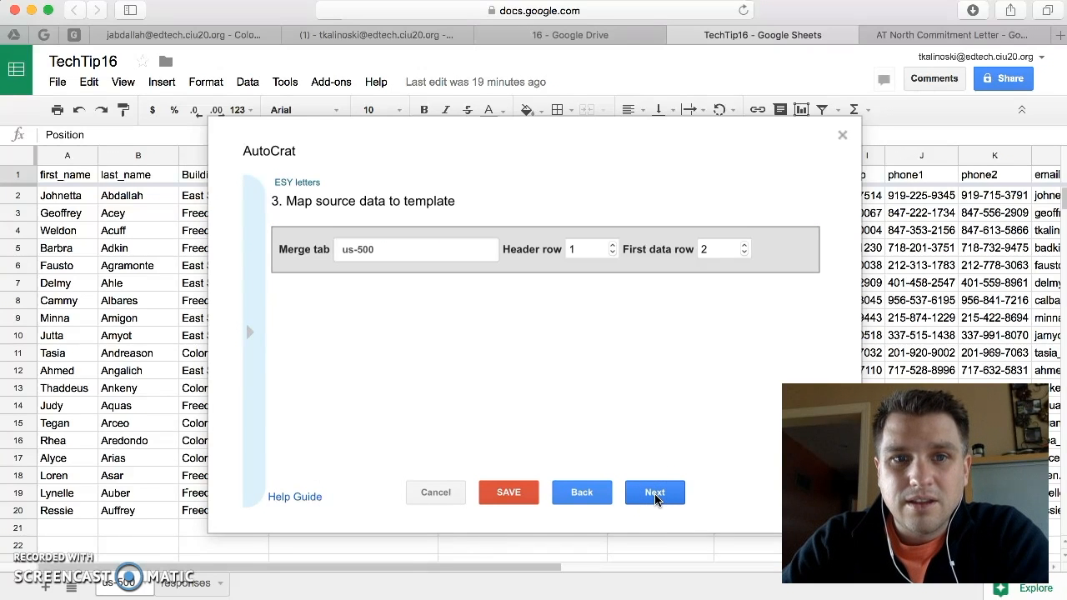
mouse_move(492, 260)
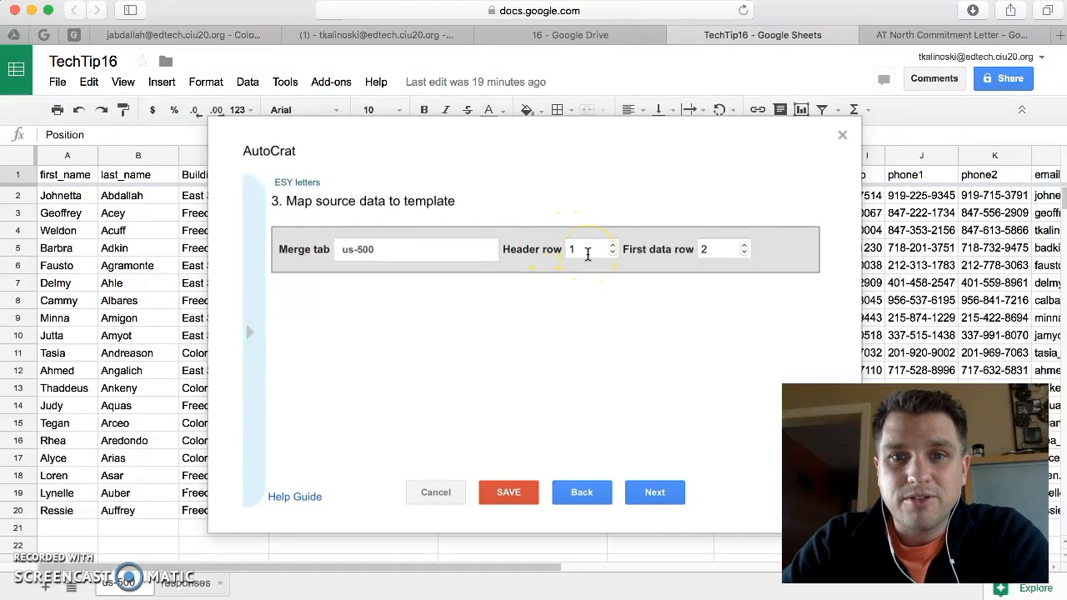
Confirm the us-500 merge tab with header row 1 and first data row 2
left_click(579, 248)
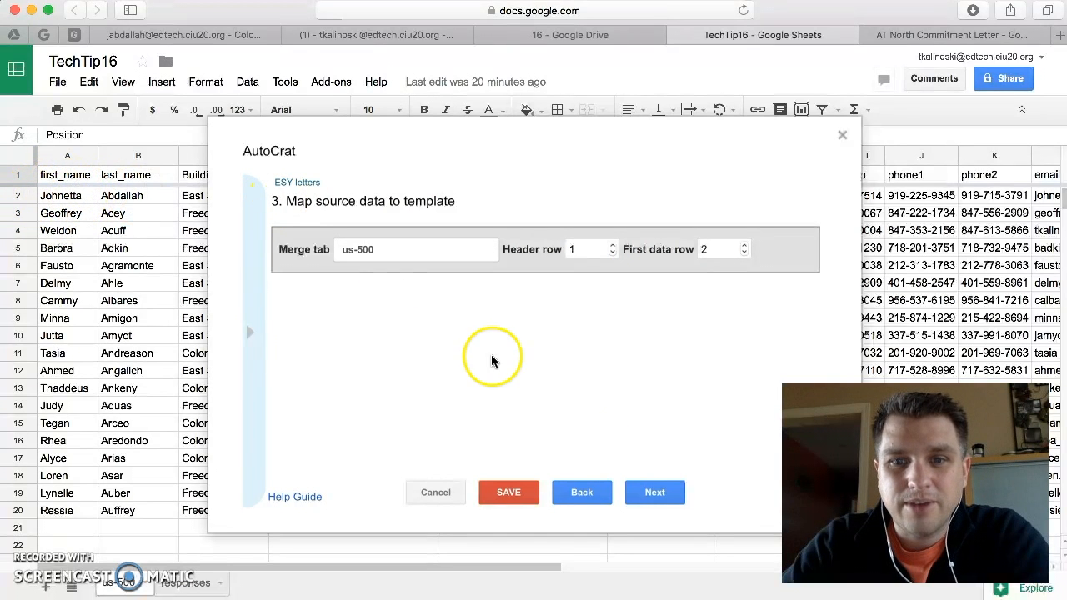
left_click(654, 491)
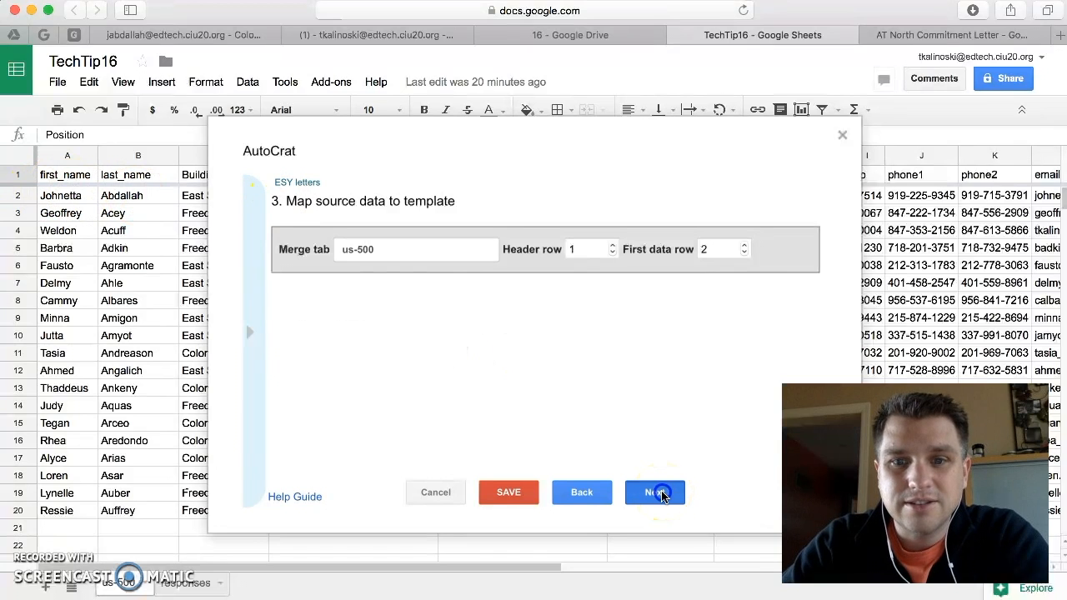
left_click(654, 491)
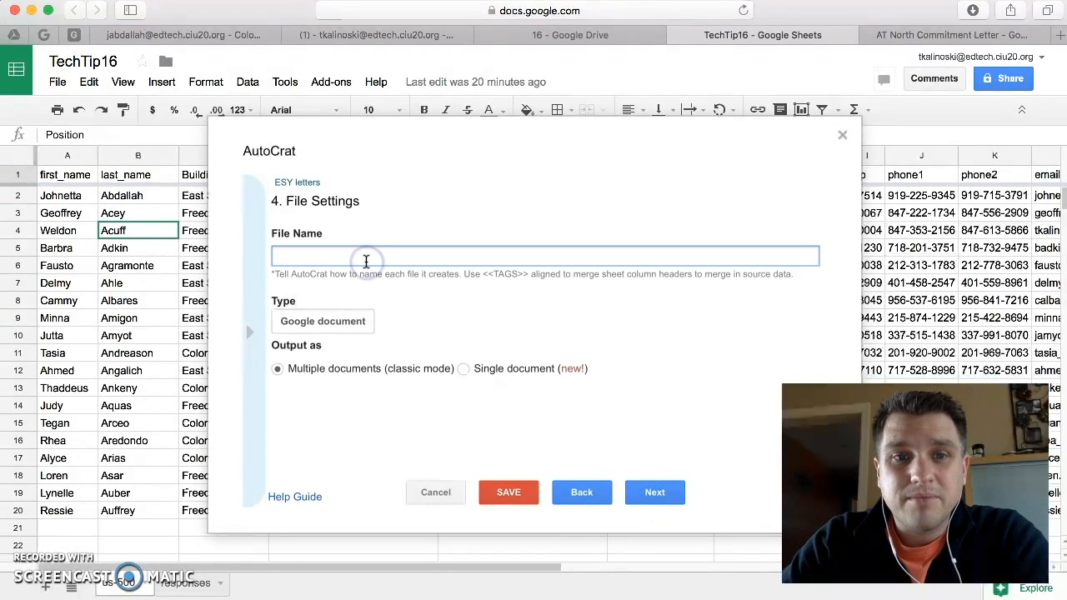
mouse_move(302, 201)
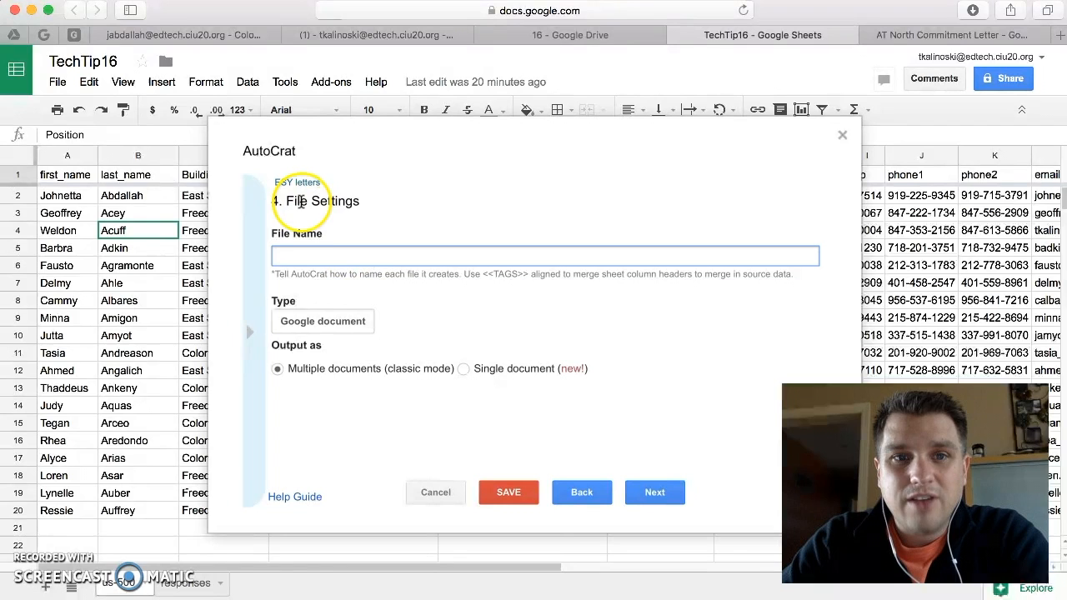
mouse_move(328, 245)
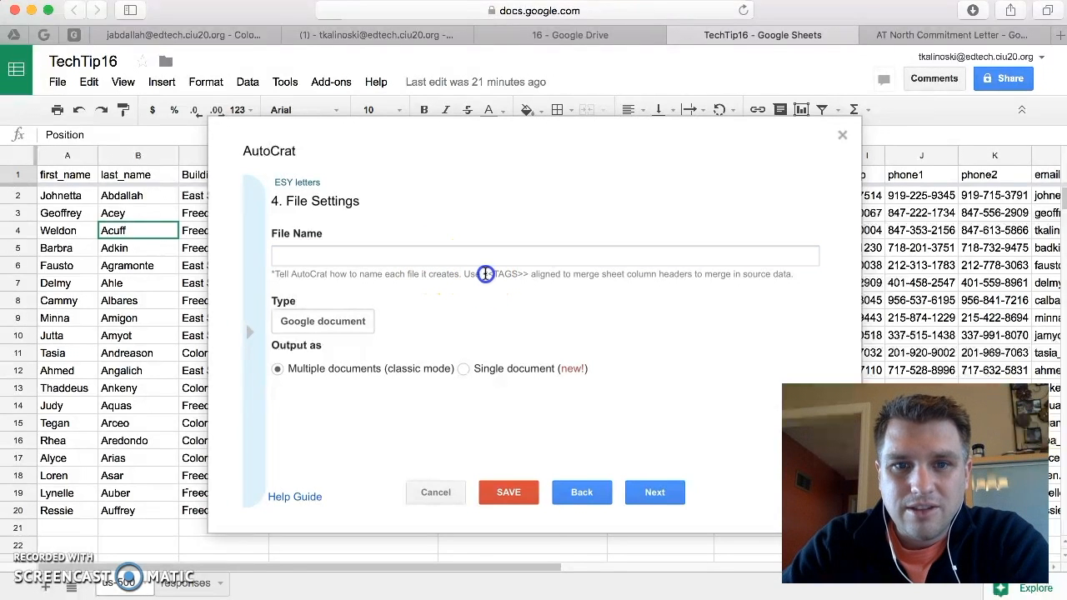
mouse_move(493, 273)
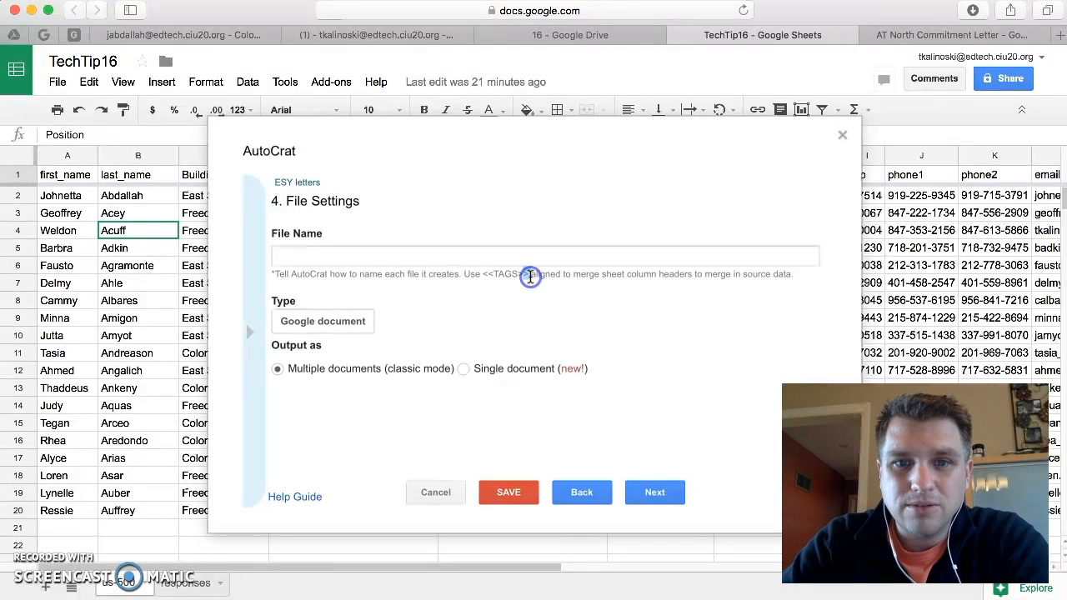
left_click(408, 256)
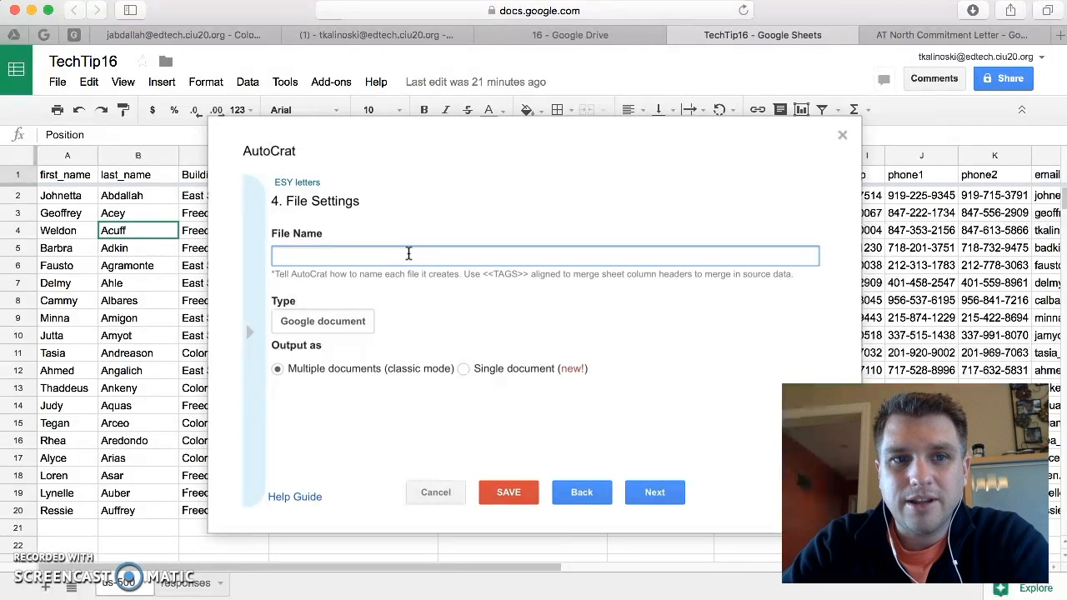
left_click(408, 255)
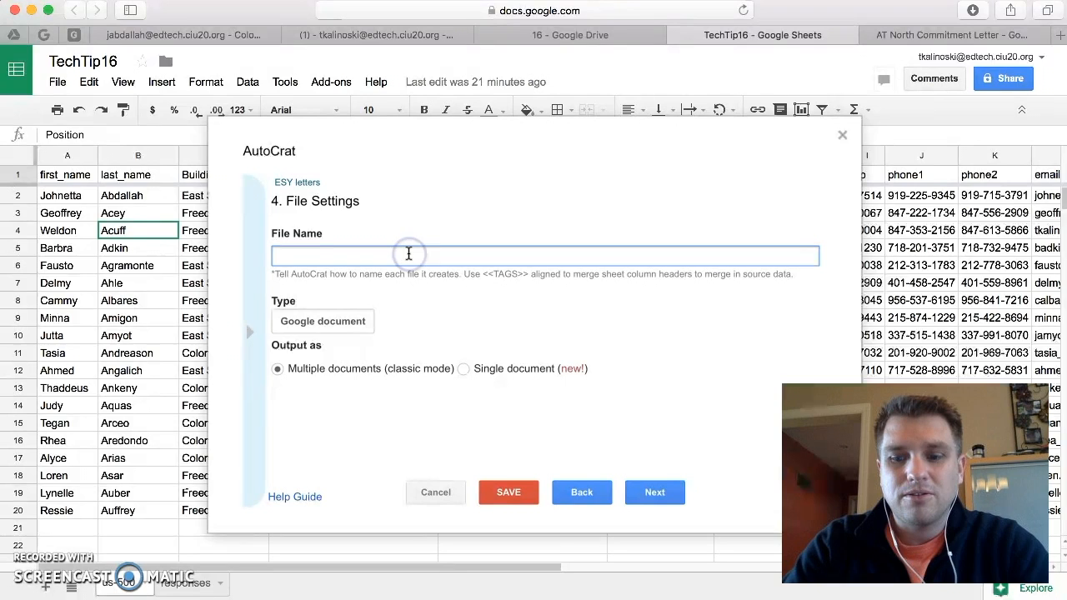
Set the File Name pattern to <<first_name>> <<last_name>> ESY Letter
type("<<first")
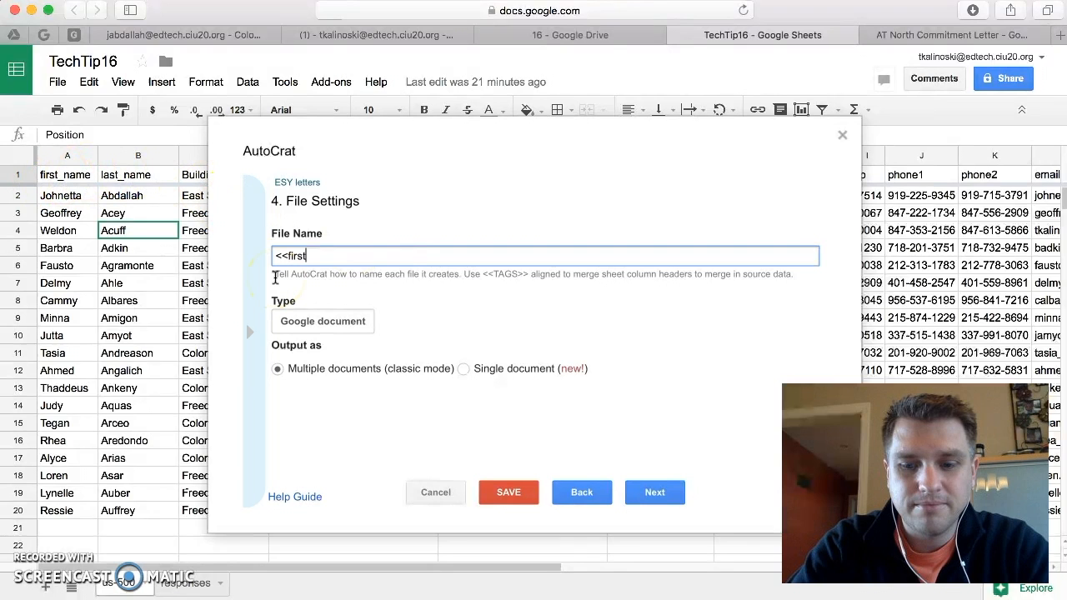
type("_name")
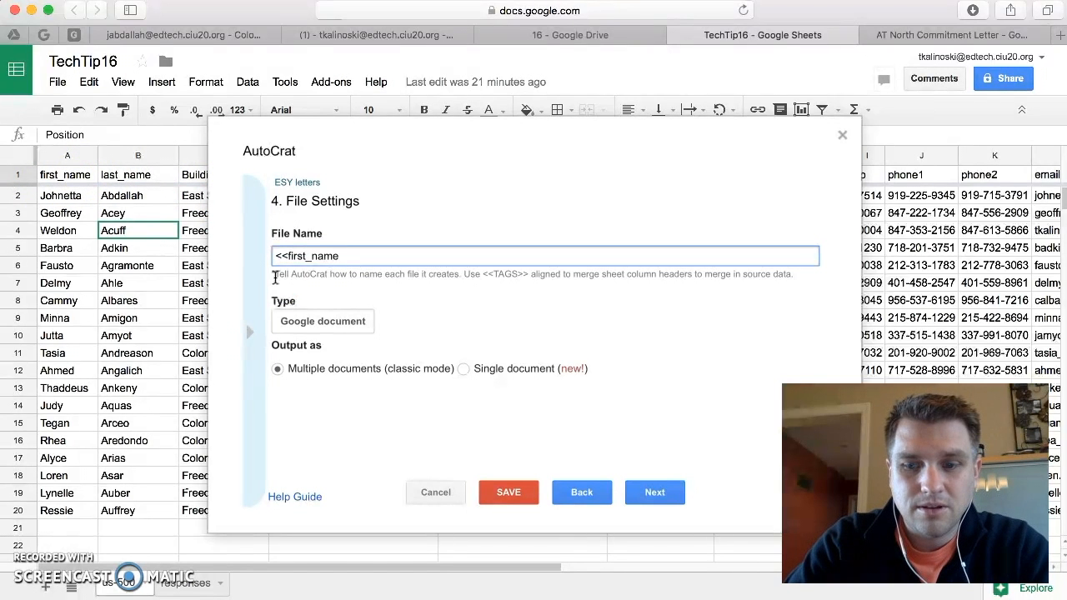
type(">> <<last_name>>")
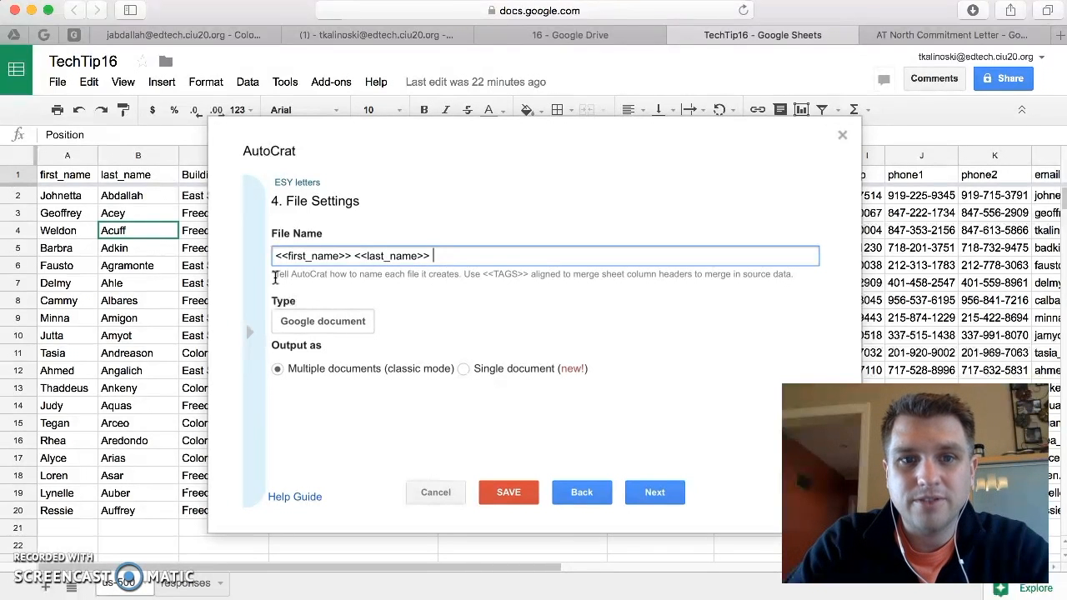
type("ESY")
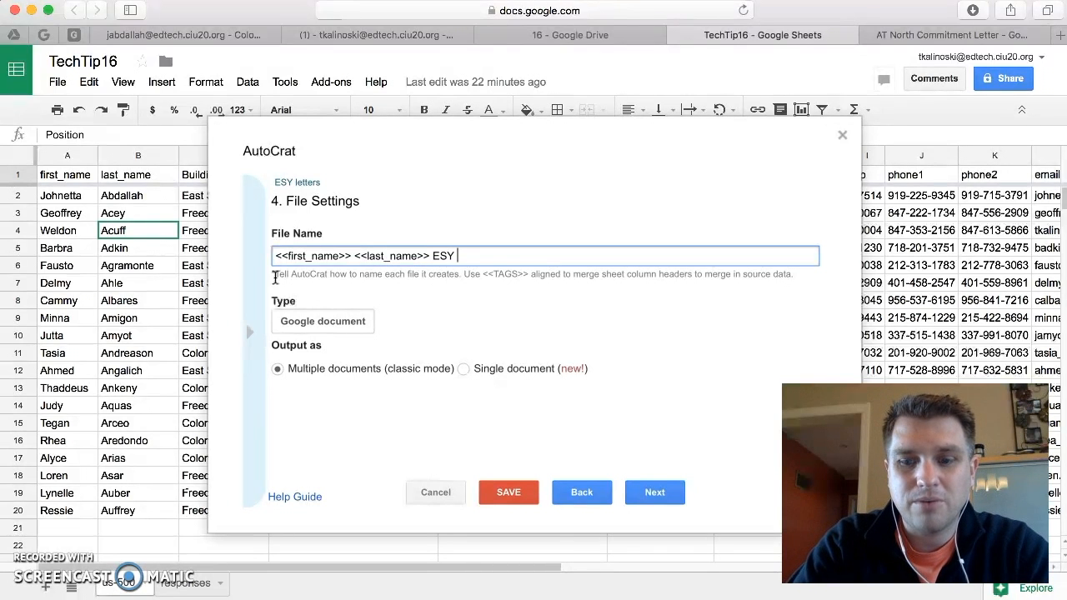
type("Letter")
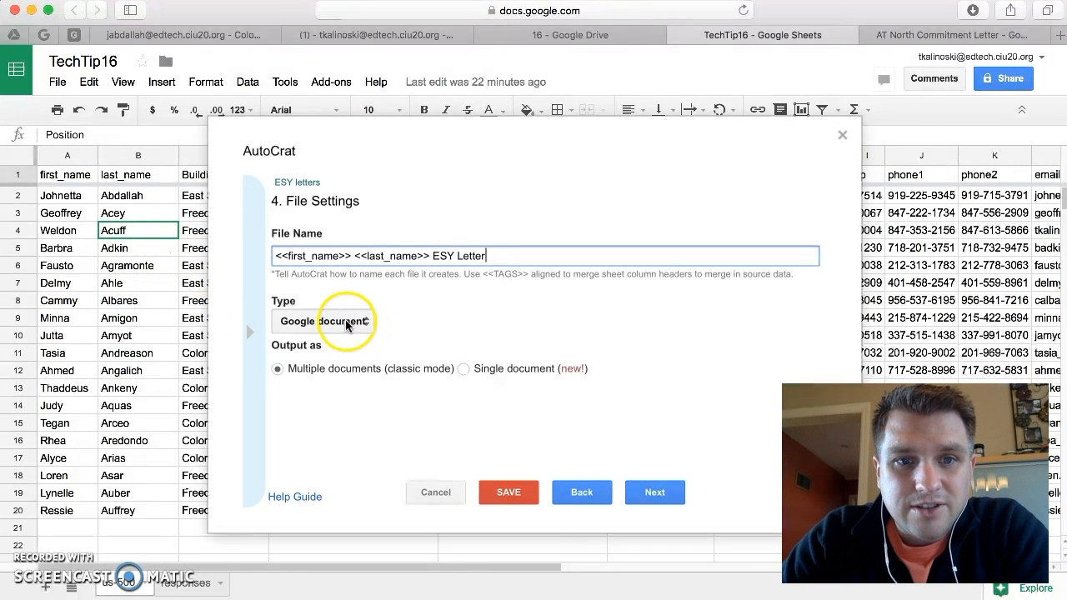
Set the output type to PDF with Multiple documents, after briefly trying Single document
left_click(325, 322)
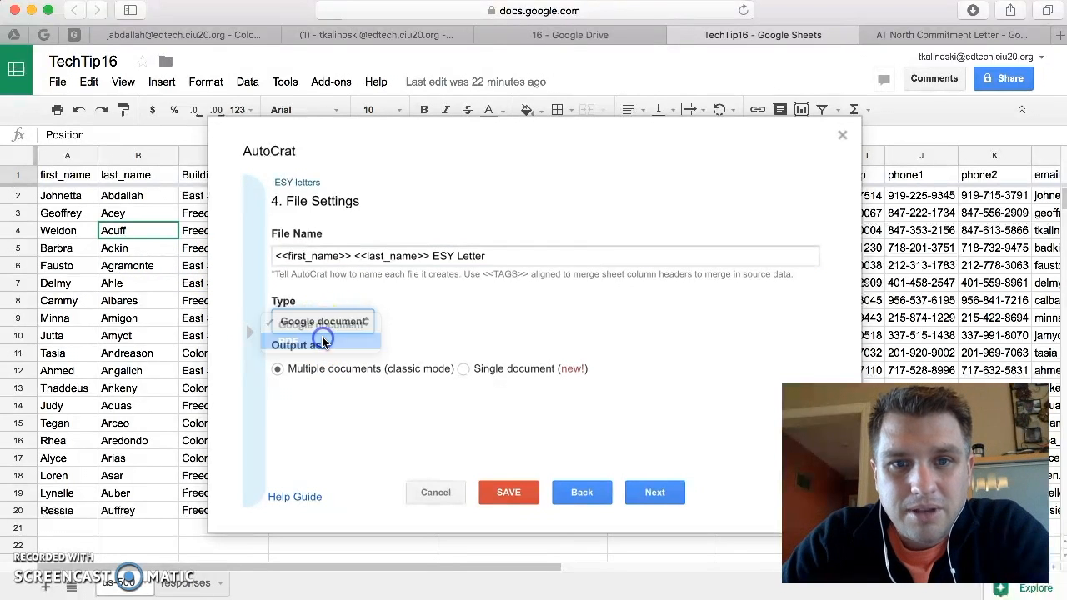
left_click(322, 342)
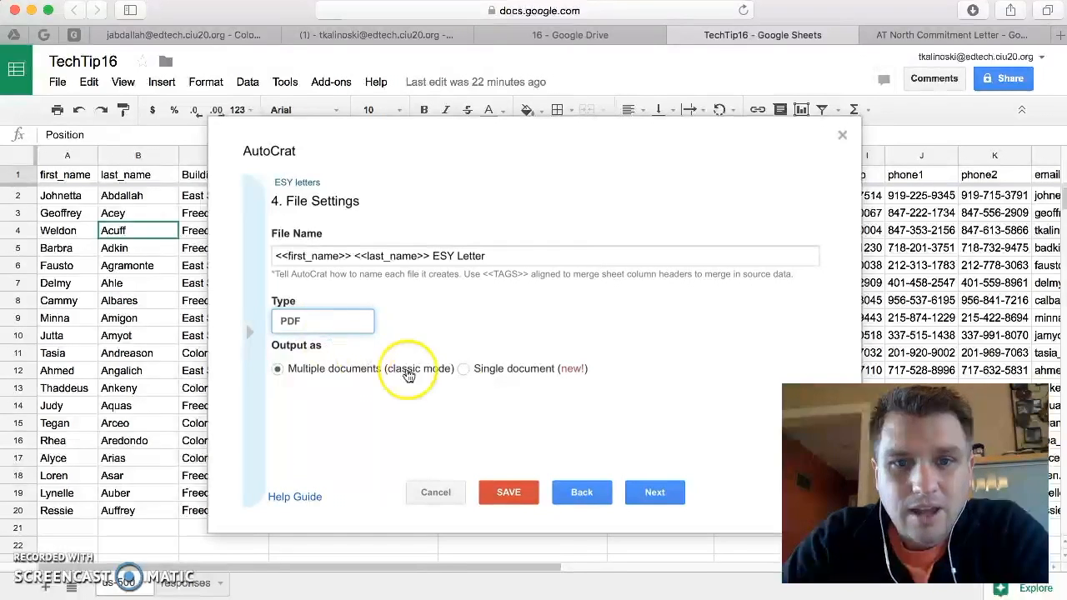
left_click(463, 368)
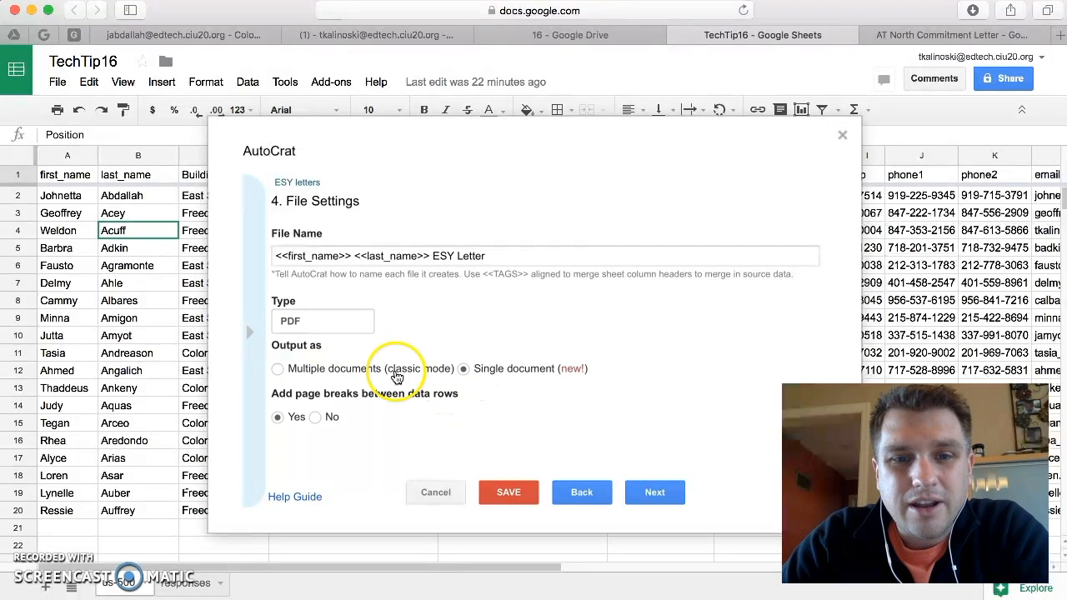
mouse_move(484, 373)
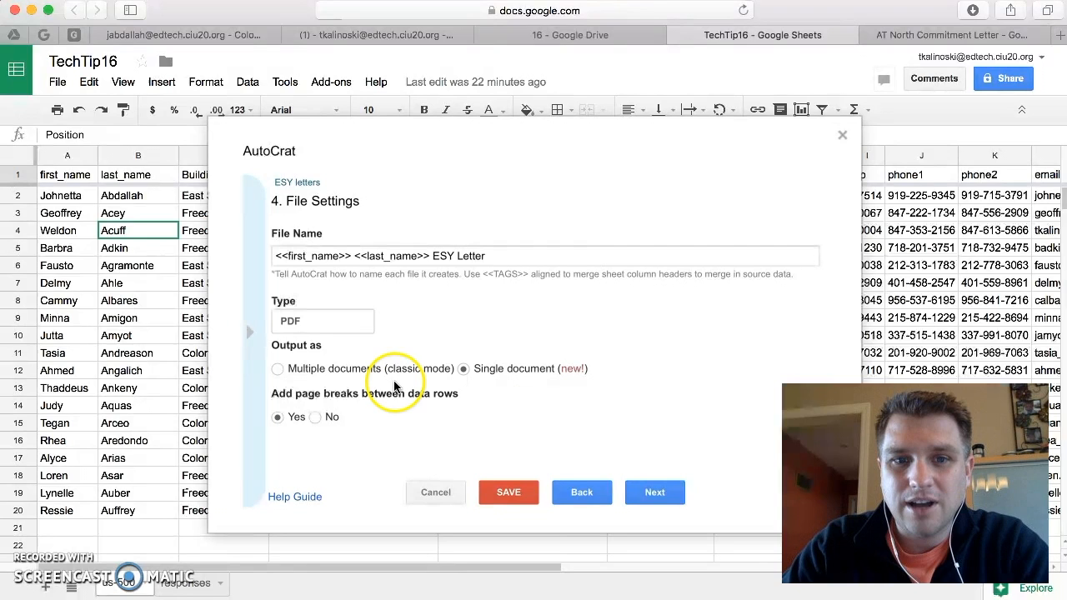
left_click(278, 369)
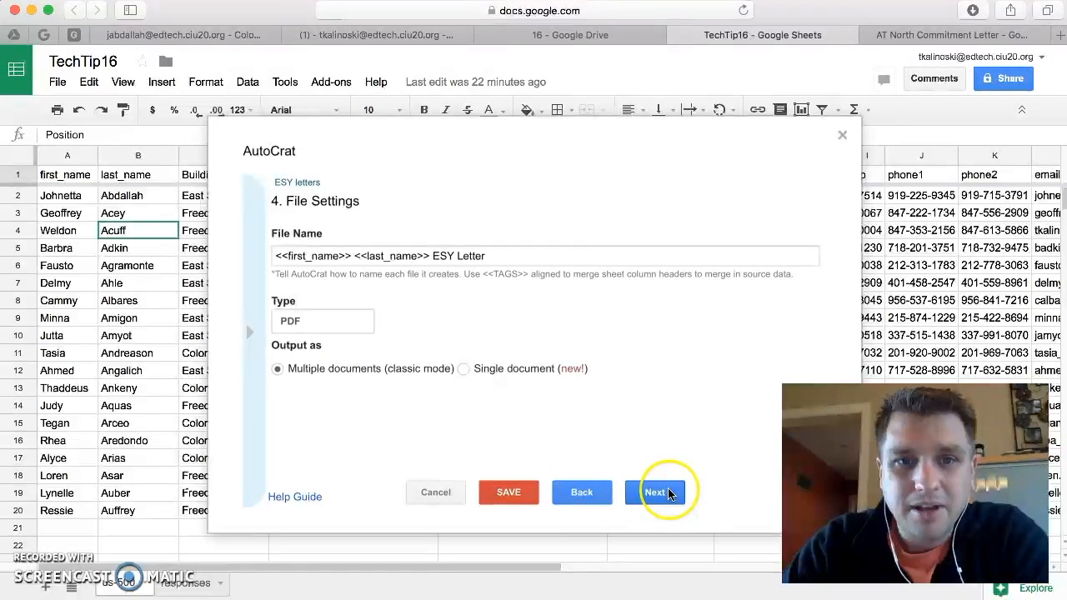
left_click(655, 492)
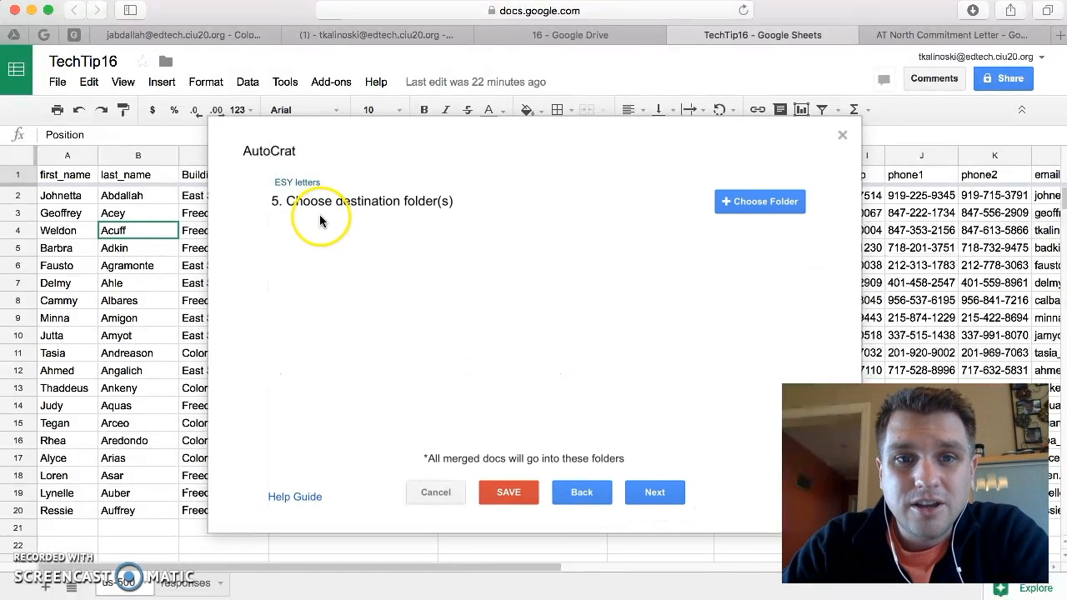
mouse_move(372, 206)
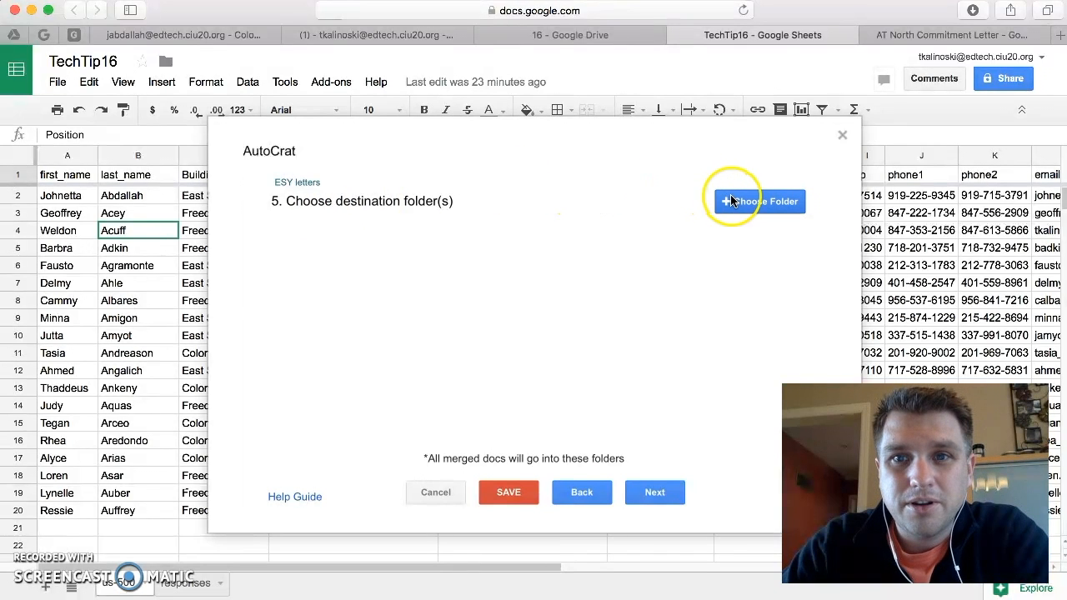
Choose the Mail Merge Letters Drive folder as the output destination
left_click(757, 201)
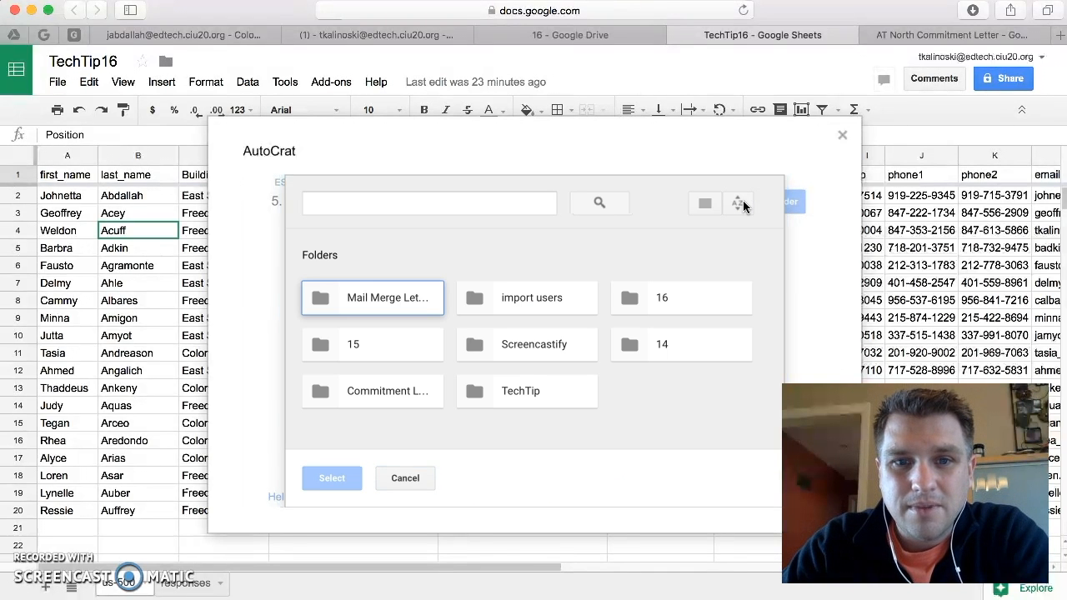
mouse_move(390, 297)
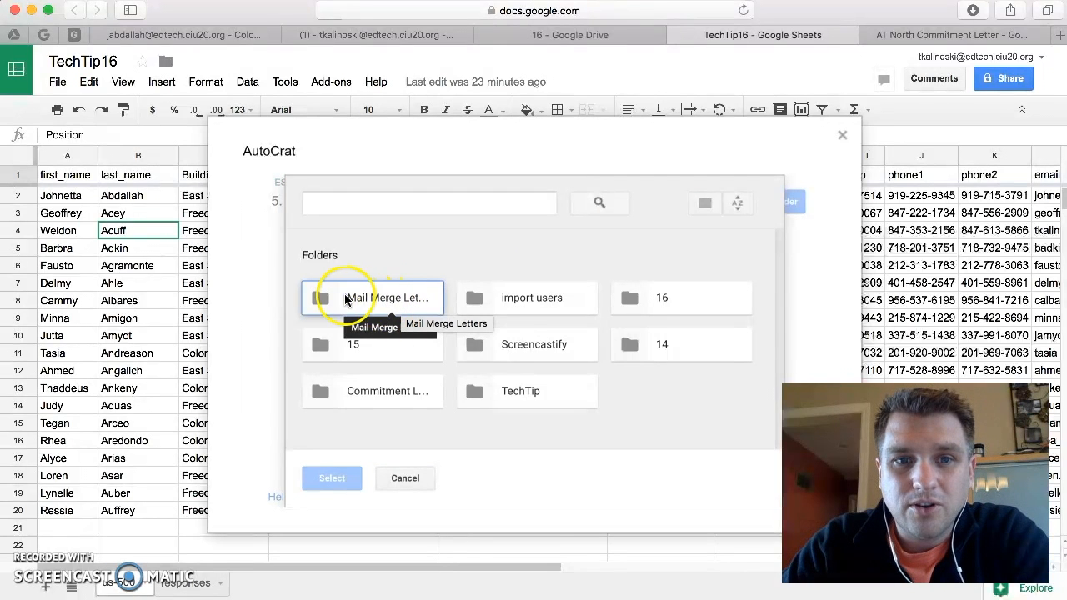
left_click(373, 298)
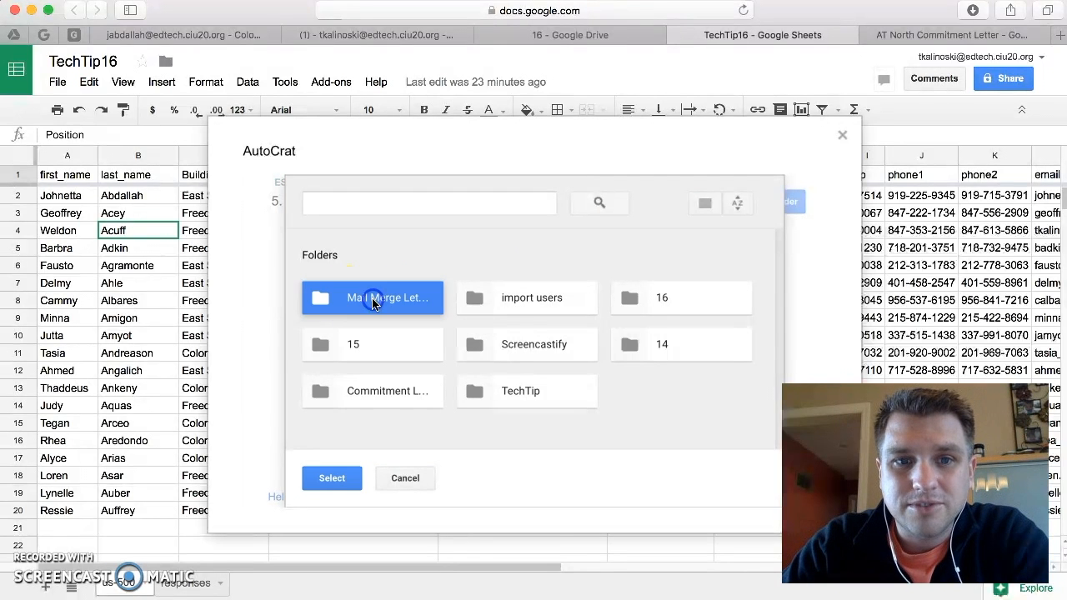
left_click(332, 478)
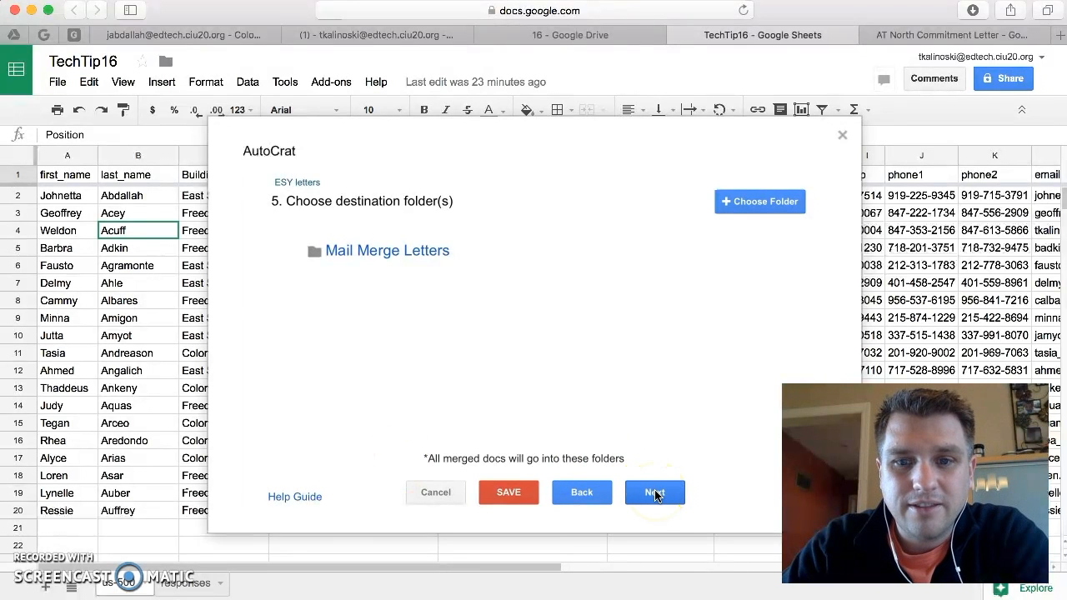
left_click(654, 492)
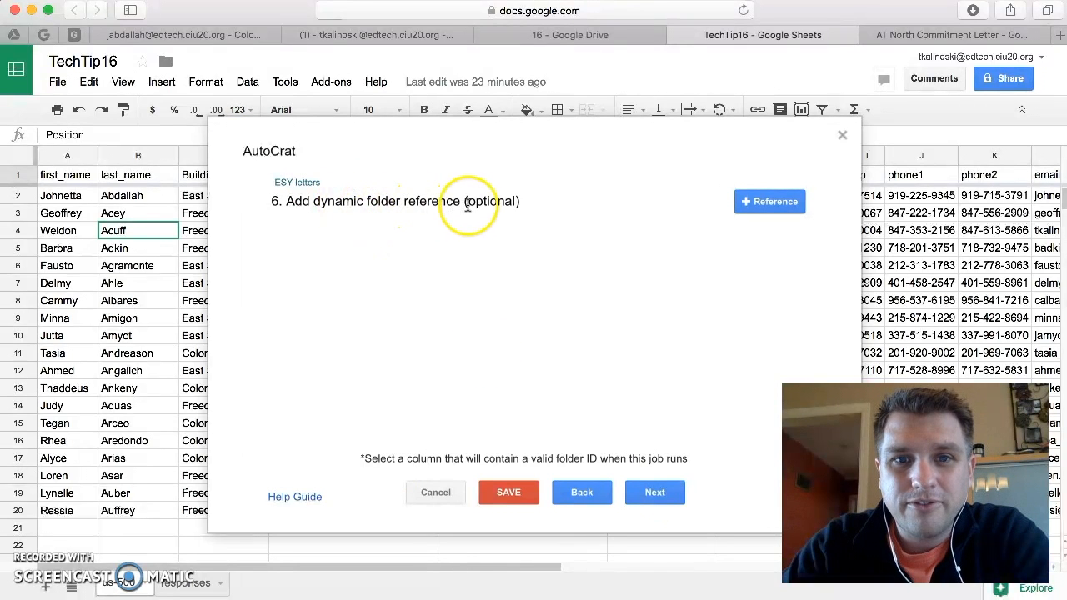
mouse_move(625, 382)
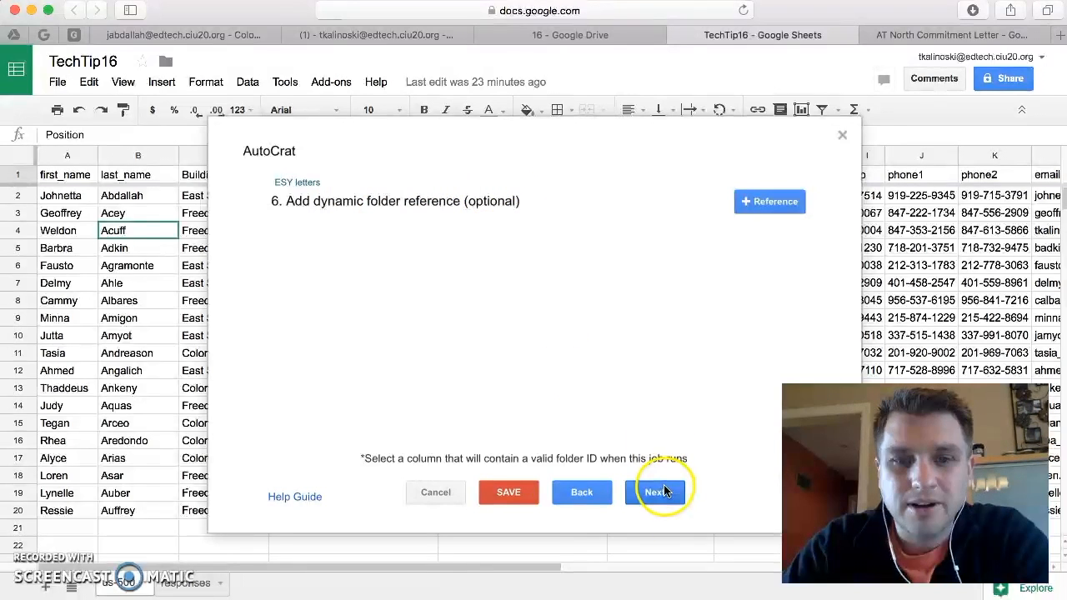
Skip the dynamic folder reference and merge condition steps without adding any
left_click(654, 491)
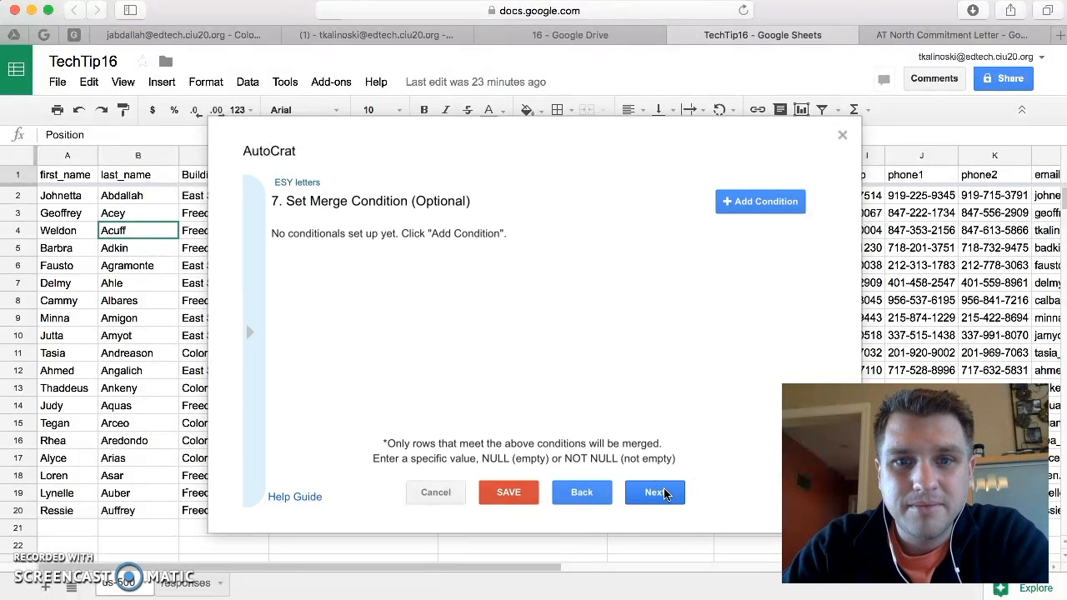
mouse_move(288, 197)
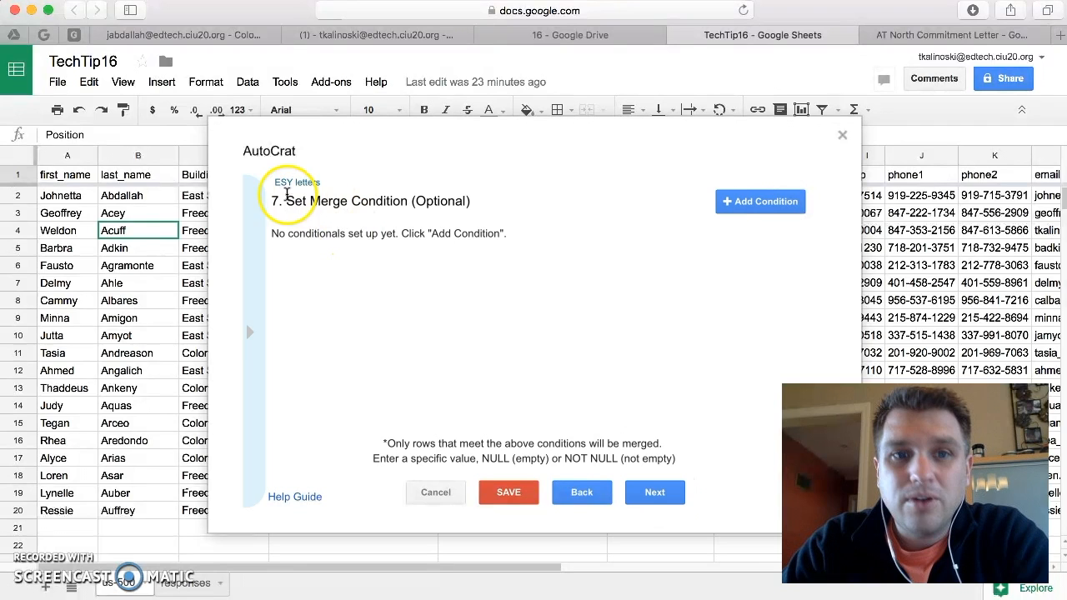
mouse_move(411, 201)
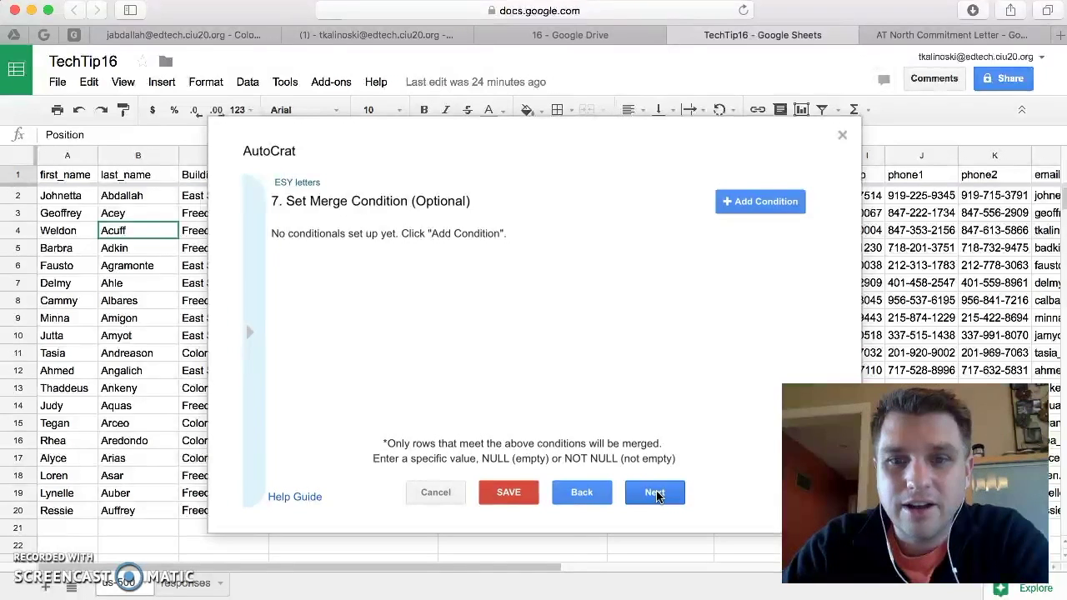
left_click(654, 491)
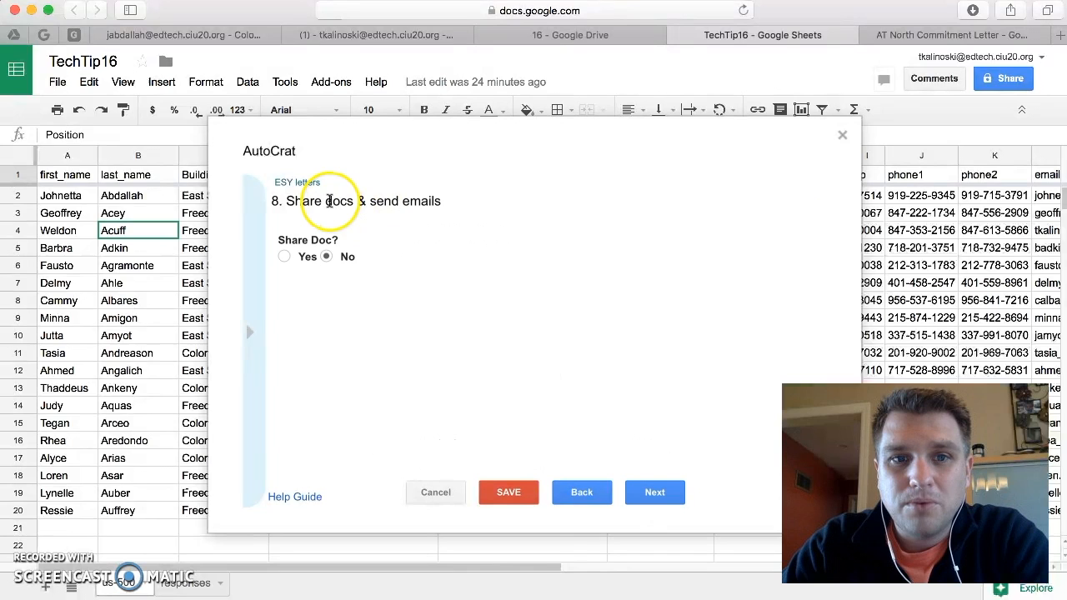
mouse_move(409, 225)
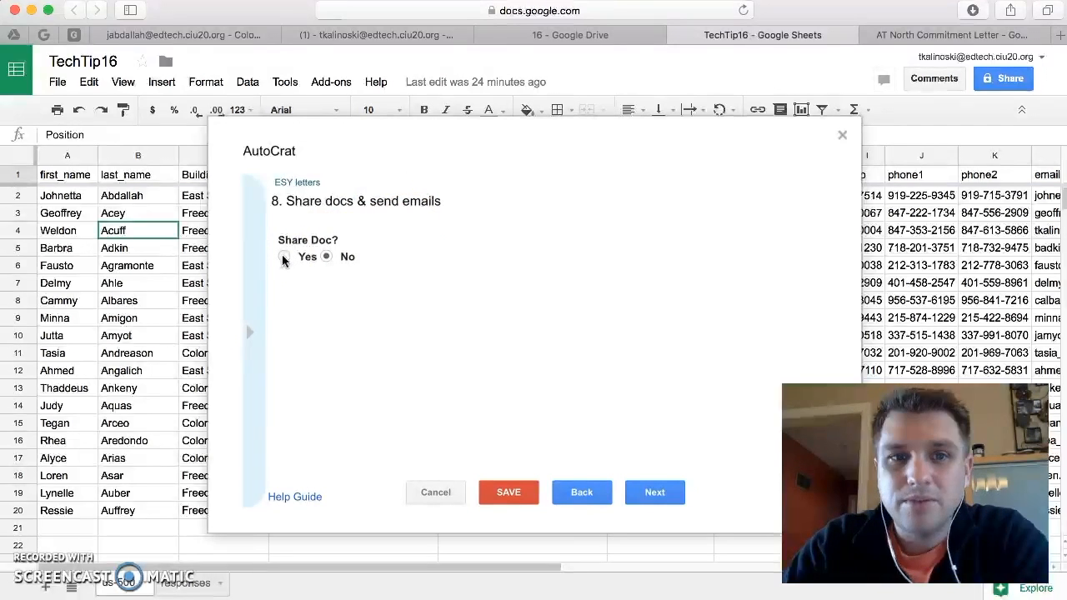
Set Share Doc to Yes for the merged letters and reach the email composer
left_click(284, 257)
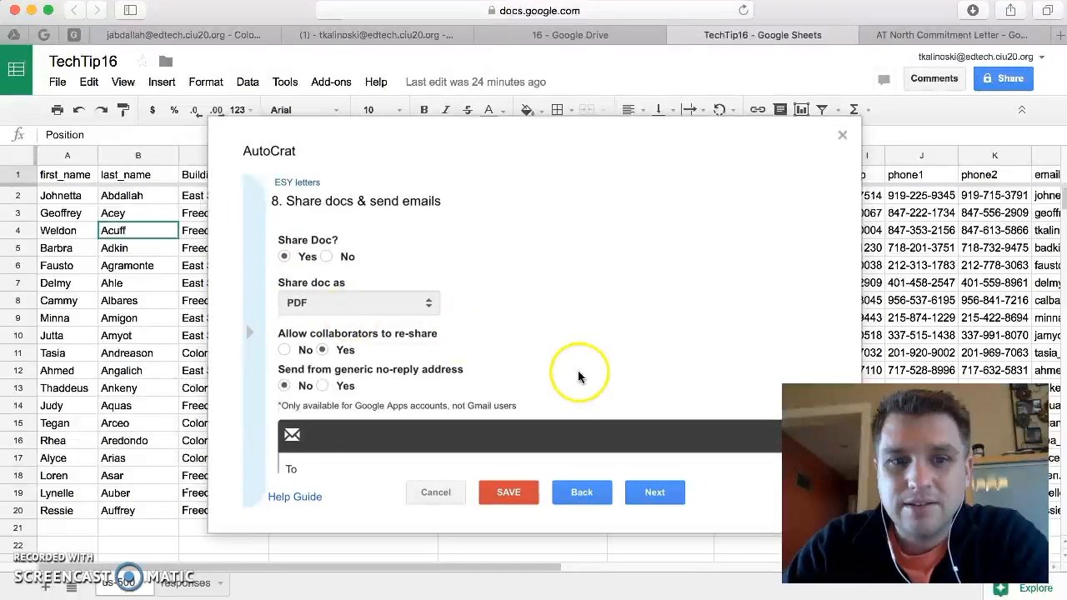
scroll("down", 3)
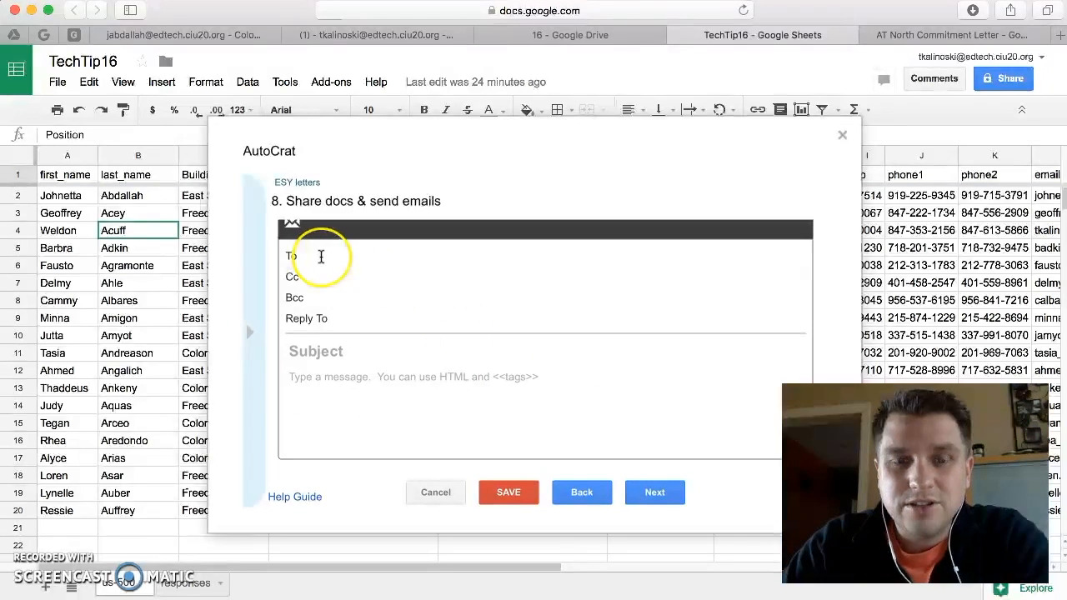
left_click(321, 256)
type("ESY confirmation")
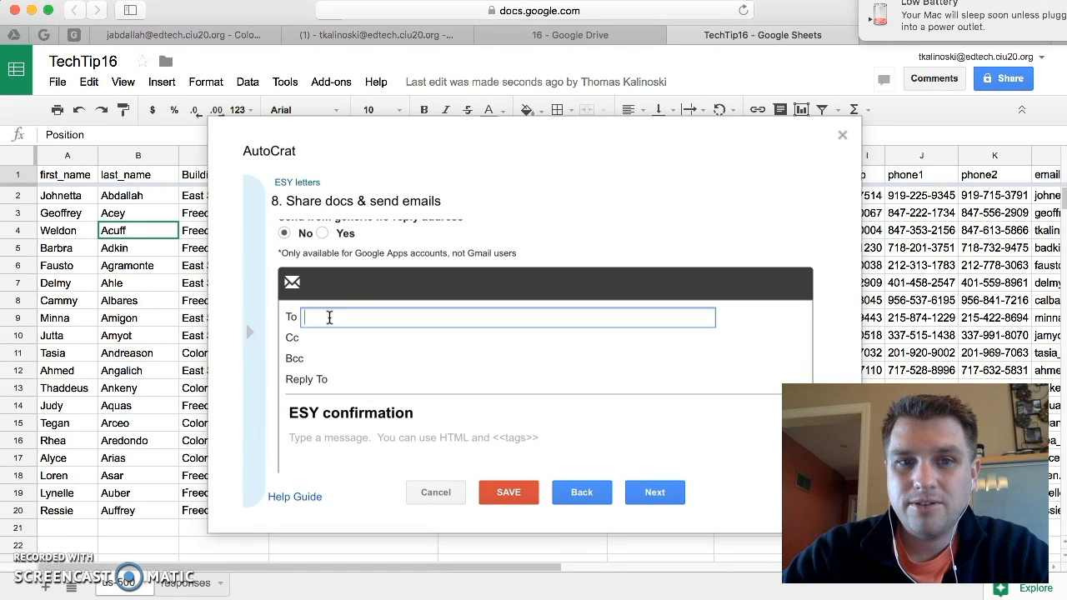
Address emails to <<email>> and write a body about the attached Summer ESY letter
left_click(329, 318)
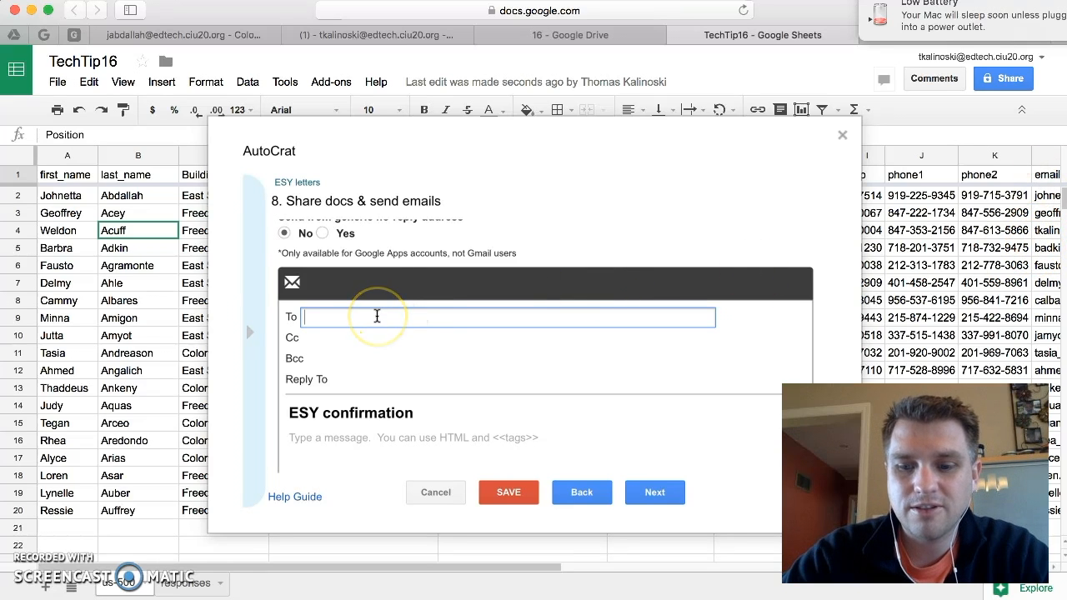
type("<")
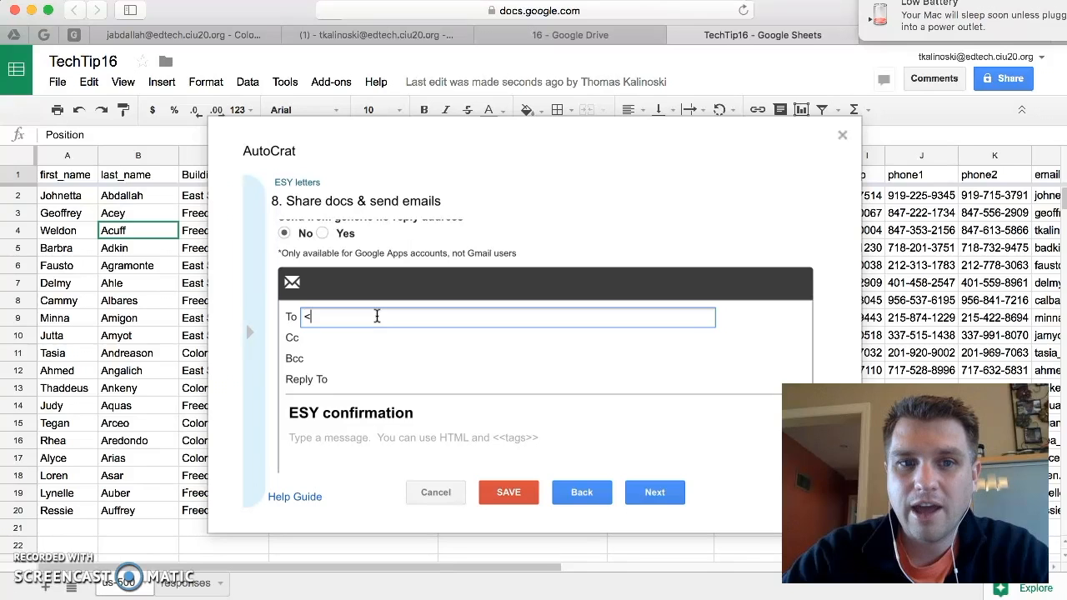
type("<email>>")
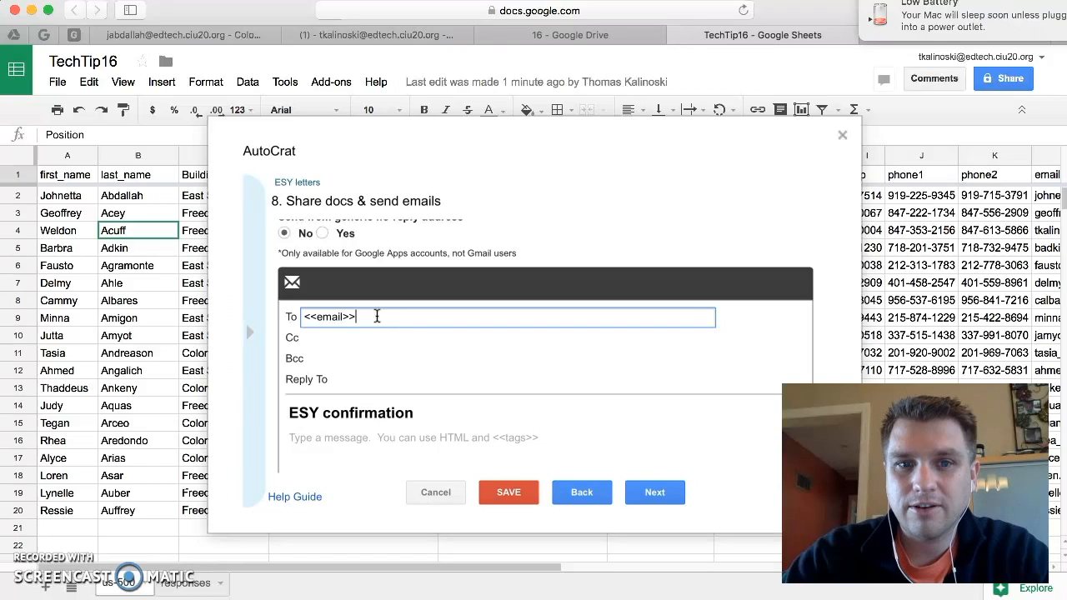
left_click(350, 413)
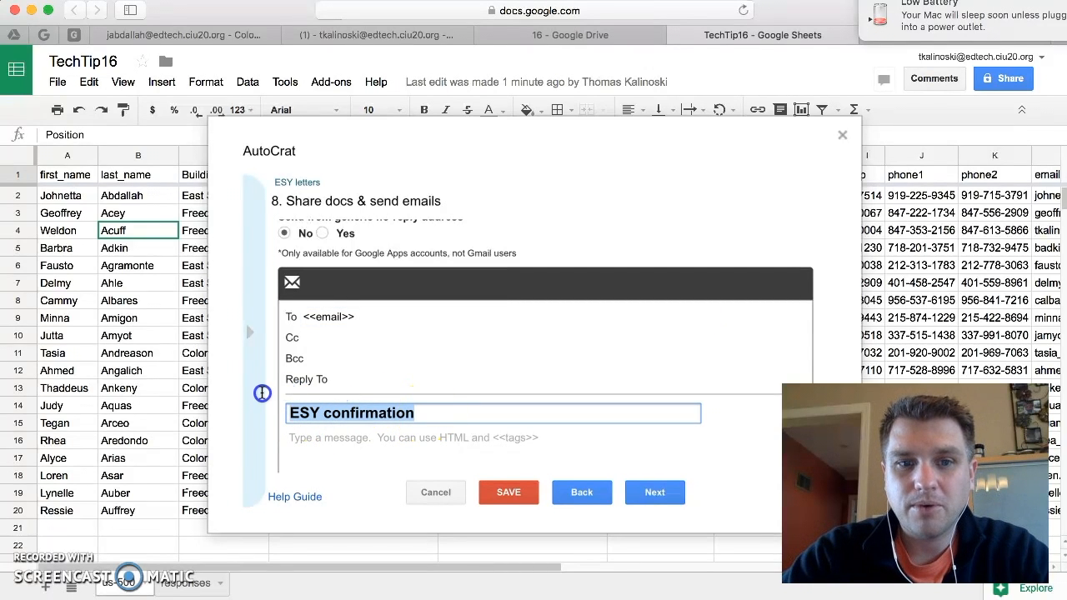
left_click(416, 413)
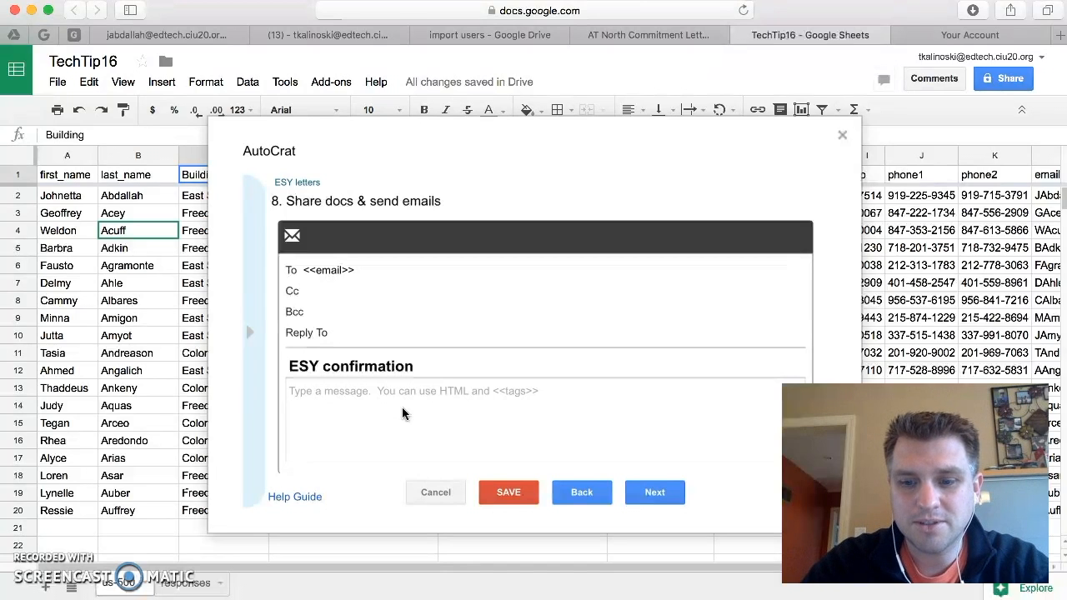
type("Please see the attachment regarding your Summer ESY employment.")
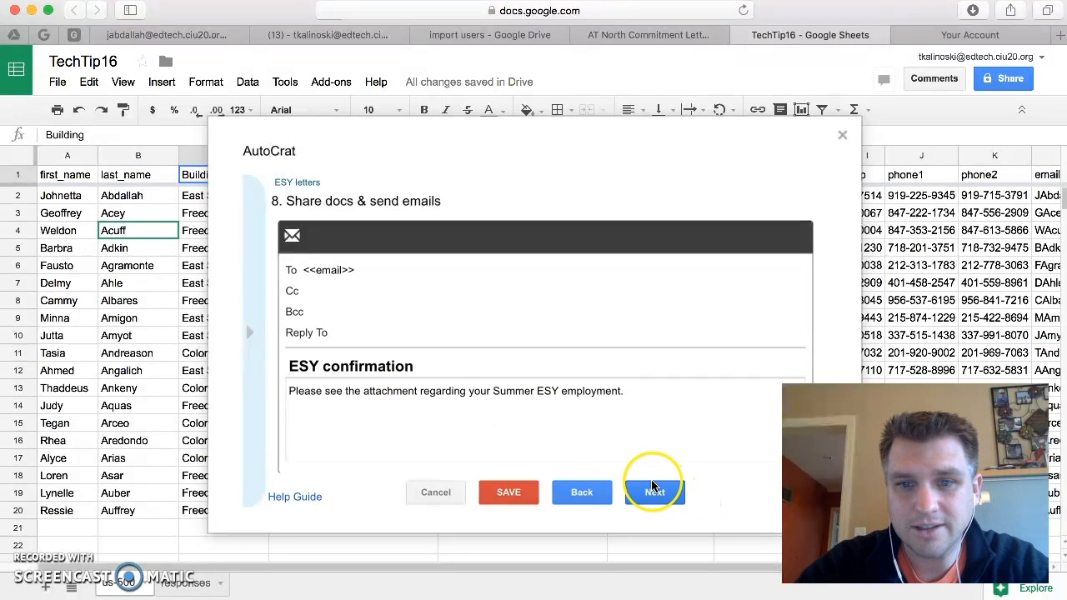
Leave form and time triggers at No and save the ESY letters job
left_click(654, 491)
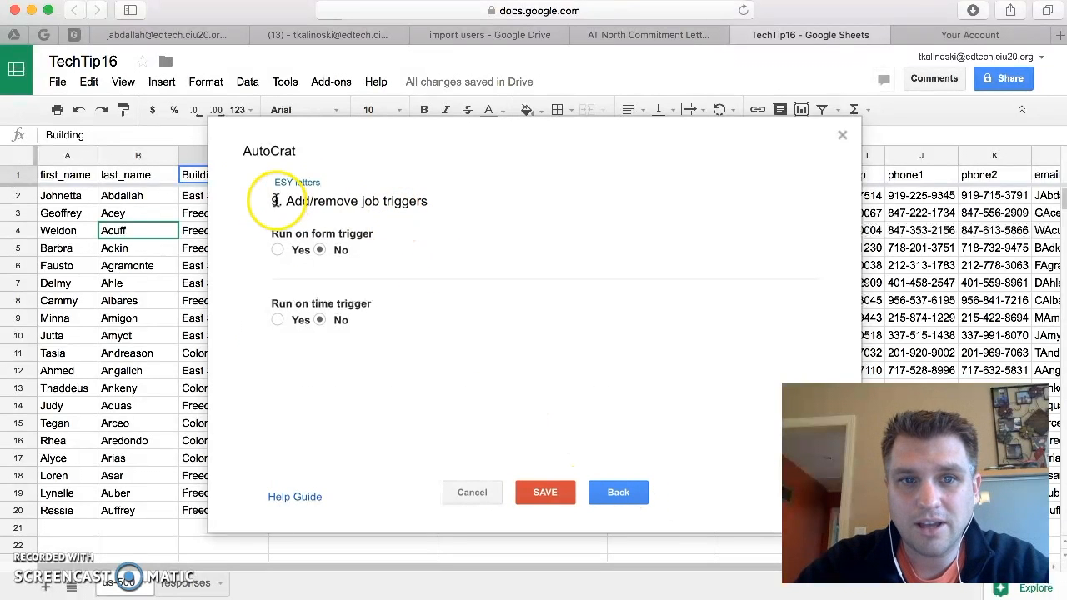
mouse_move(383, 207)
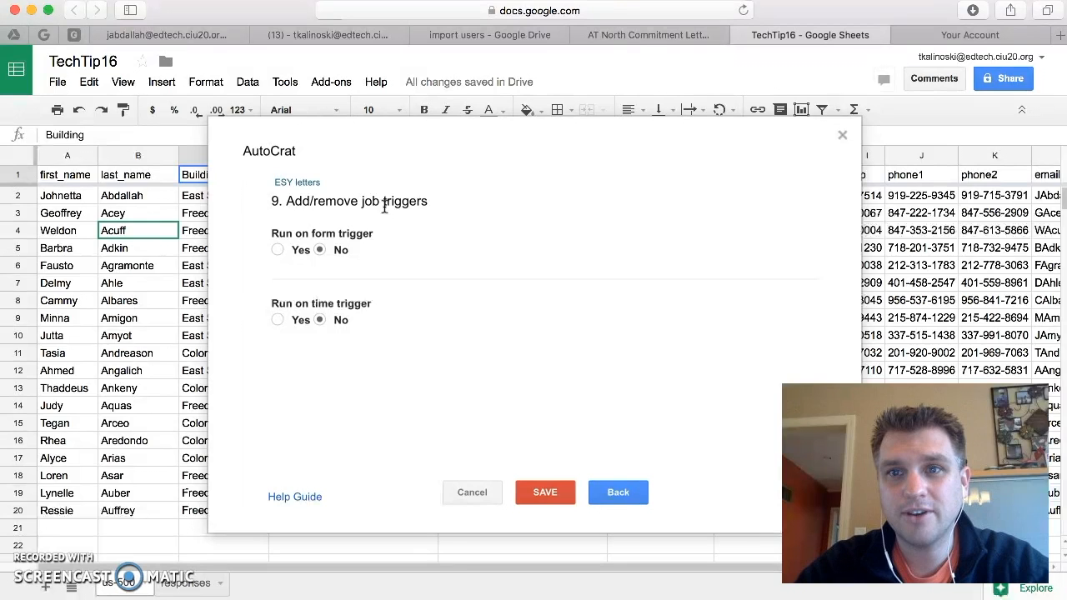
mouse_move(287, 346)
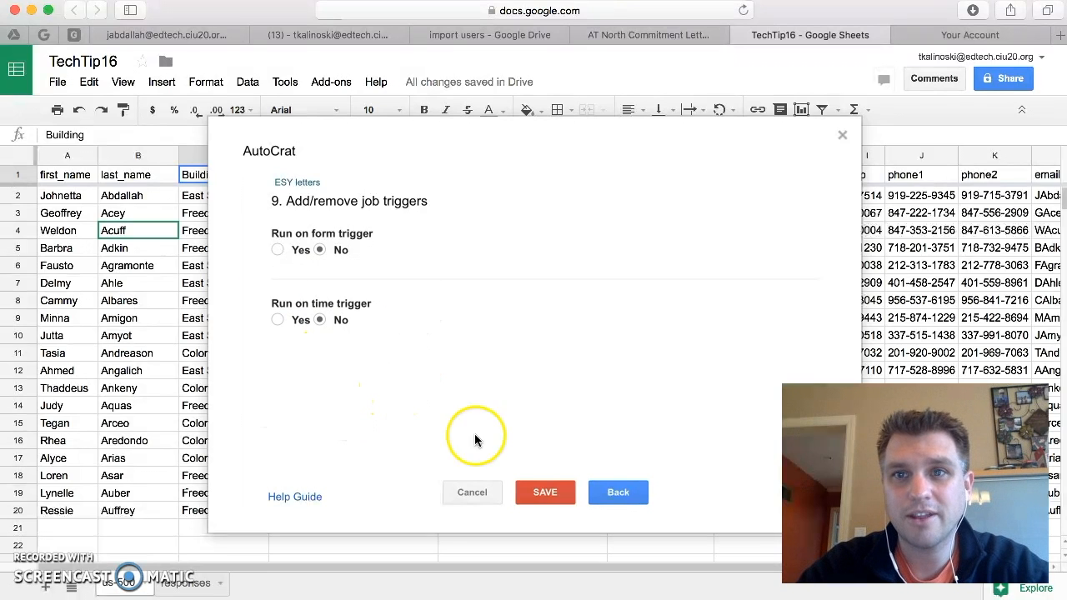
mouse_move(446, 355)
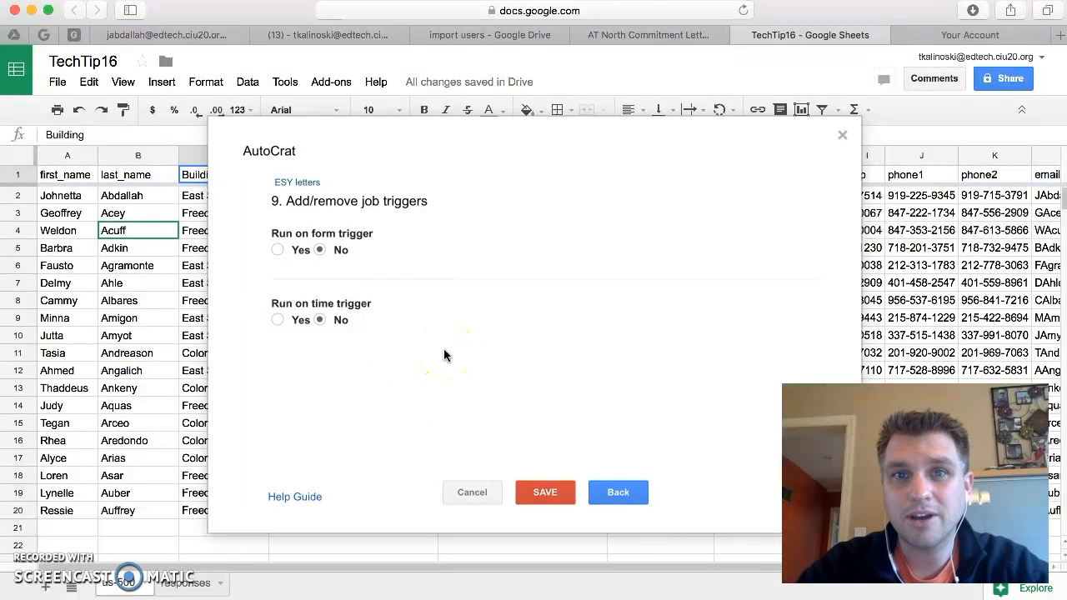
left_click(545, 492)
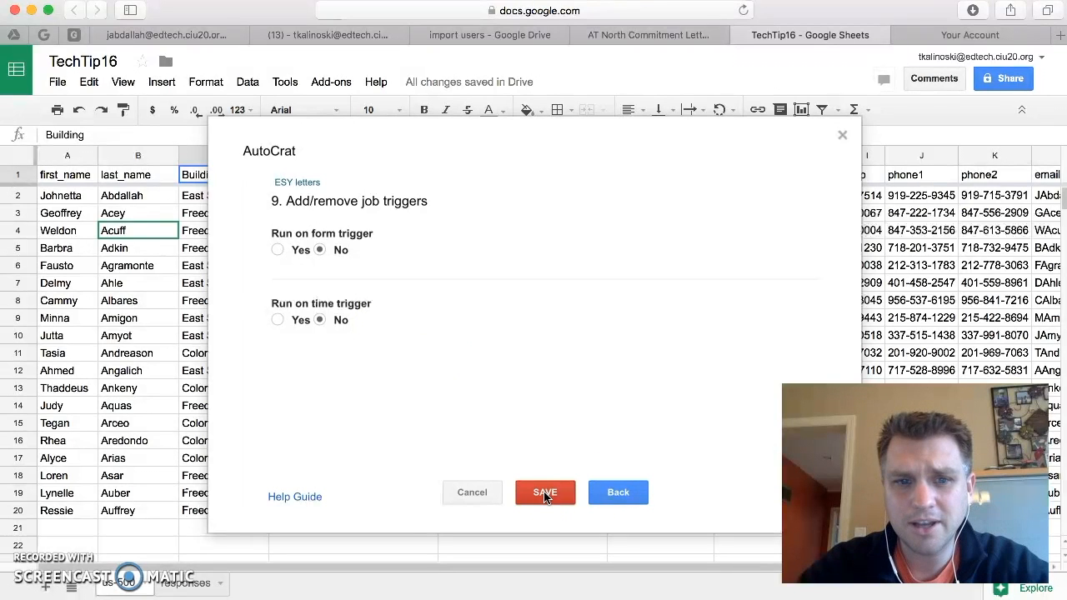
left_click(545, 492)
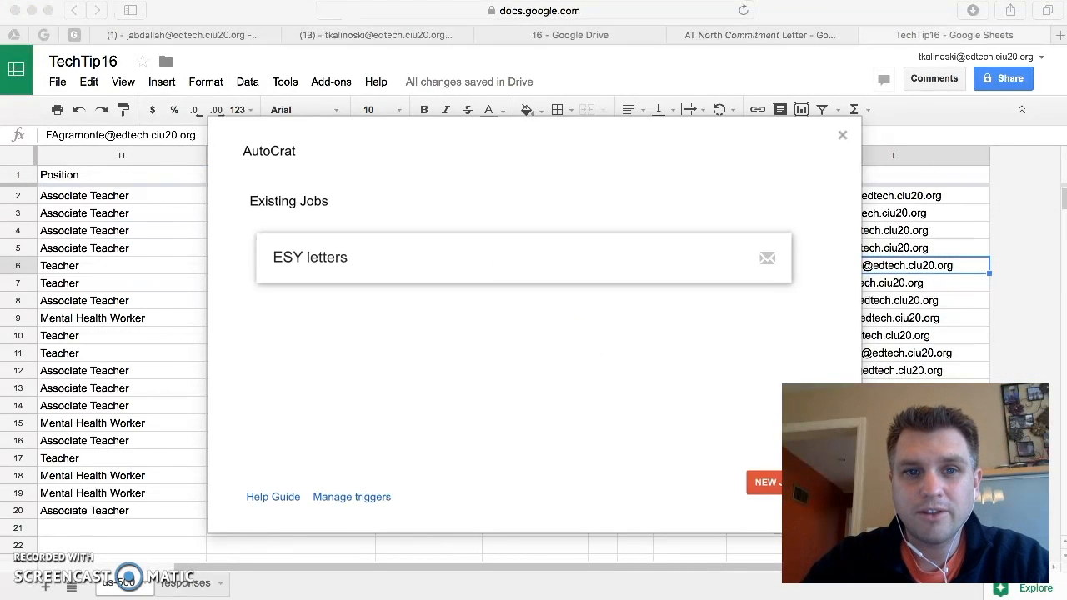
mouse_move(399, 268)
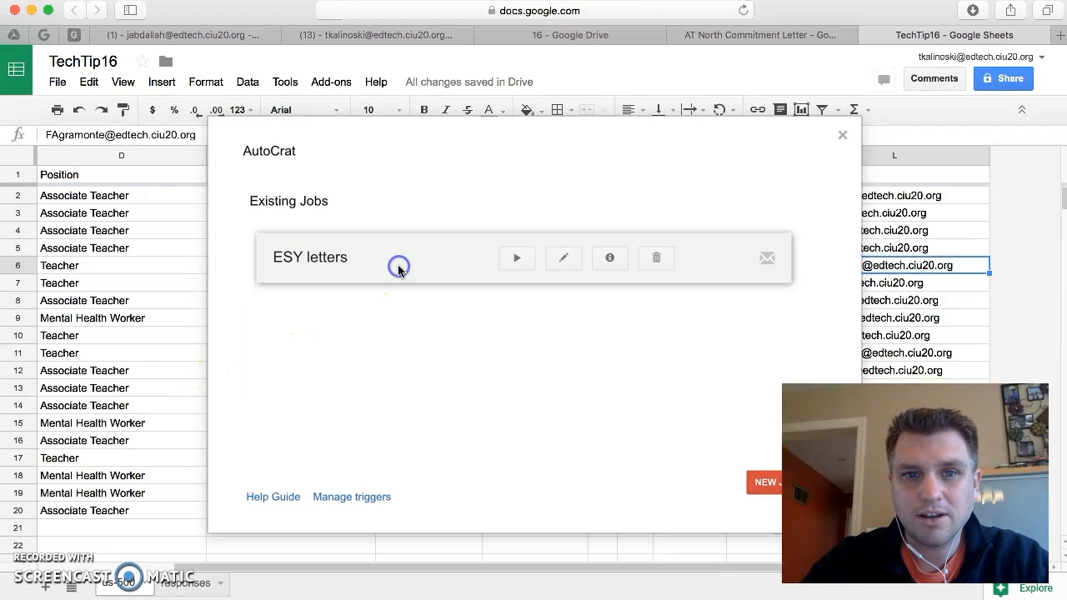
mouse_move(375, 263)
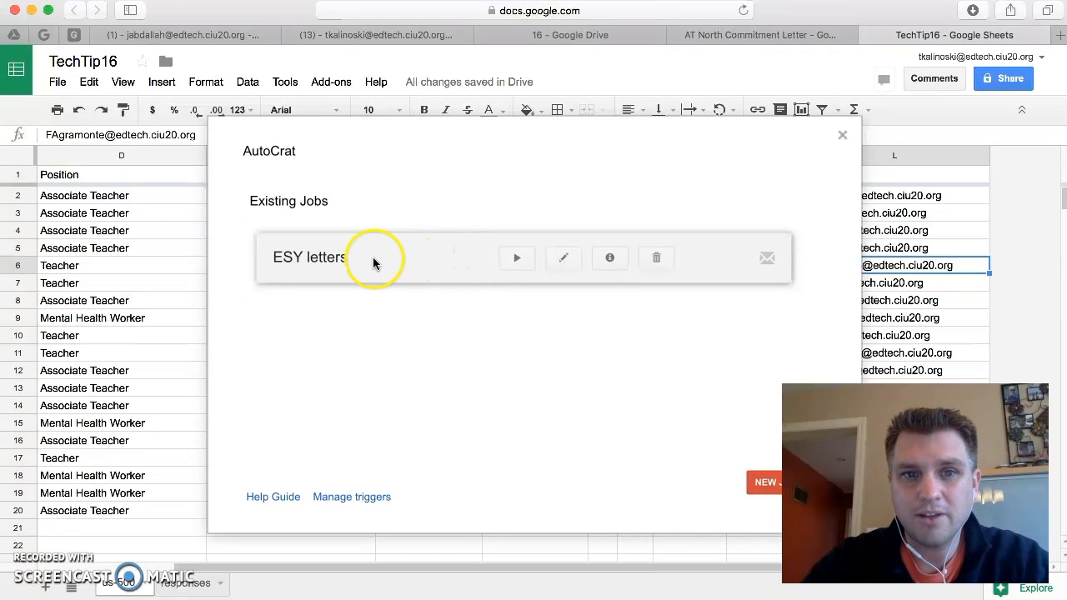
mouse_move(517, 259)
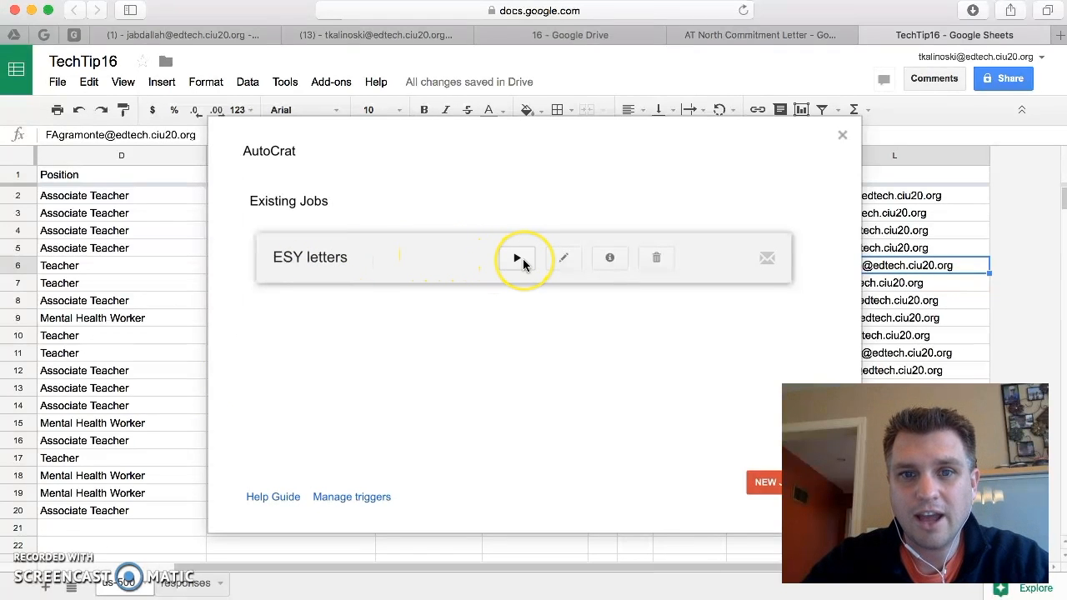
mouse_move(517, 259)
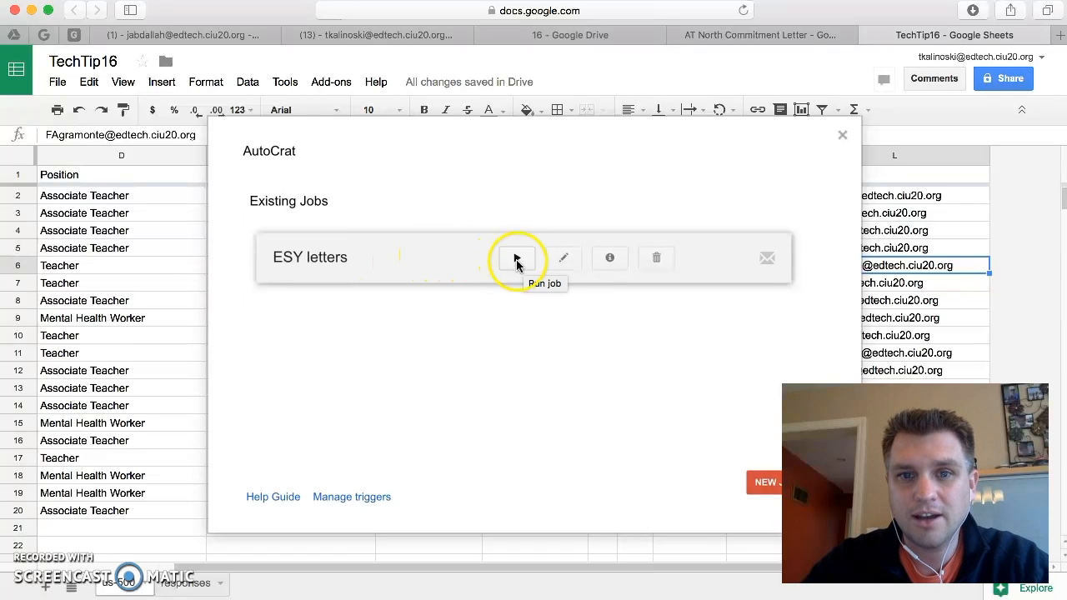
Start the ESY letters merge run and go to the Drive tab
left_click(516, 258)
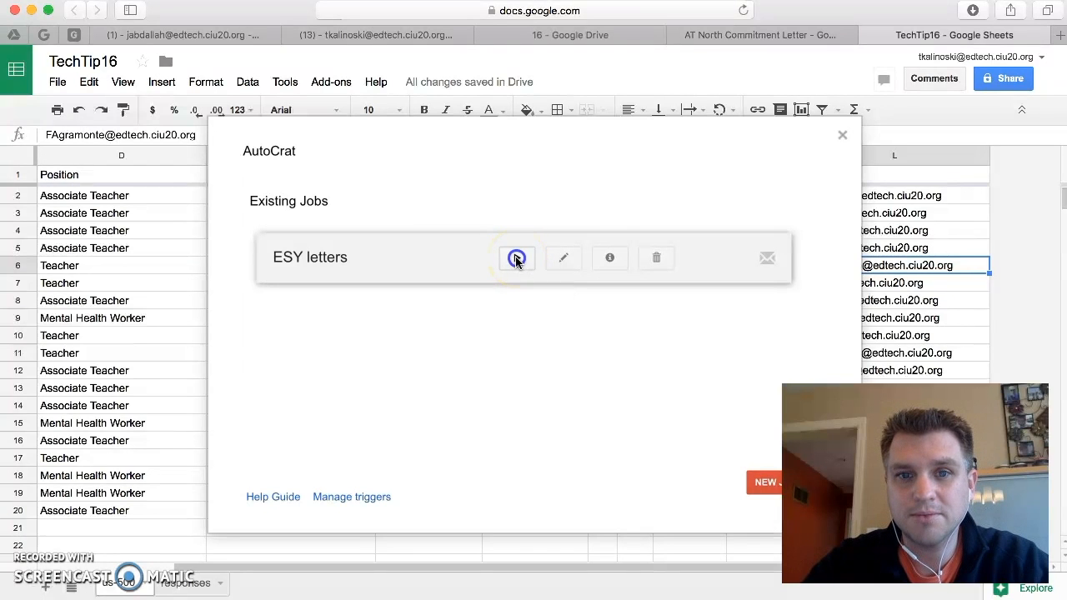
left_click(516, 258)
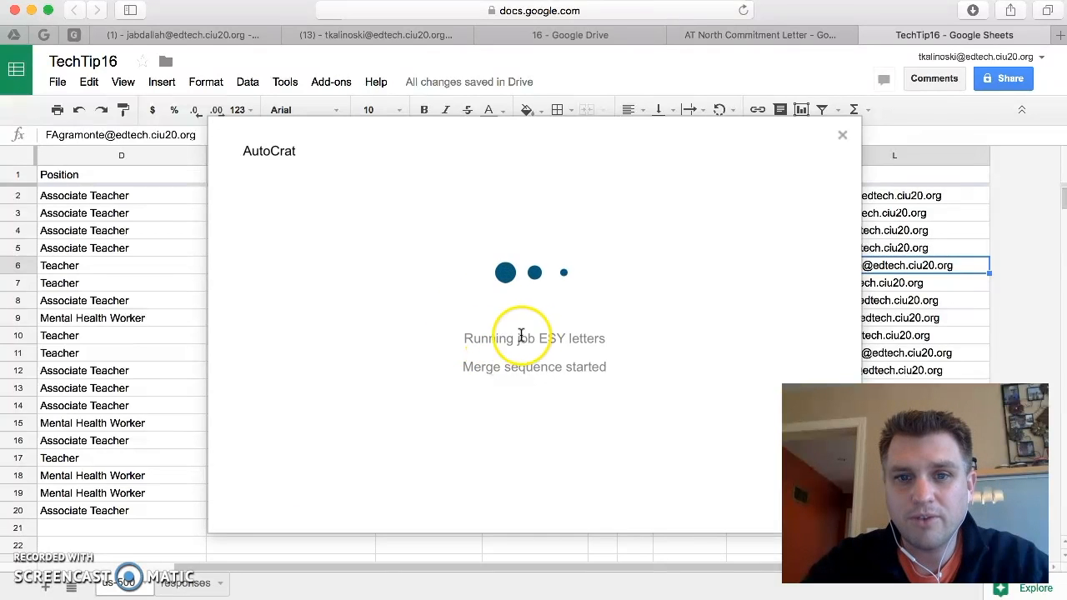
mouse_move(465, 370)
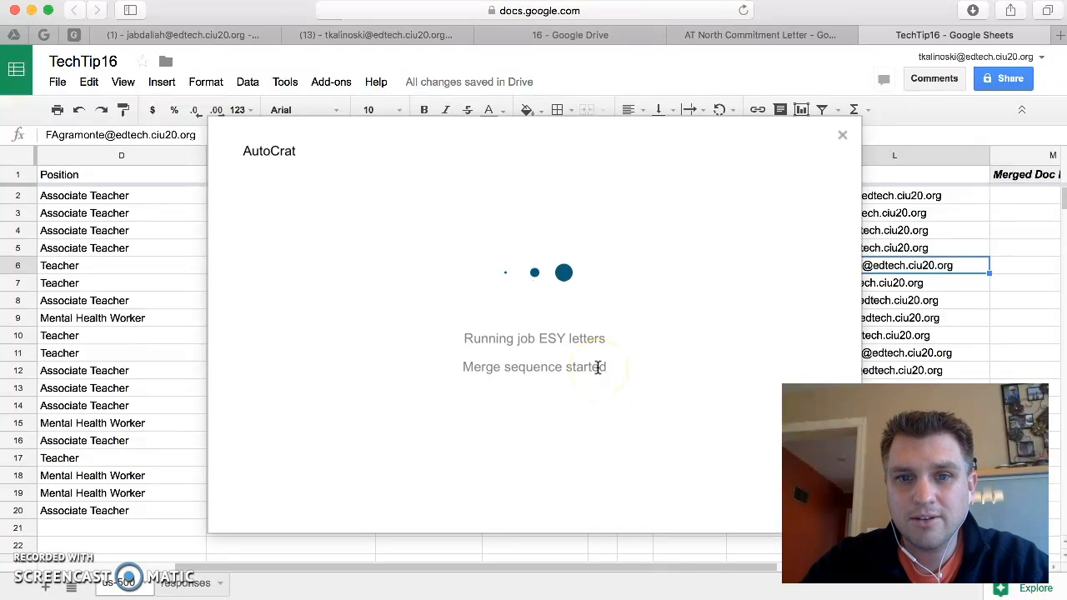
mouse_move(427, 366)
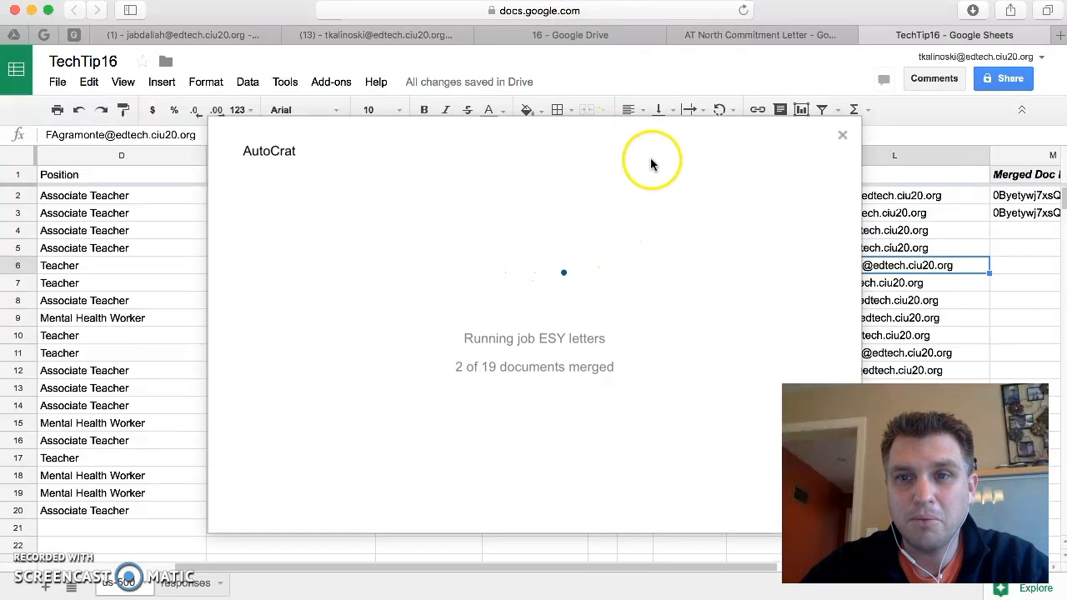
left_click(568, 35)
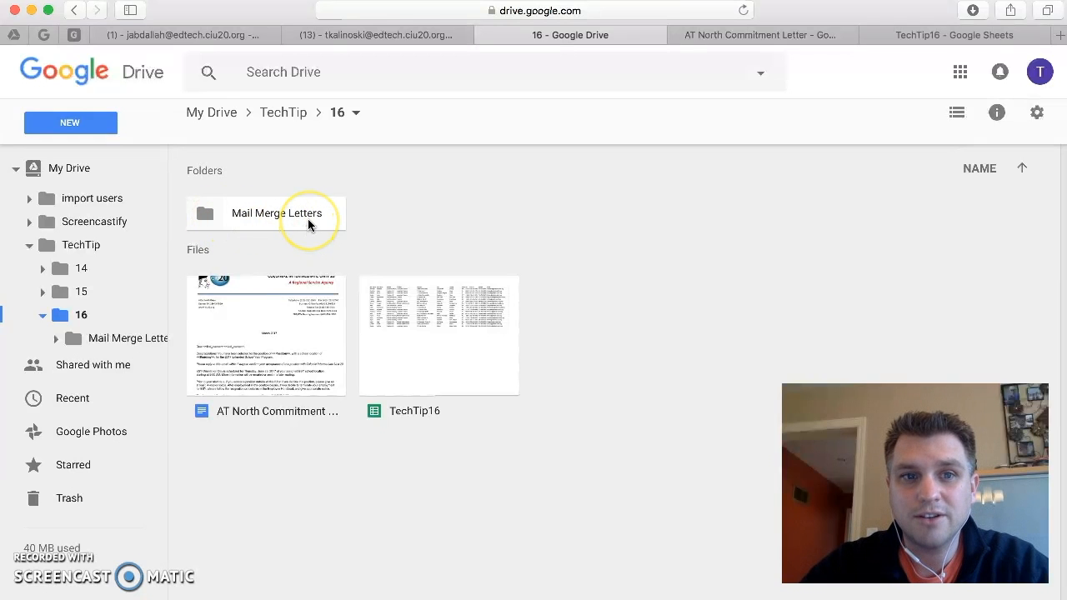
Preview two personalized letter PDFs in the Mail Merge Letters folder
double_click(276, 212)
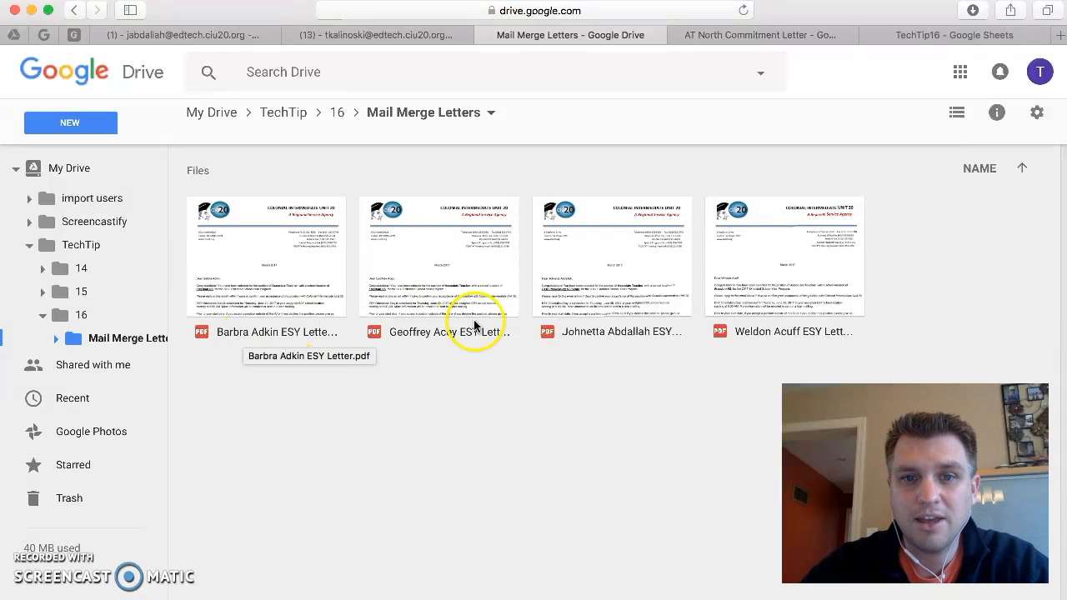
mouse_move(616, 284)
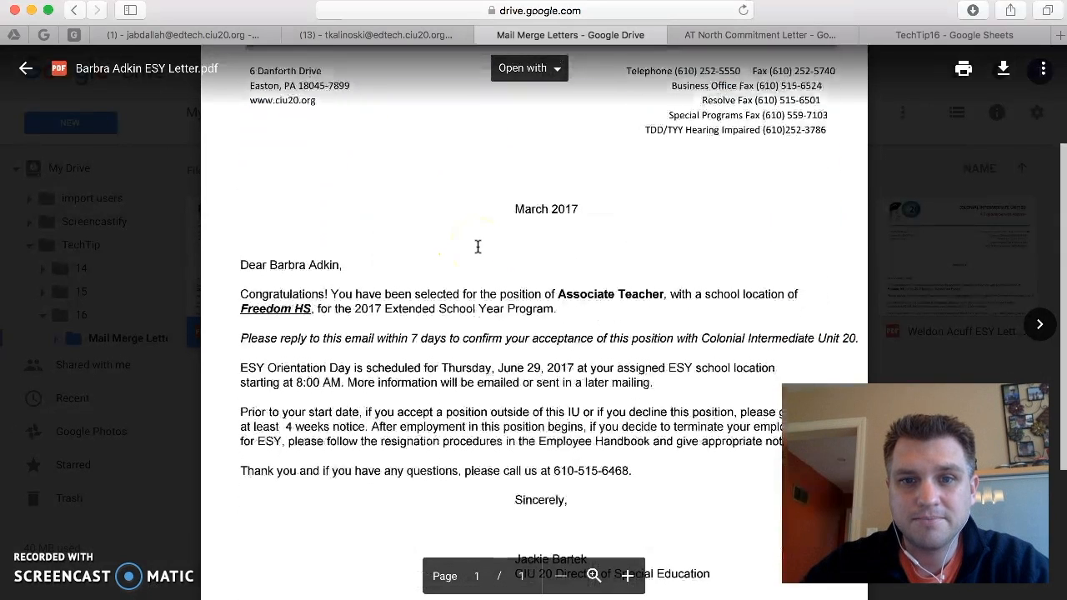
scroll("down", 3)
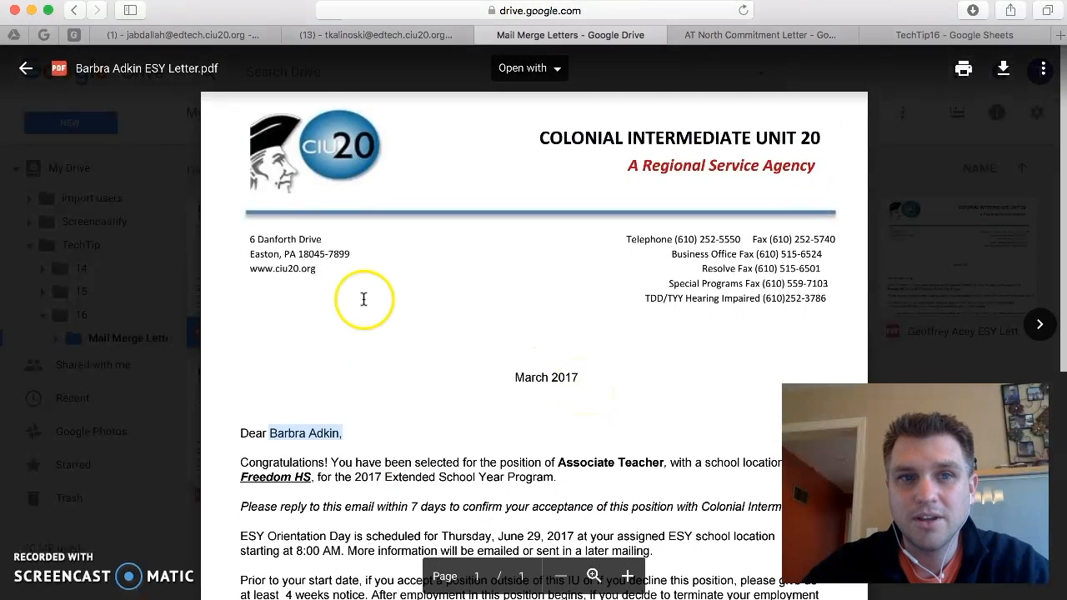
left_click(25, 68)
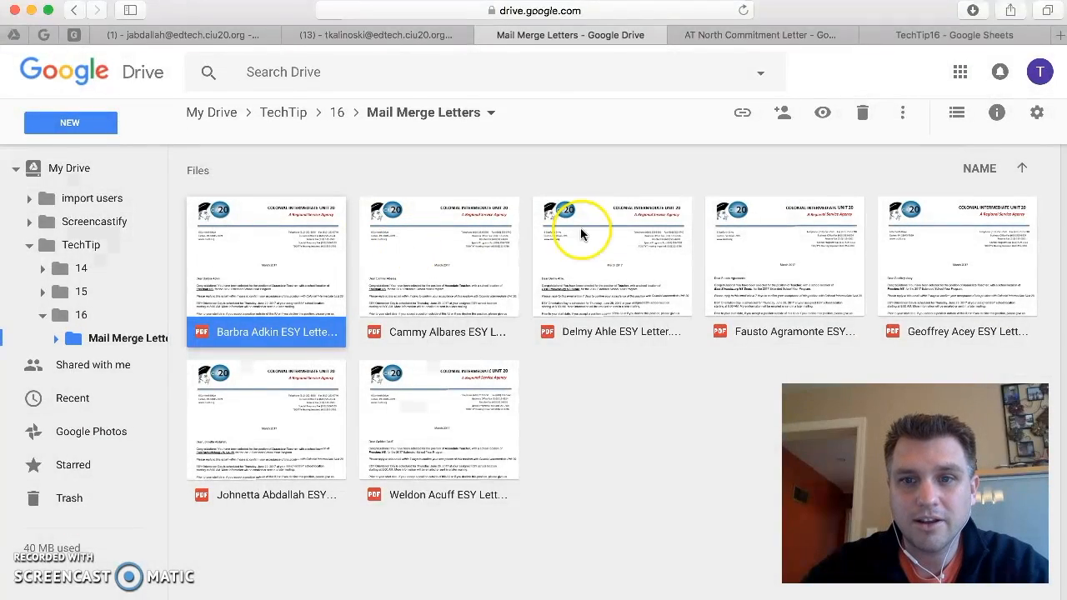
double_click(613, 254)
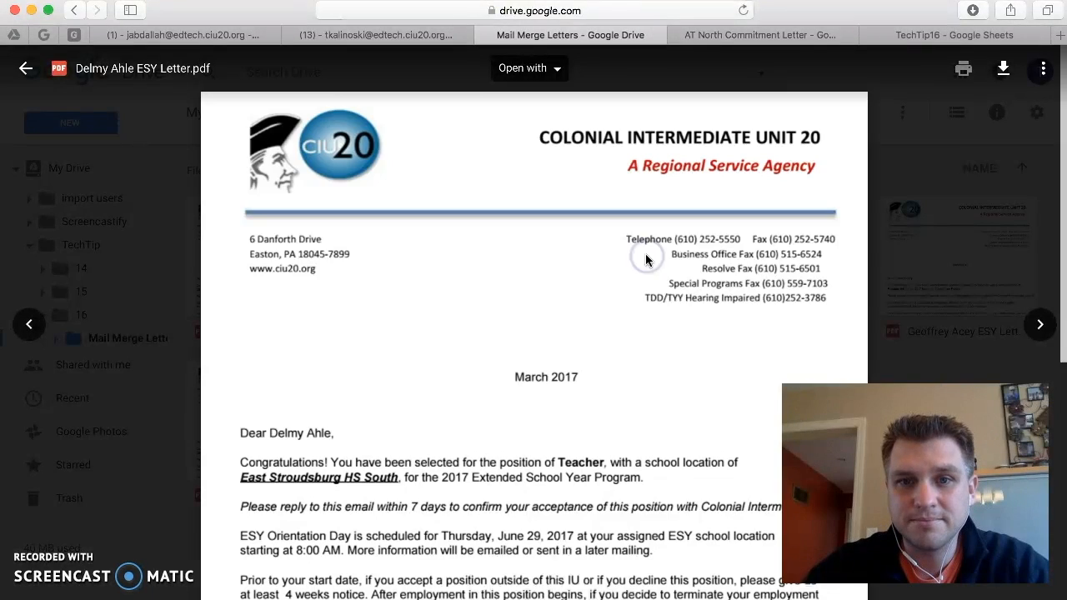
scroll("down", 3)
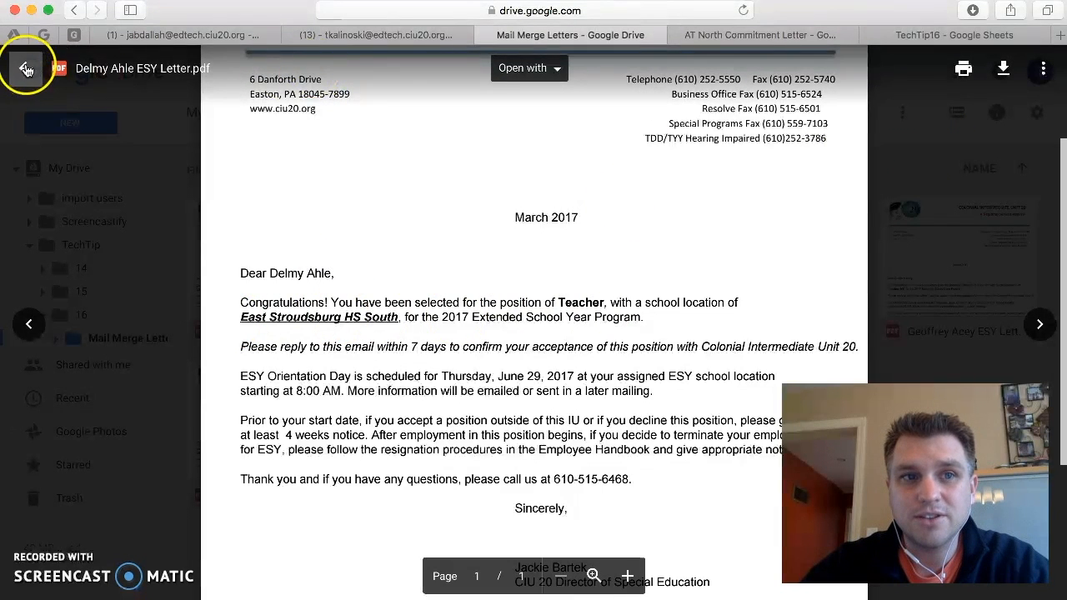
left_click(27, 69)
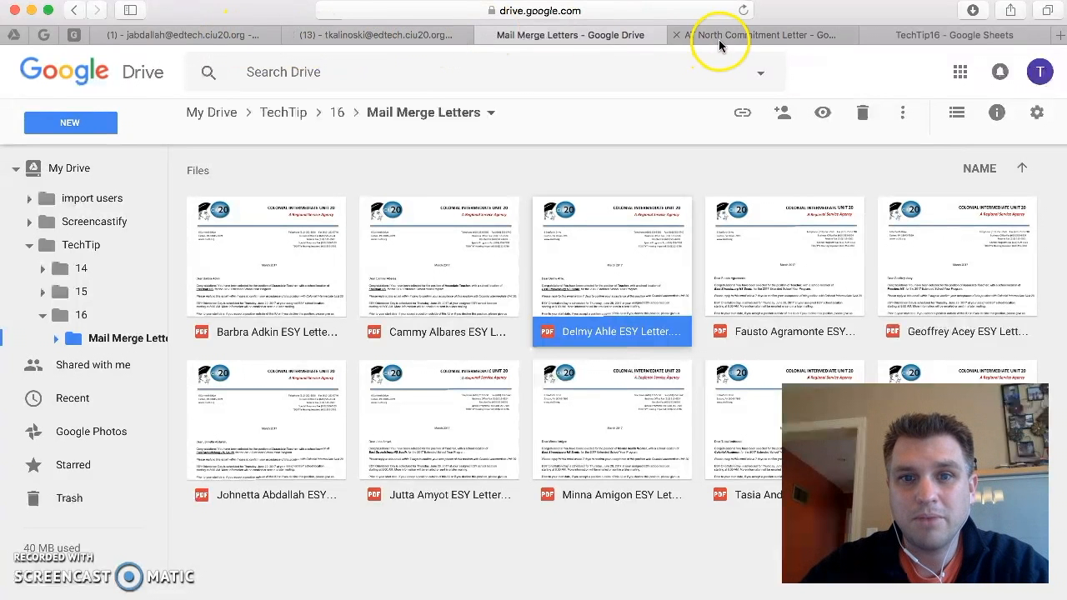
Check autoCrat progress at 12 of 19, then go to the recipient's Gmail
left_click(962, 35)
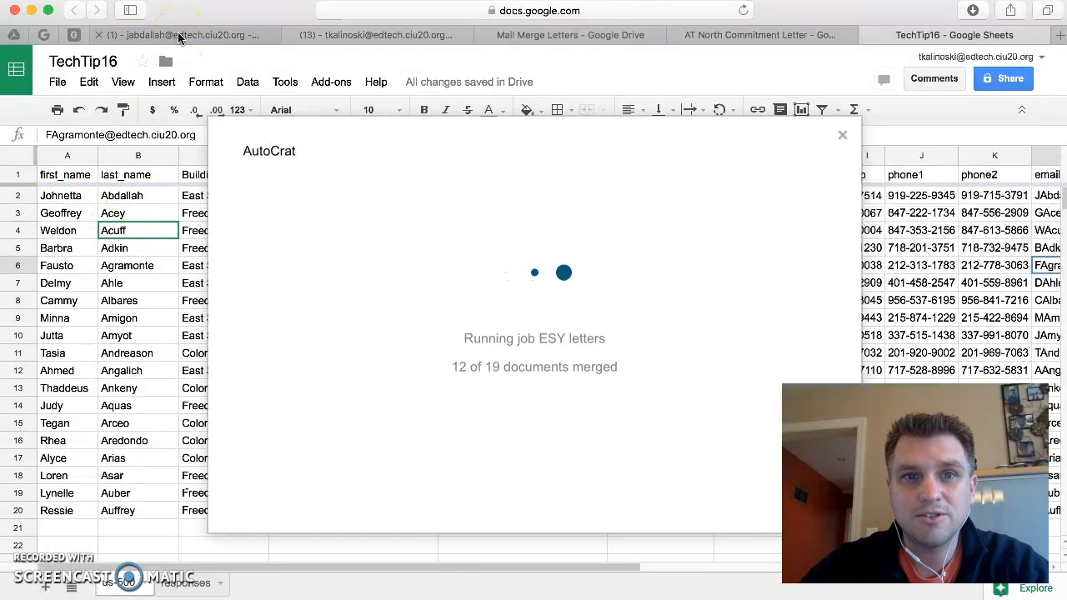
left_click(179, 35)
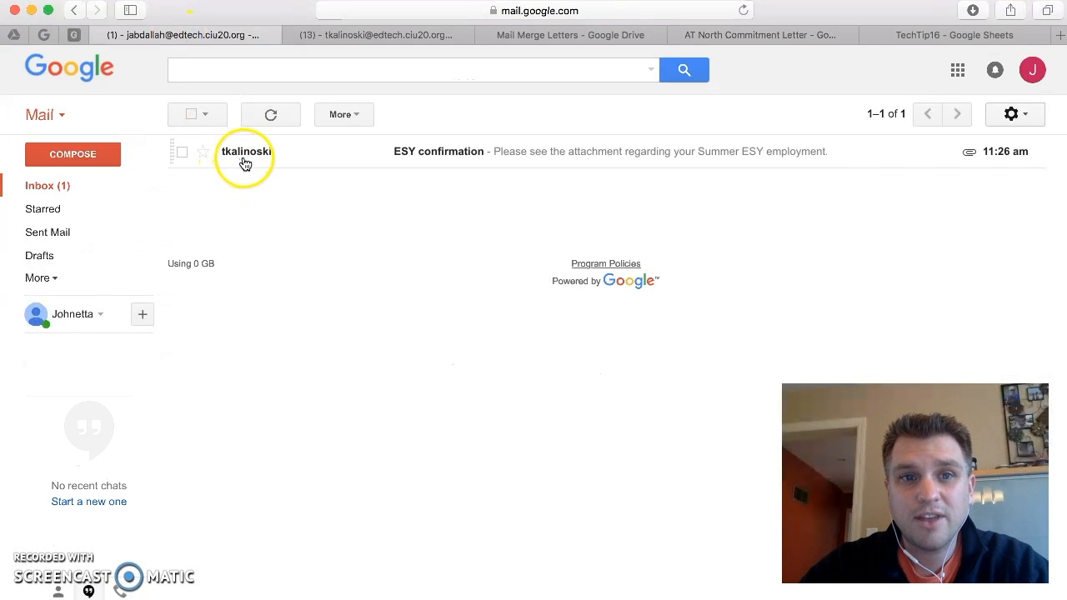
Open the ESY confirmation email and preview its attached ESY letter PDF
left_click(245, 151)
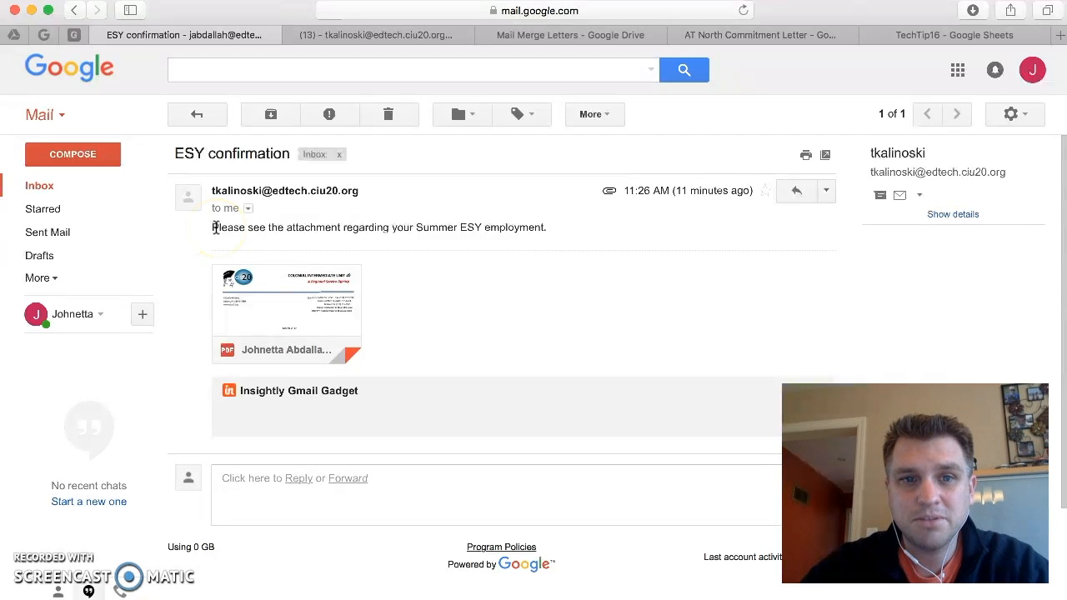
mouse_move(490, 227)
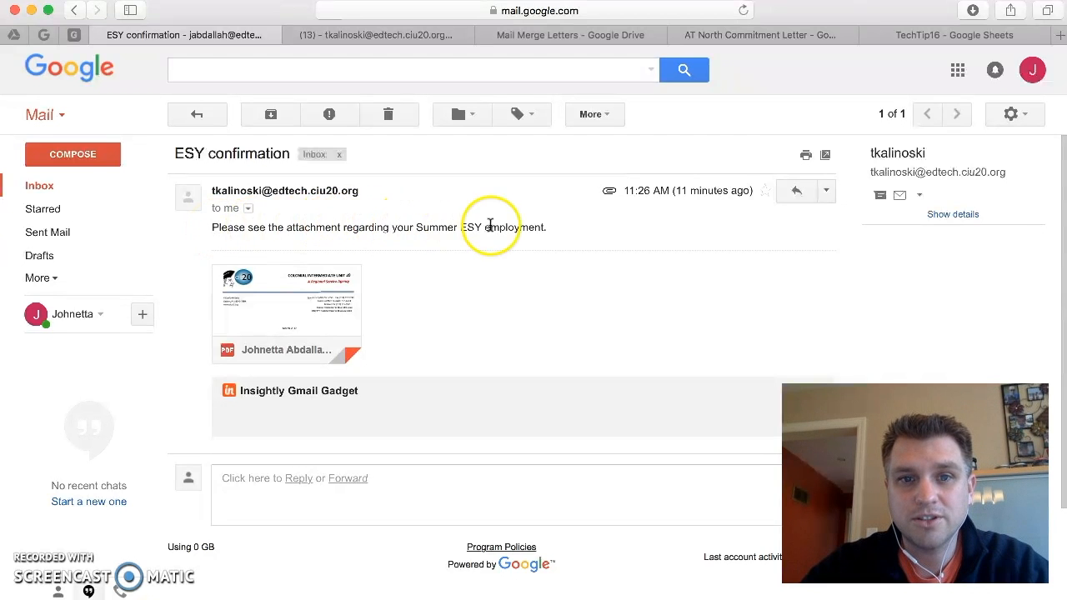
mouse_move(312, 300)
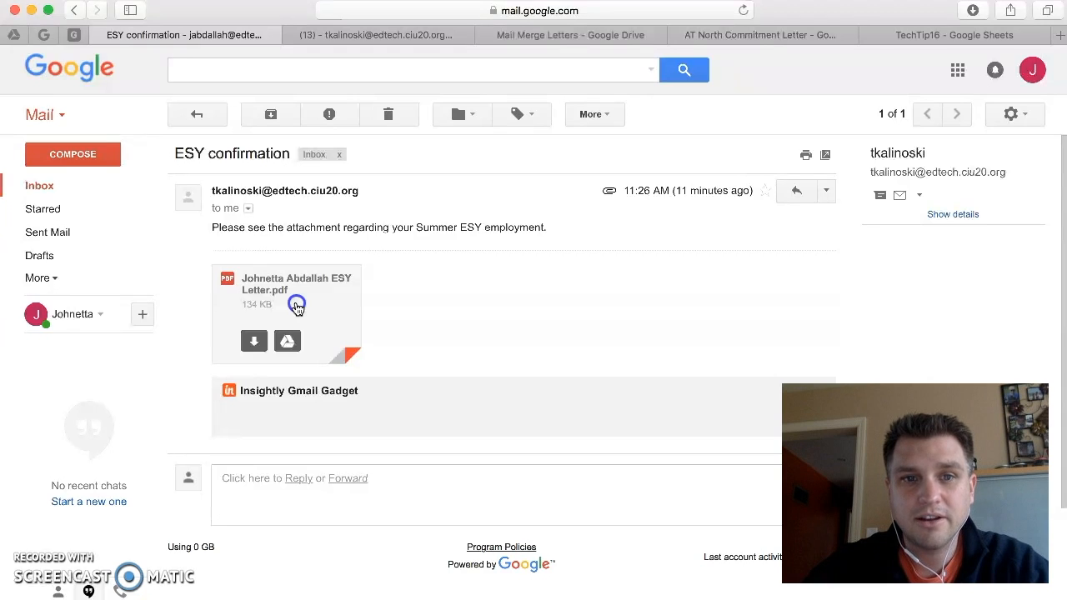
left_click(296, 308)
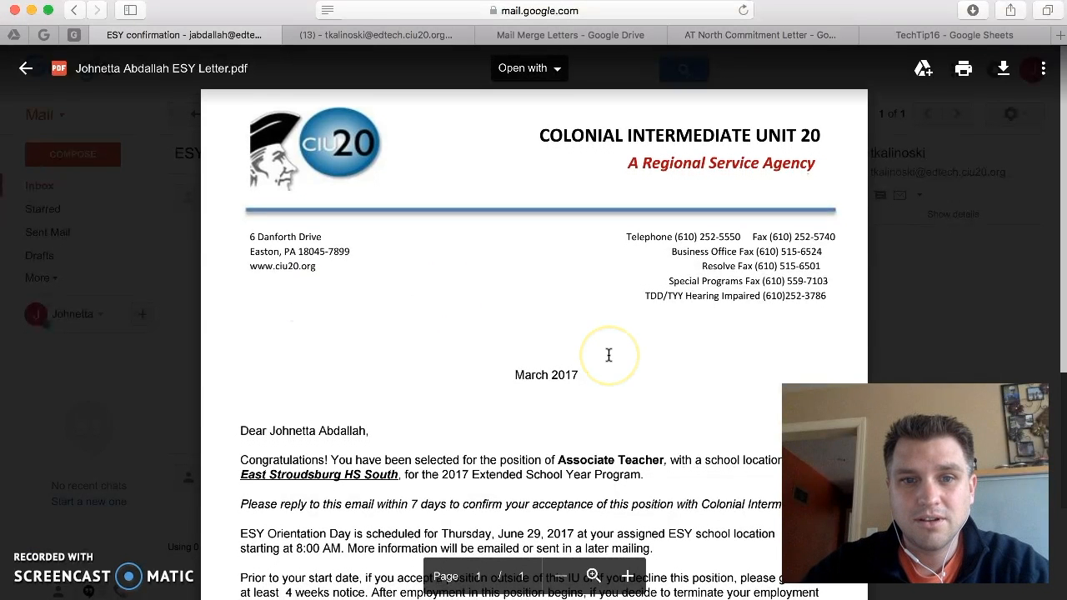
scroll("down", 3)
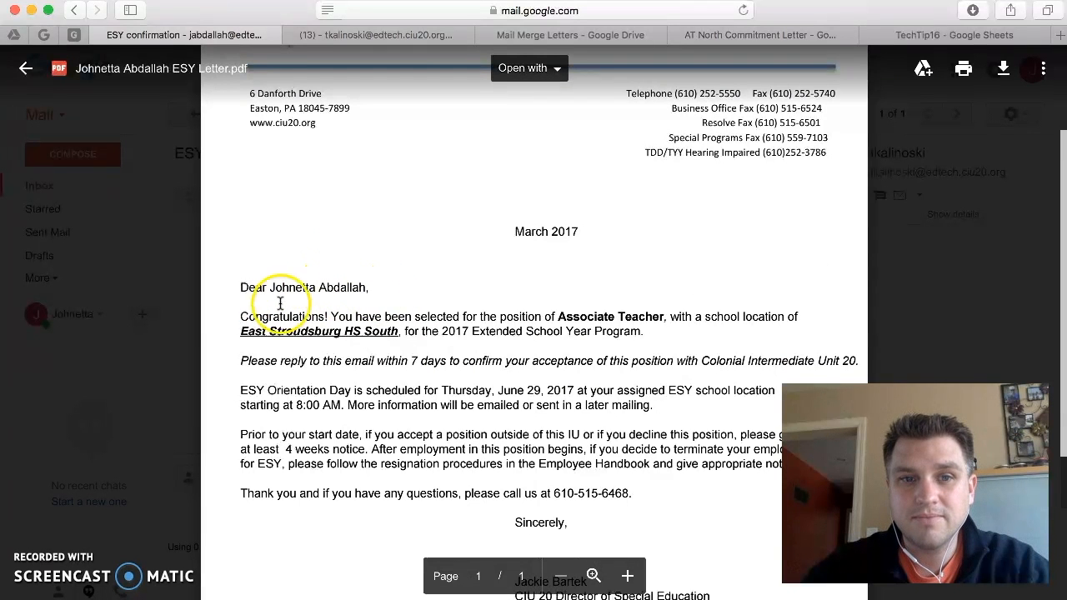
mouse_move(603, 317)
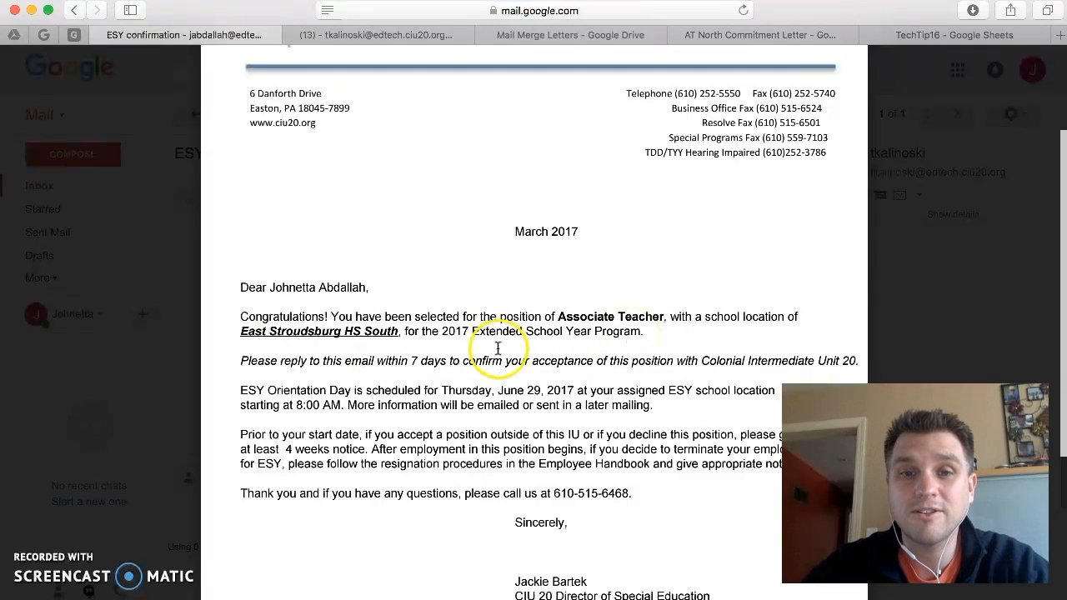
scroll("down", 3)
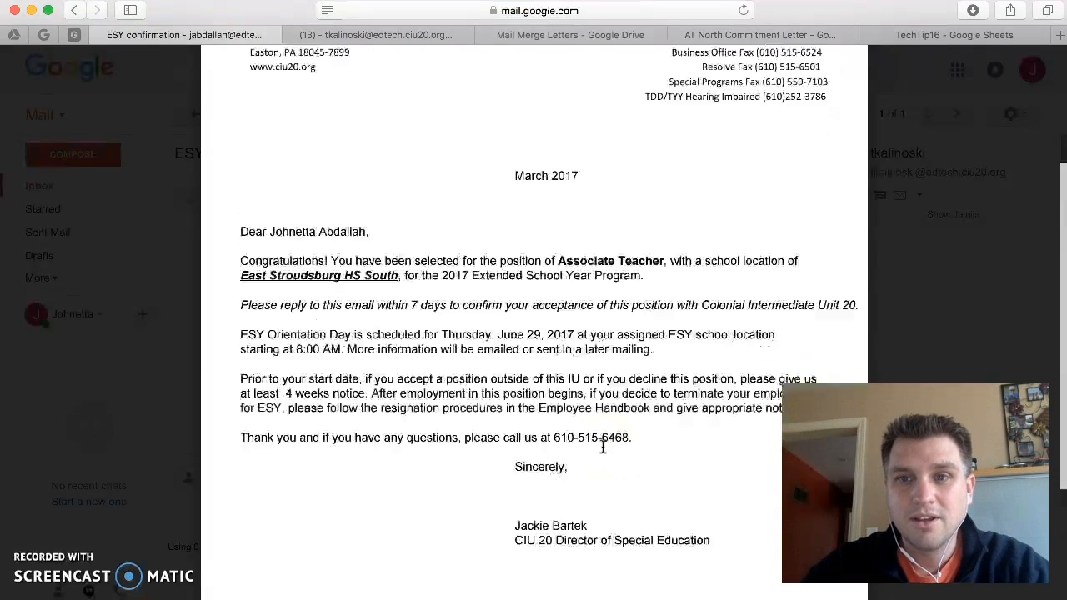